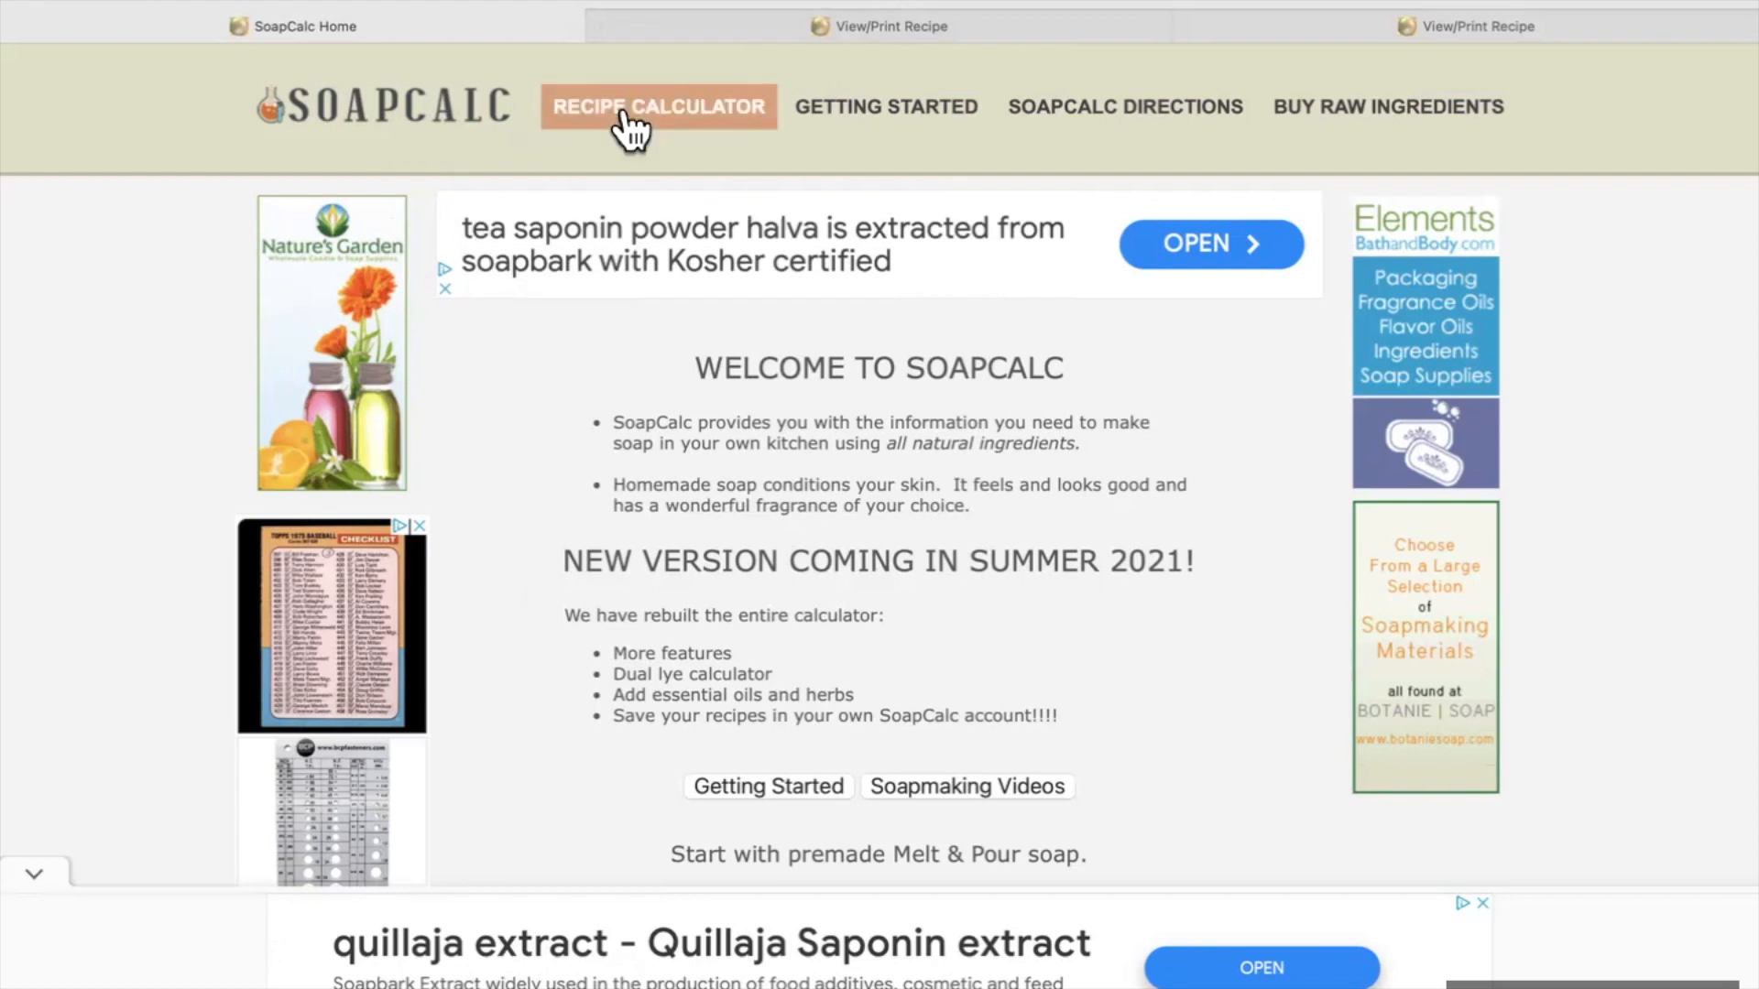
Step: Go to the Recipe Calculator page and bring the calculator form into view
{"action": "left_click", "coordinate": [658, 107]}
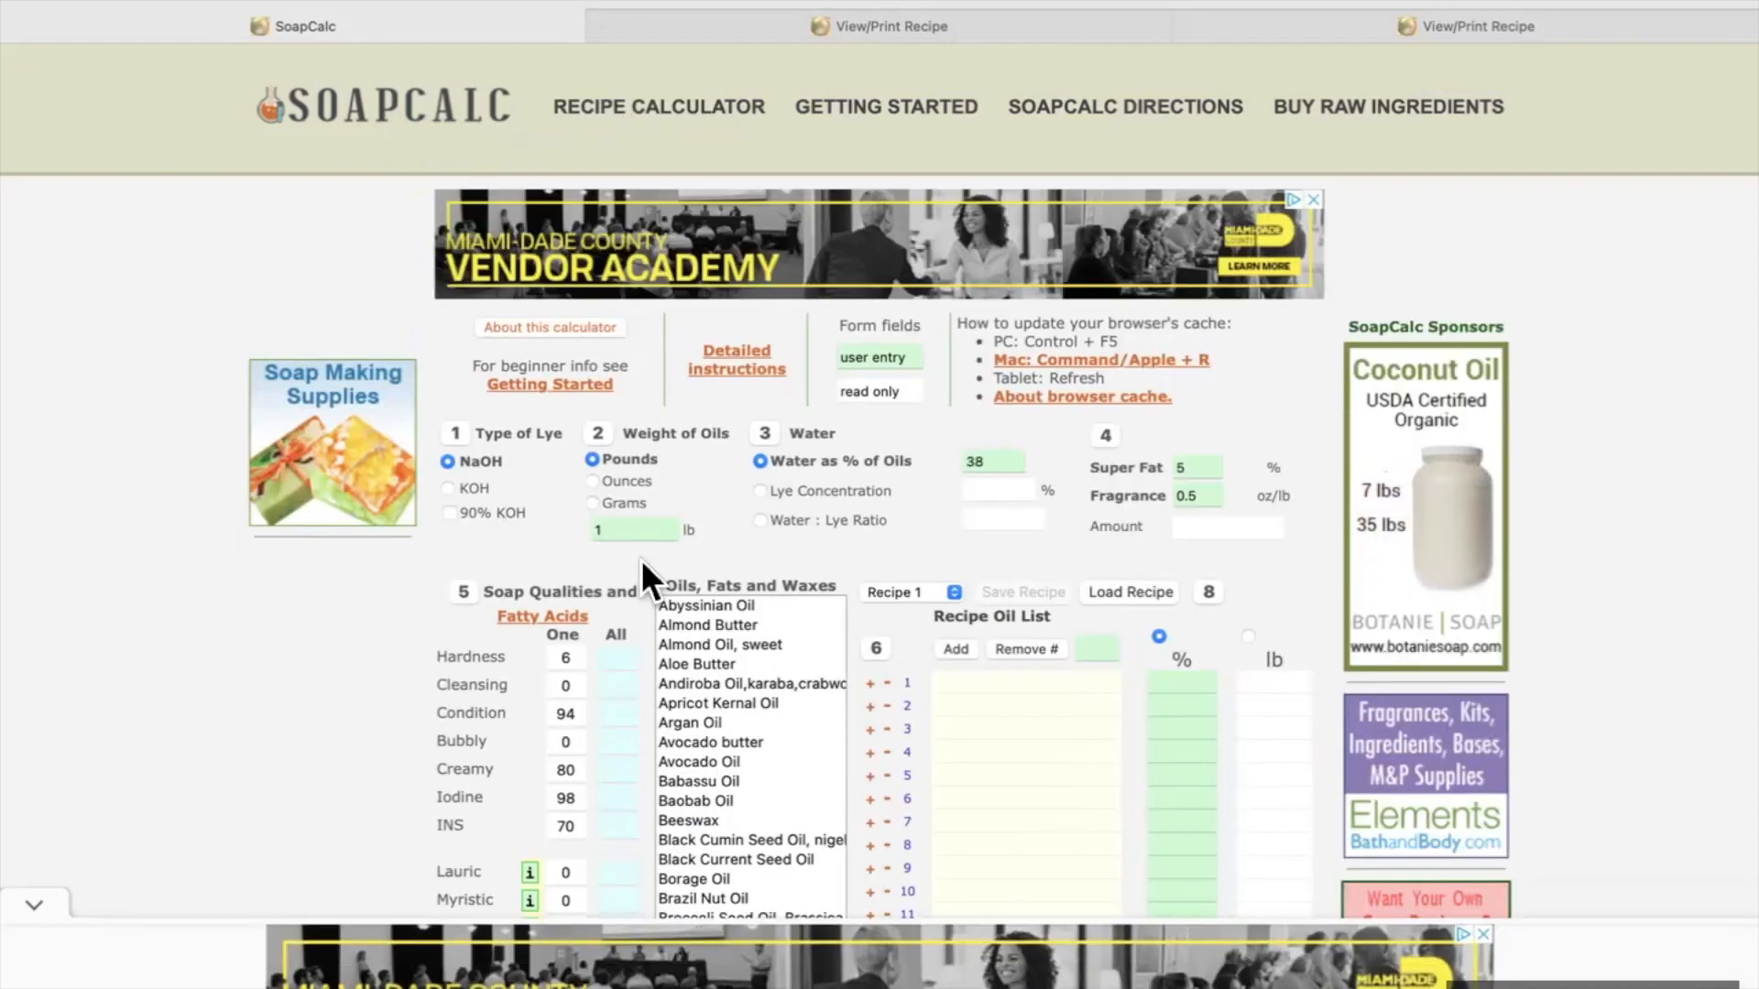
{"action": "scroll", "scroll_direction": "down", "scroll_amount": 3}
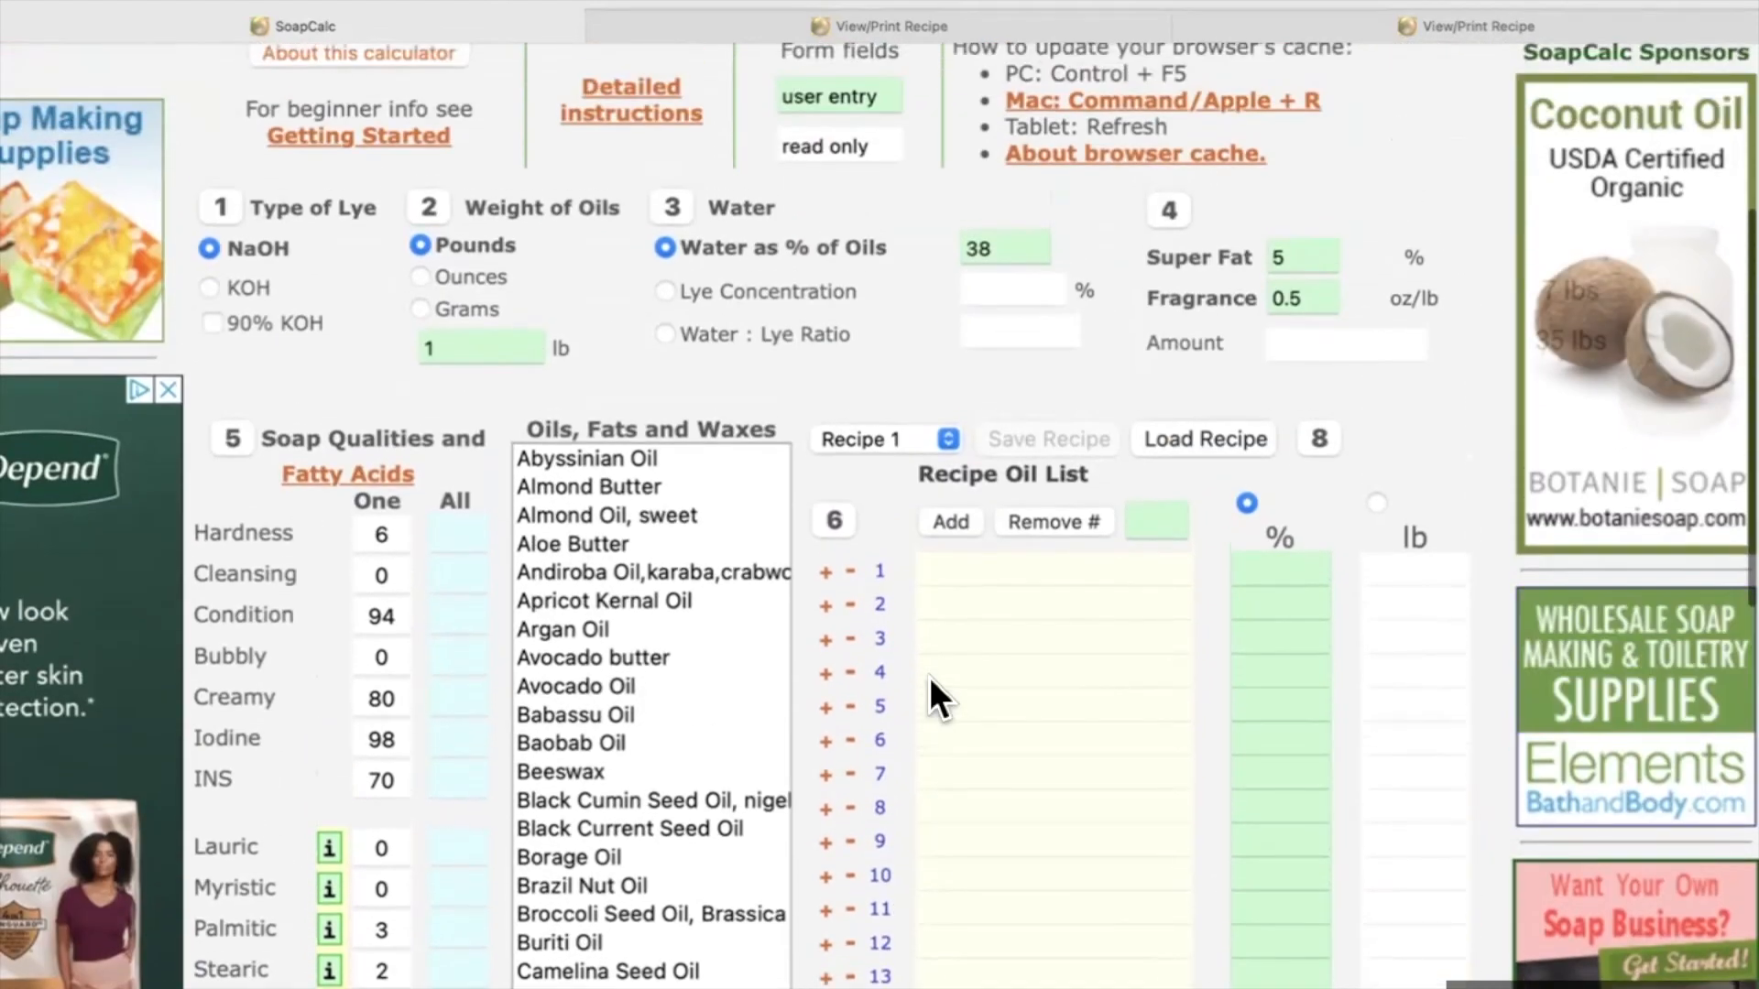
{"action": "scroll", "scroll_direction": "down", "scroll_amount": 3}
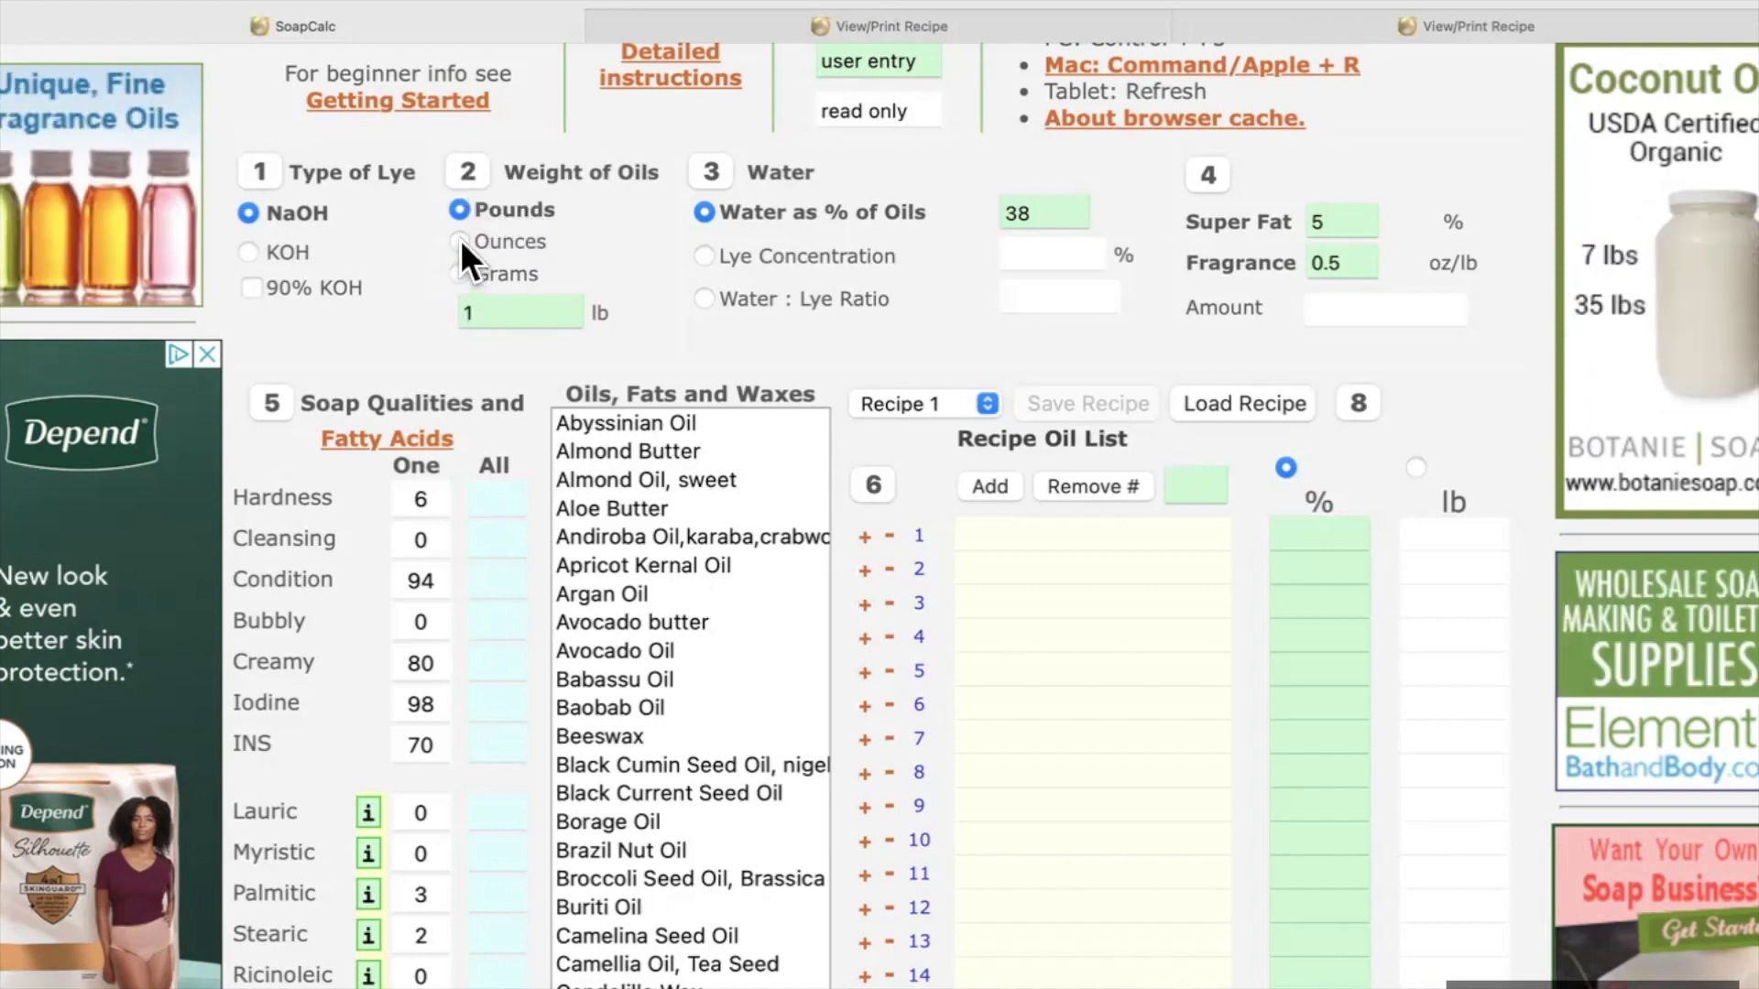
Step: Measure the oil weight in ounces and enter 36 oz as the total weight of oils
{"action": "left_click", "coordinate": [458, 242]}
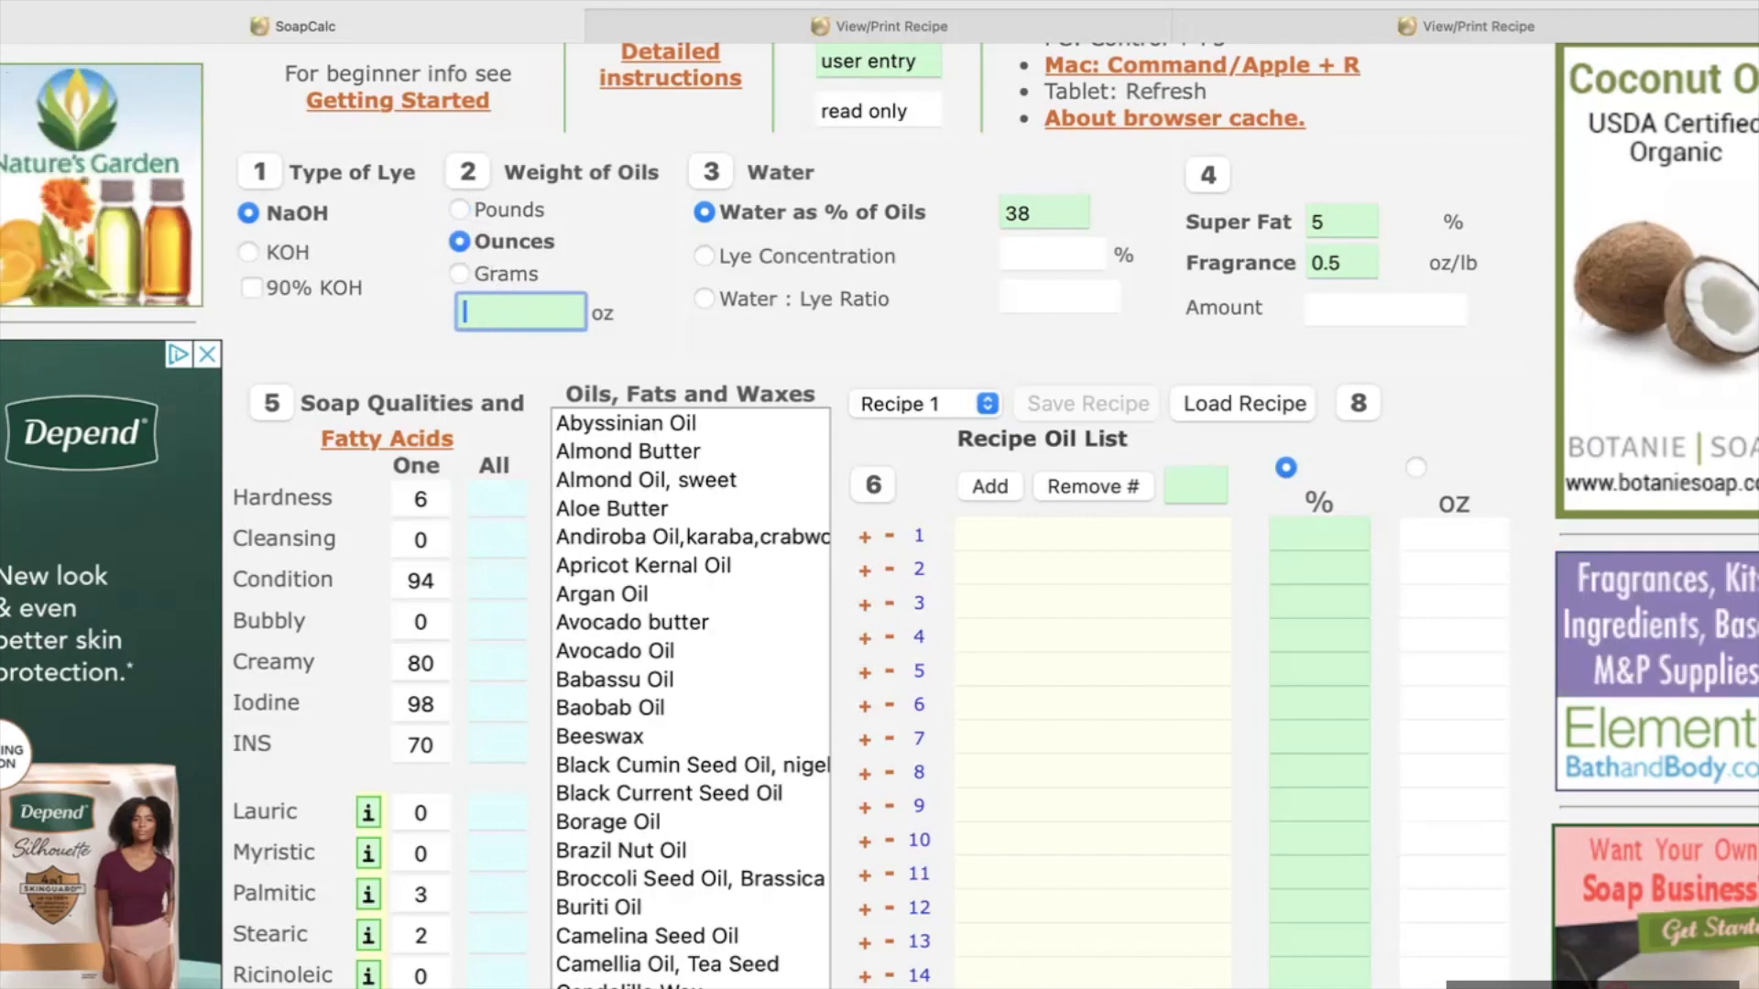
{"action": "type", "text": "36"}
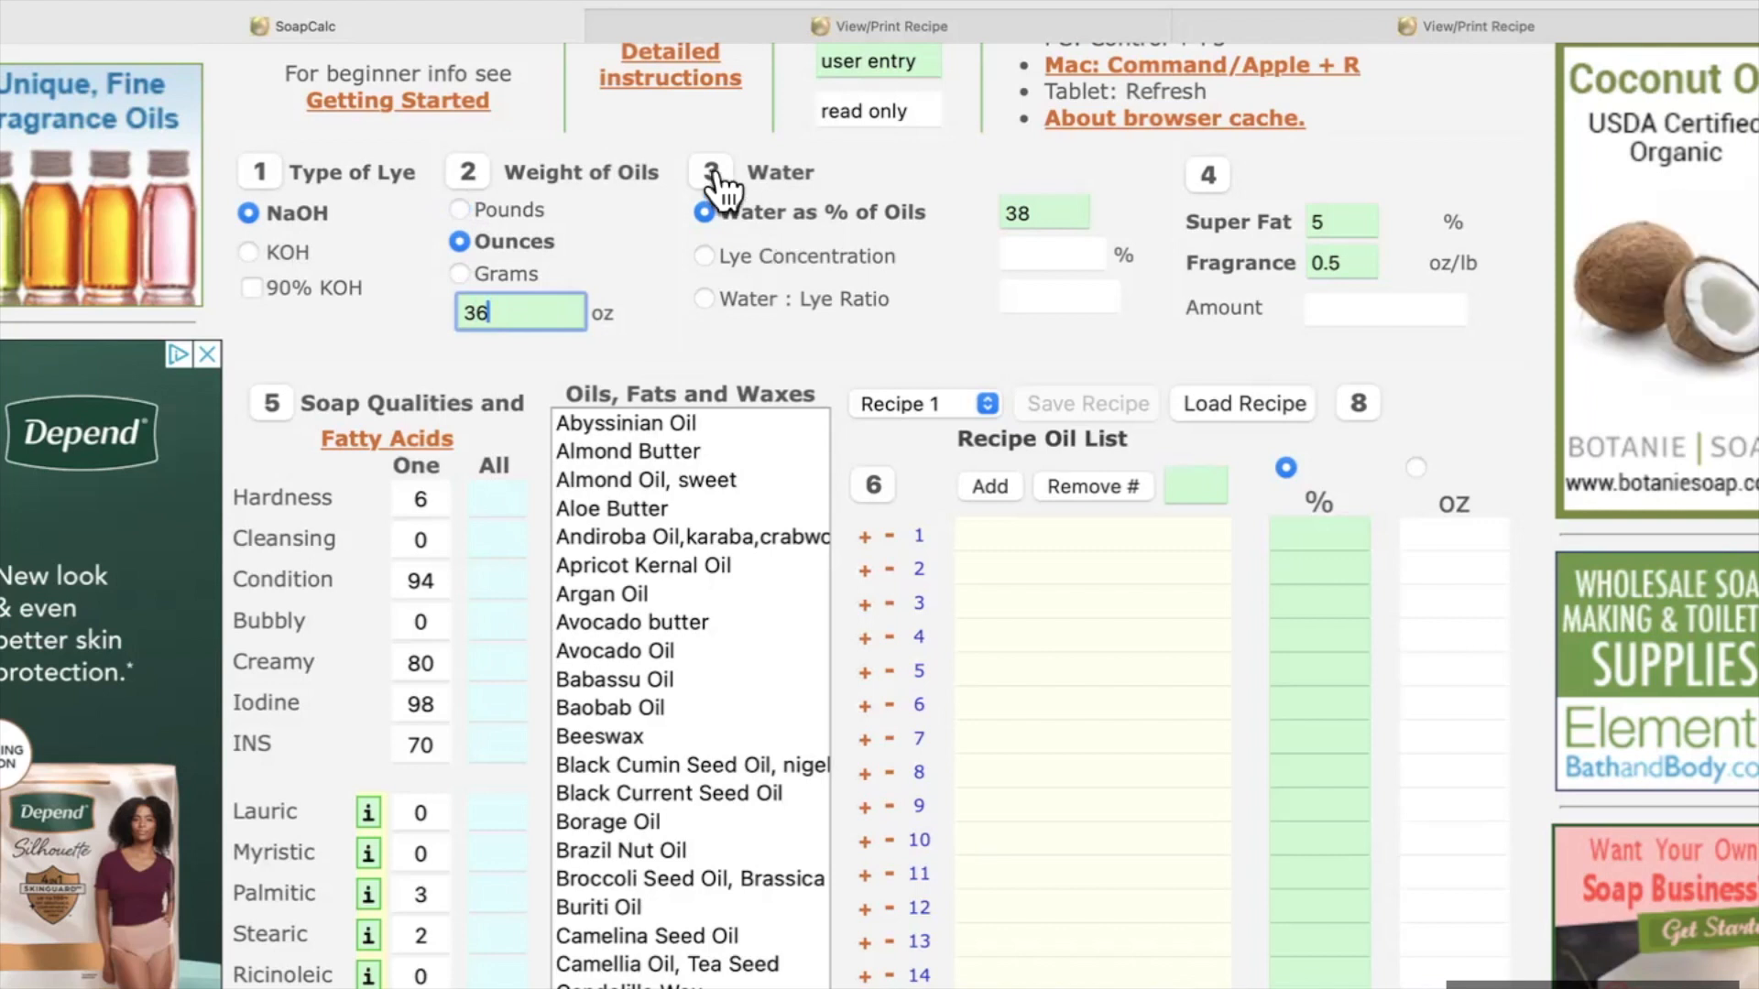
{"action": "mouse_move", "coordinate": [704, 213]}
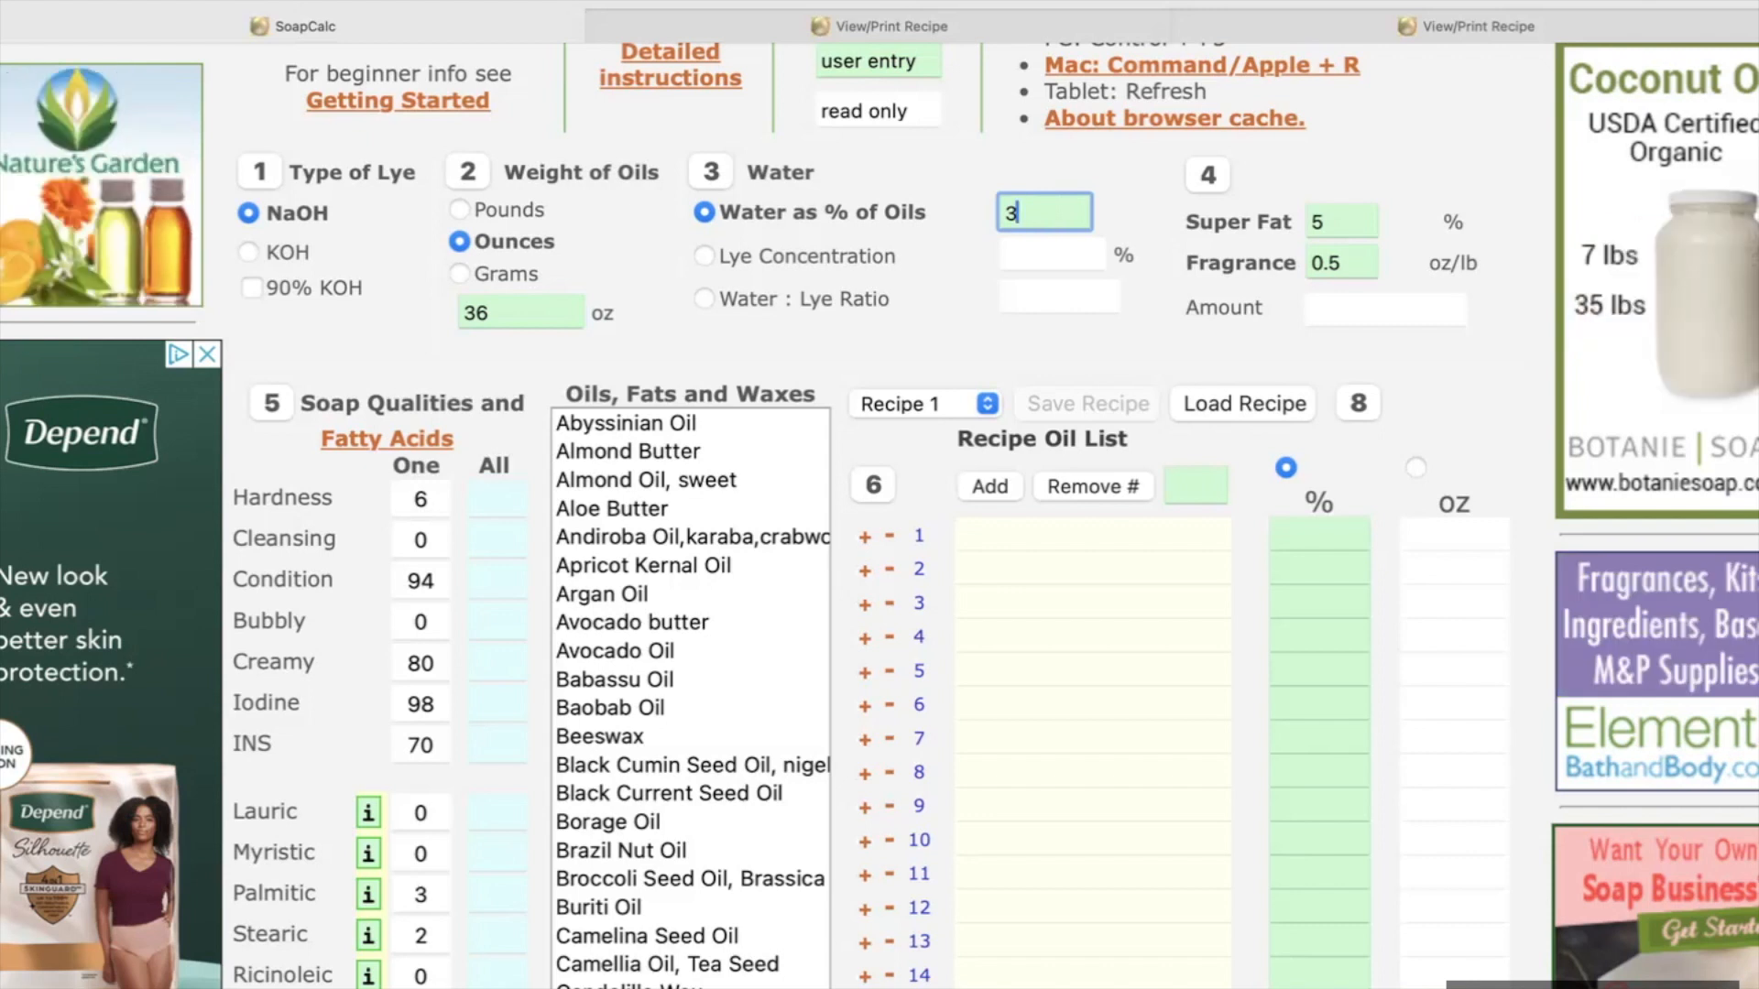
Step: Enter 36 as the water percentage of oils in place of the default 38
{"action": "type", "text": "36"}
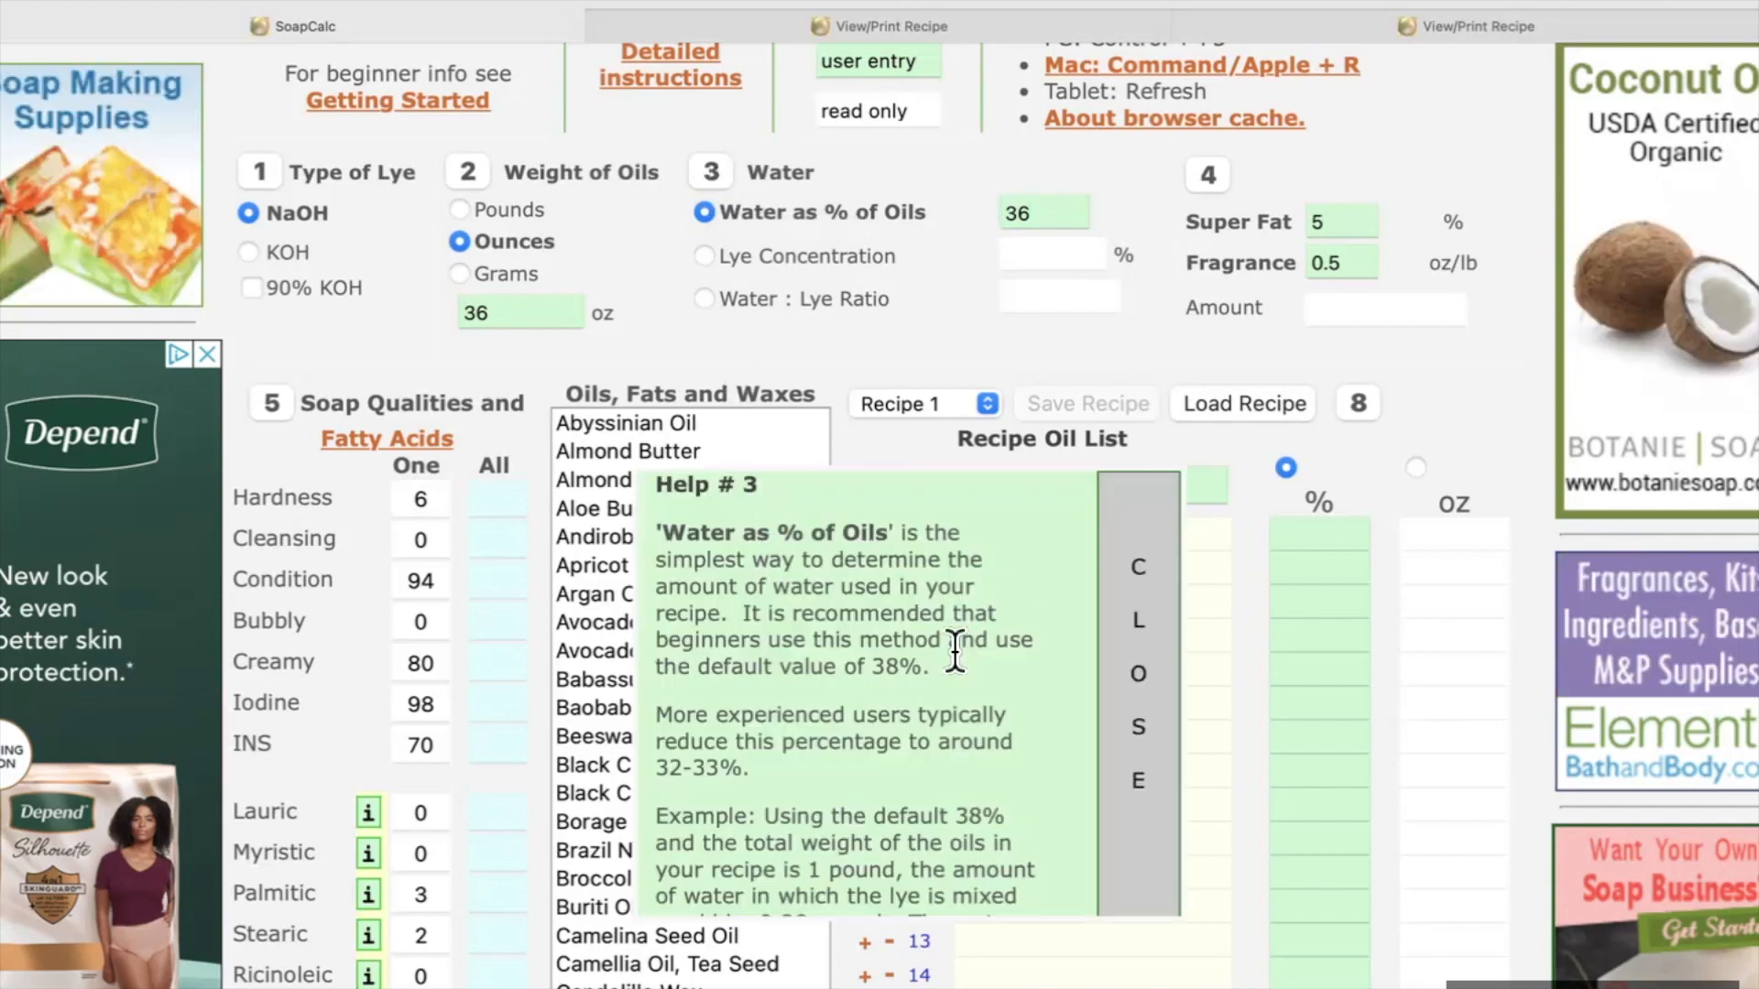
{"action": "scroll", "scroll_direction": "down", "scroll_amount": 3}
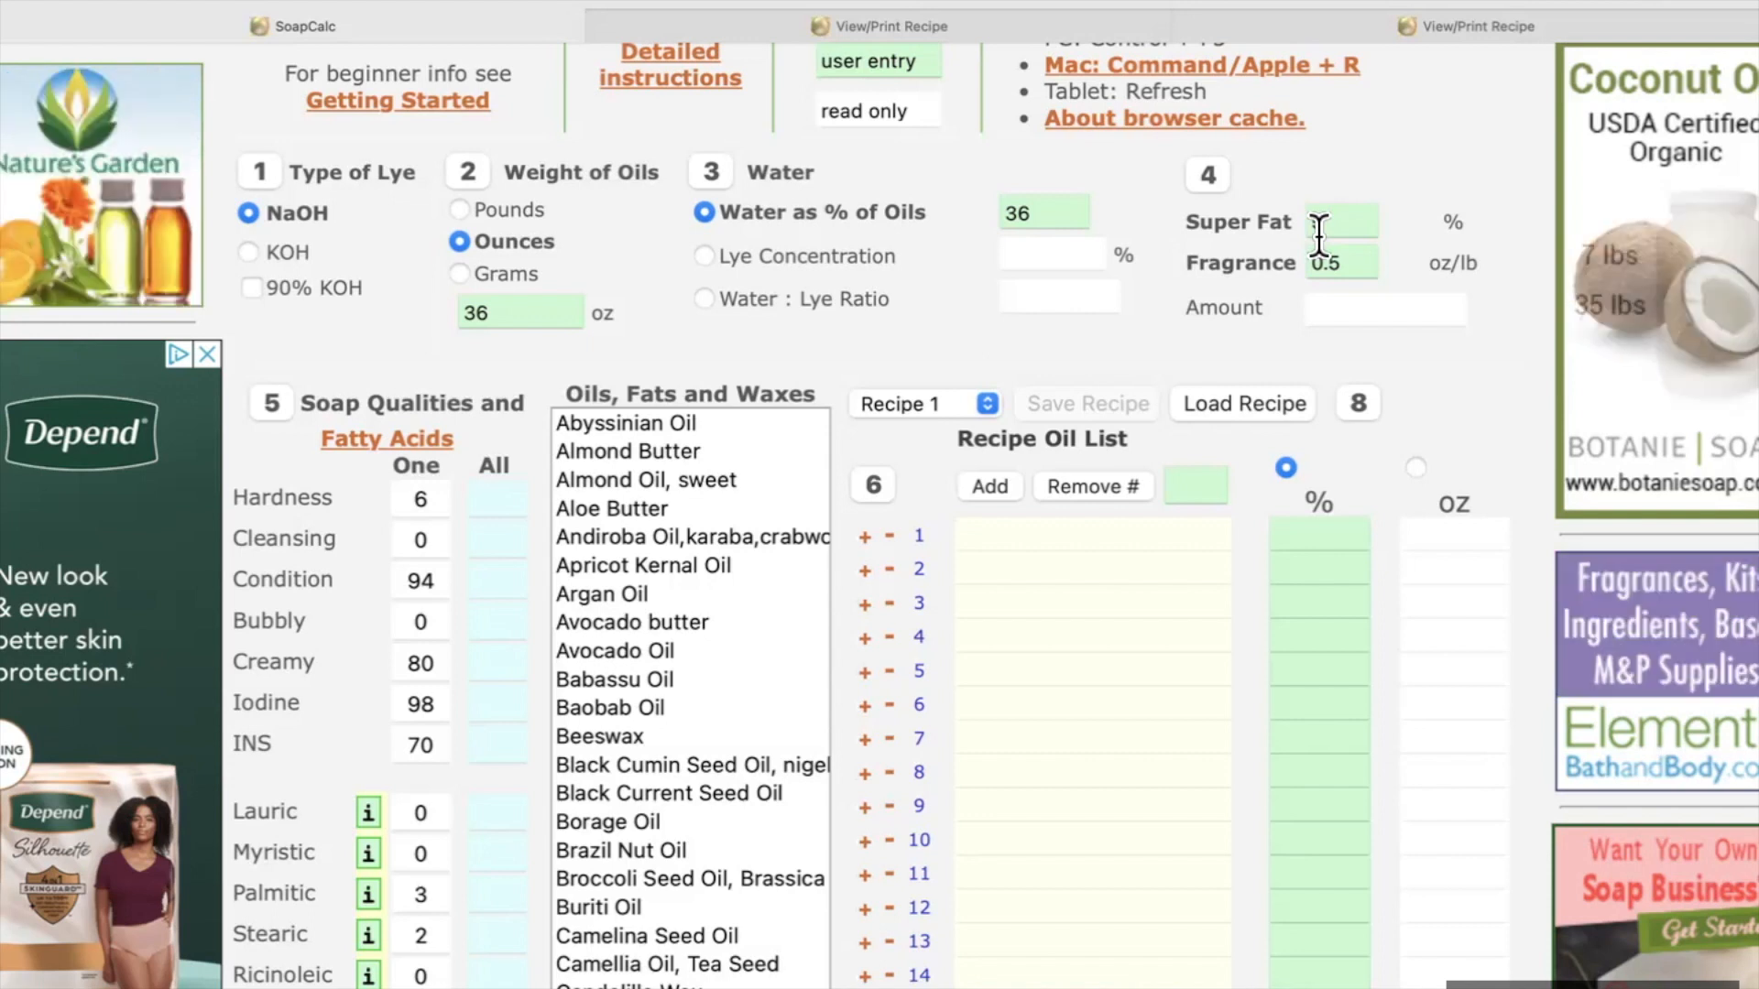
{"action": "type", "text": "5"}
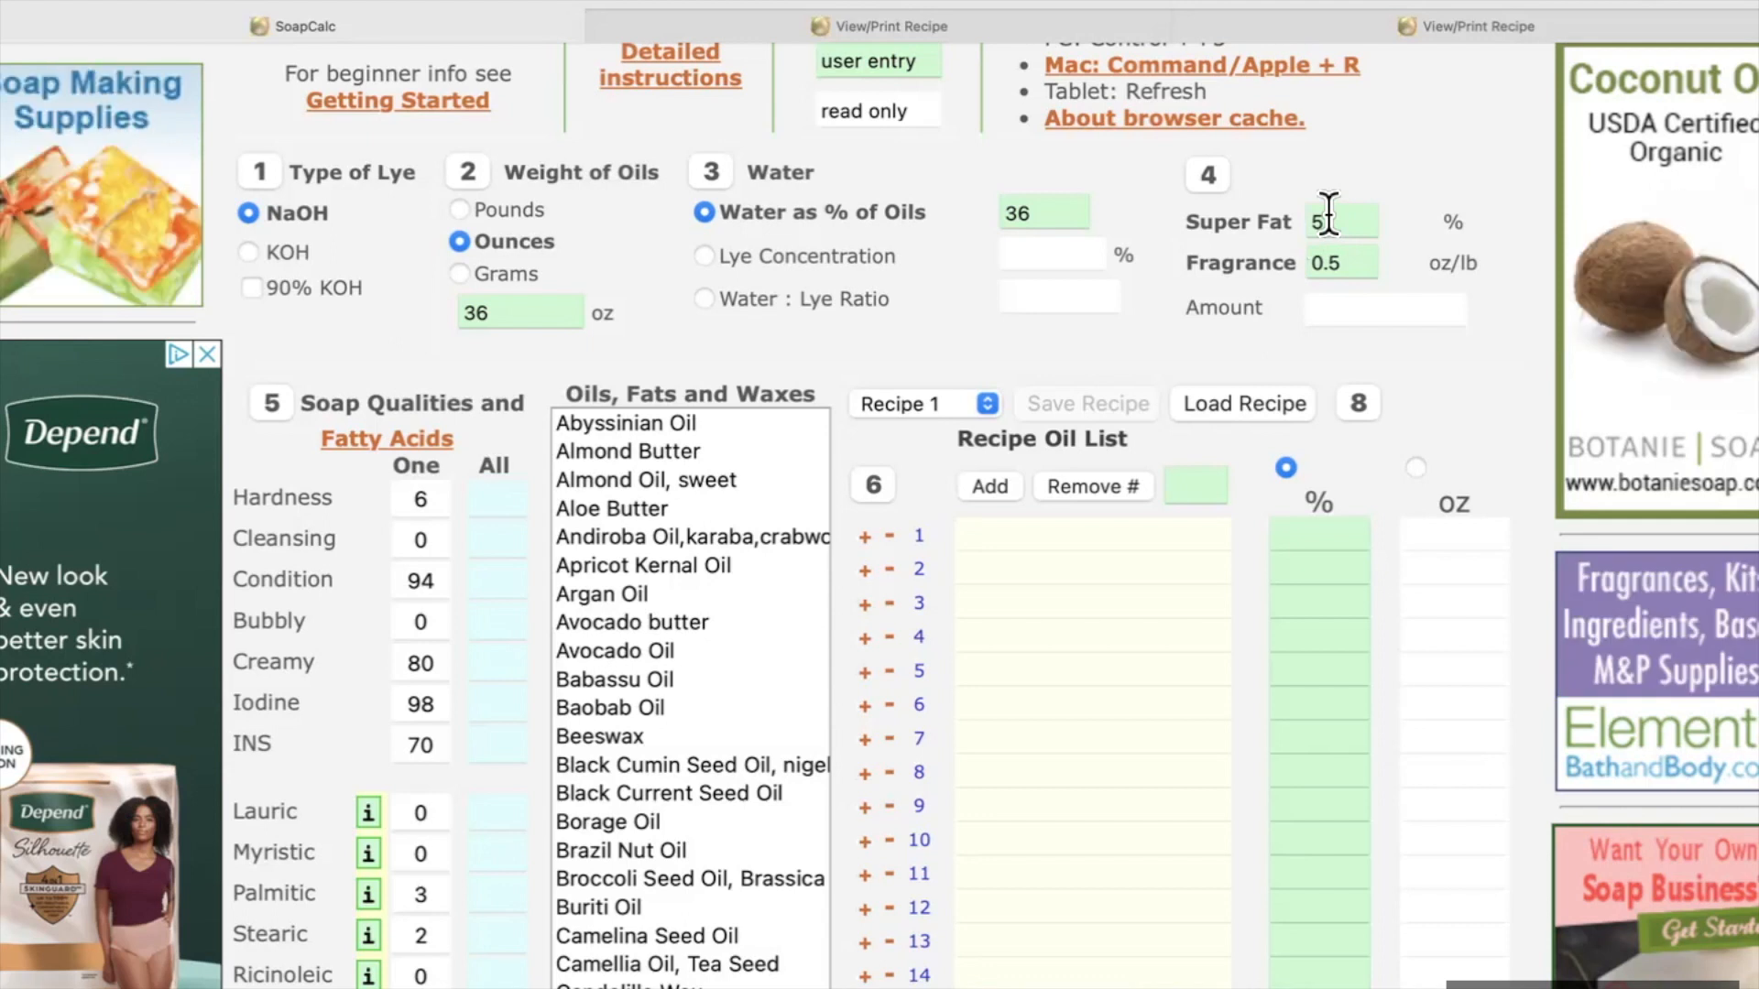
{"action": "left_click", "coordinate": [1341, 262]}
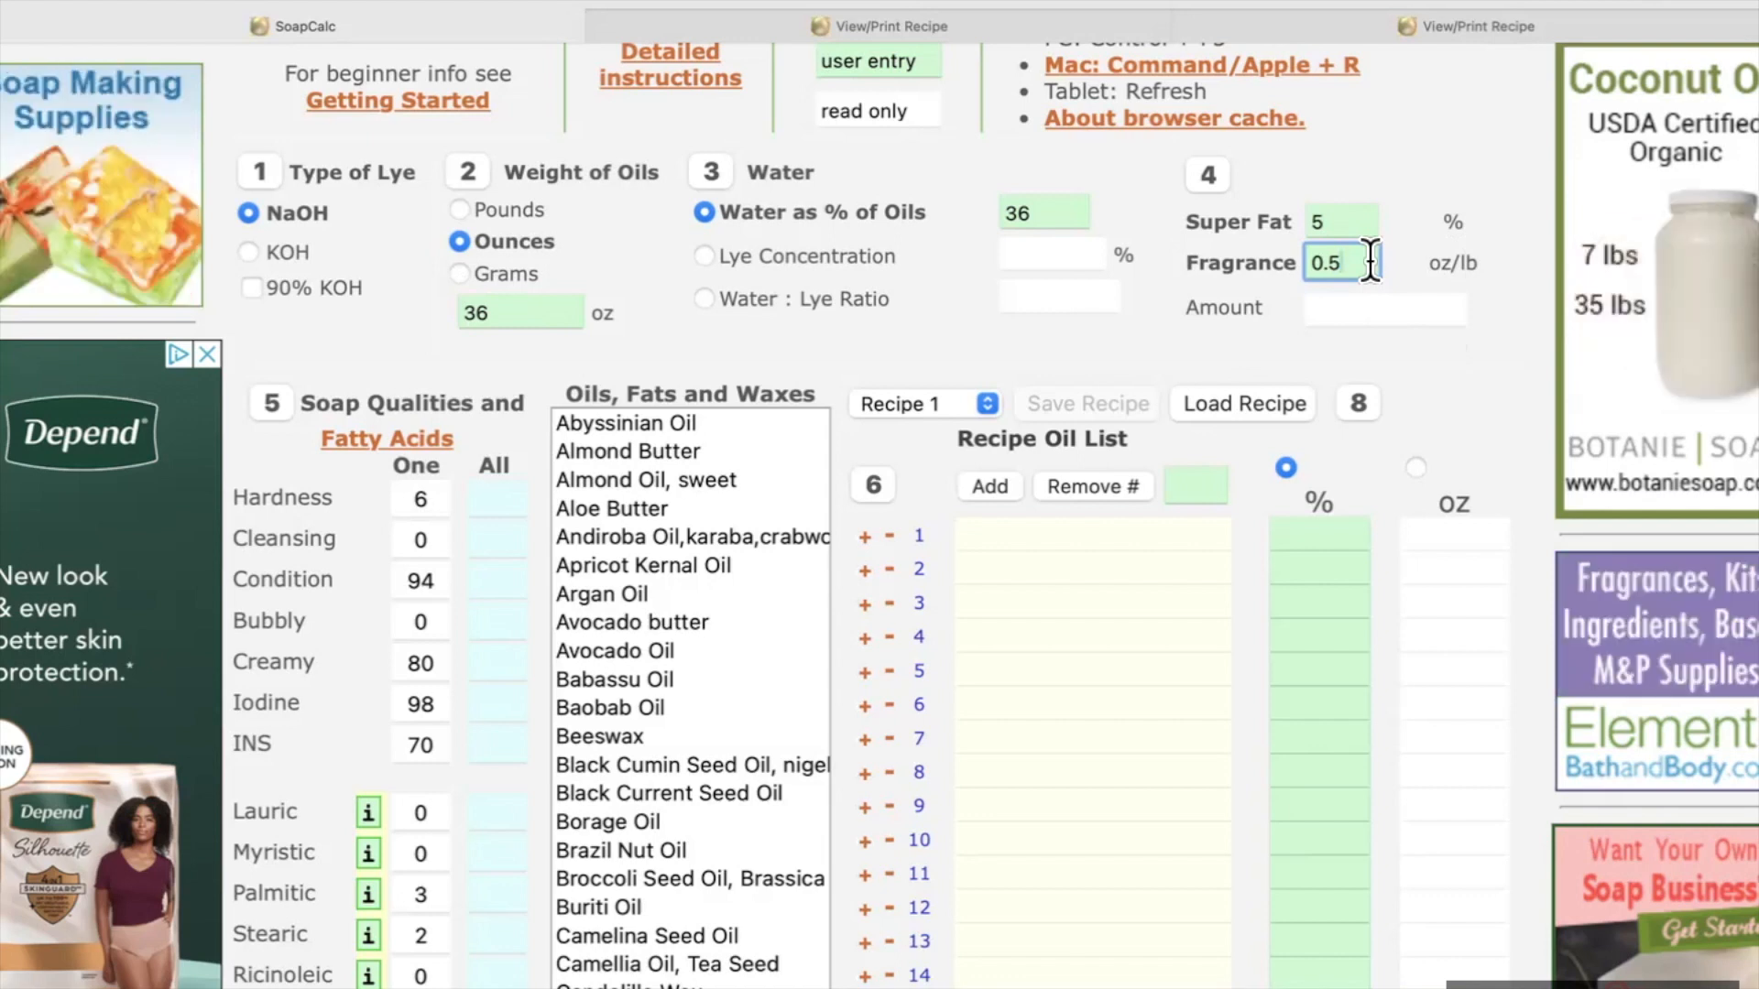
{"action": "type", "text": "0.0"}
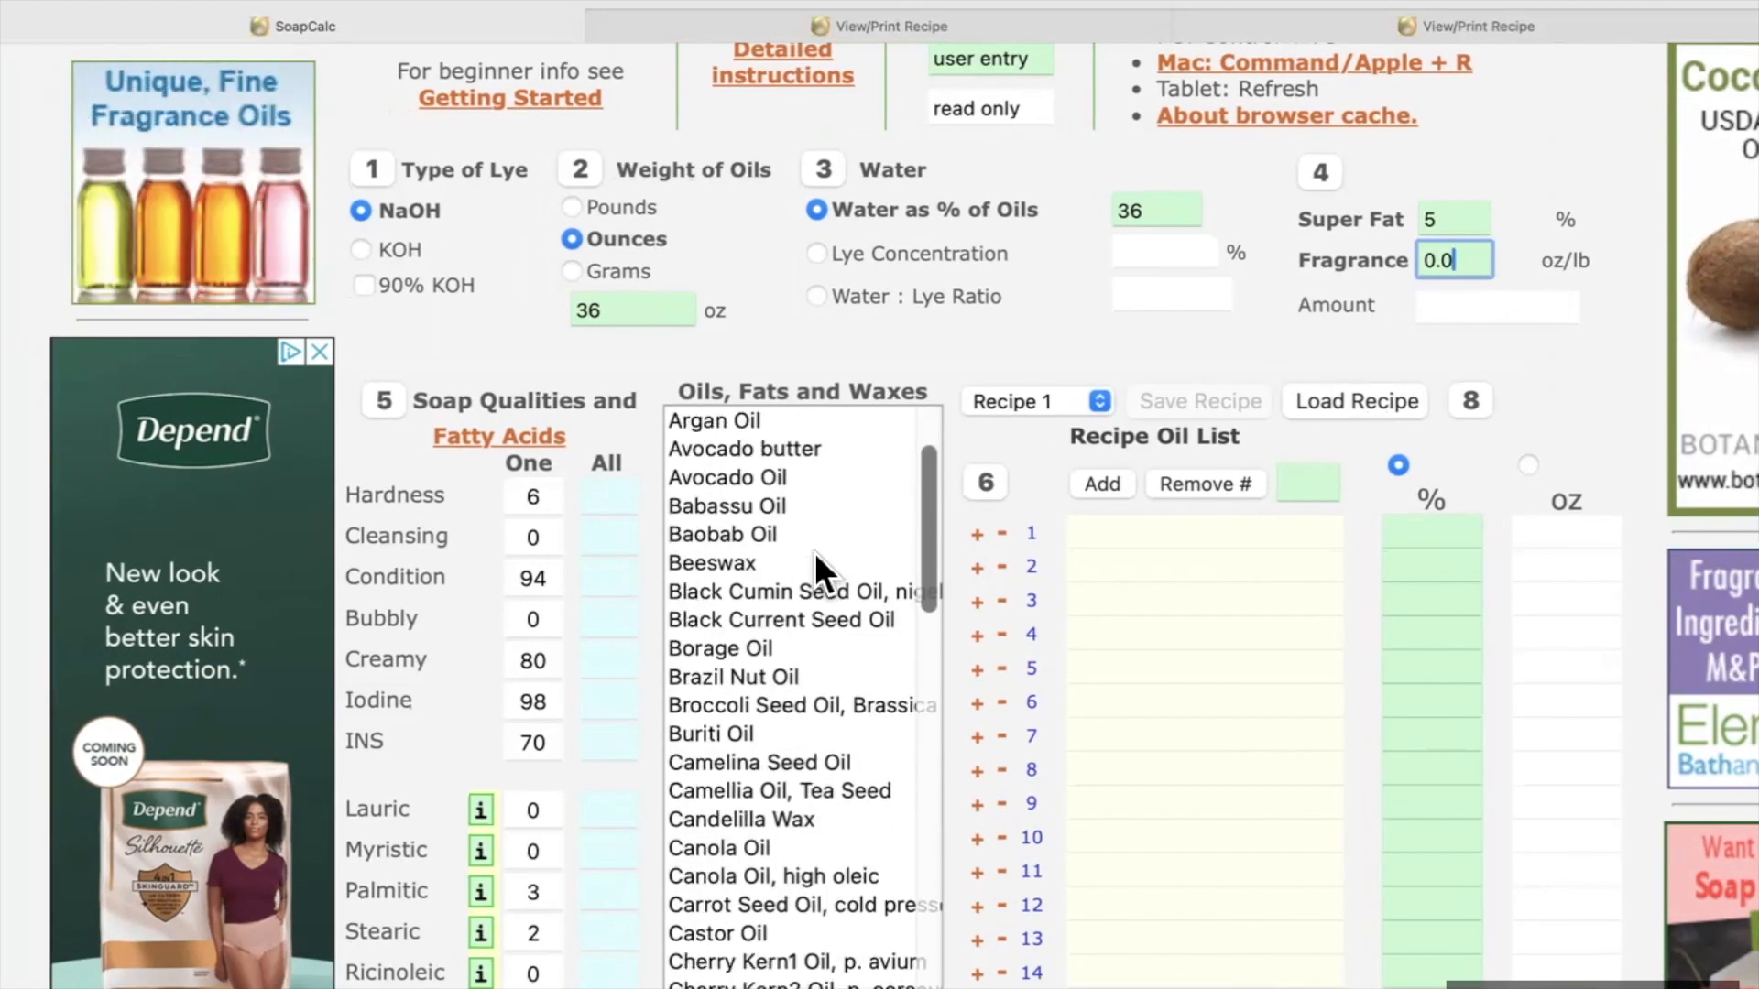
{"action": "scroll", "scroll_direction": "down", "scroll_amount": 3}
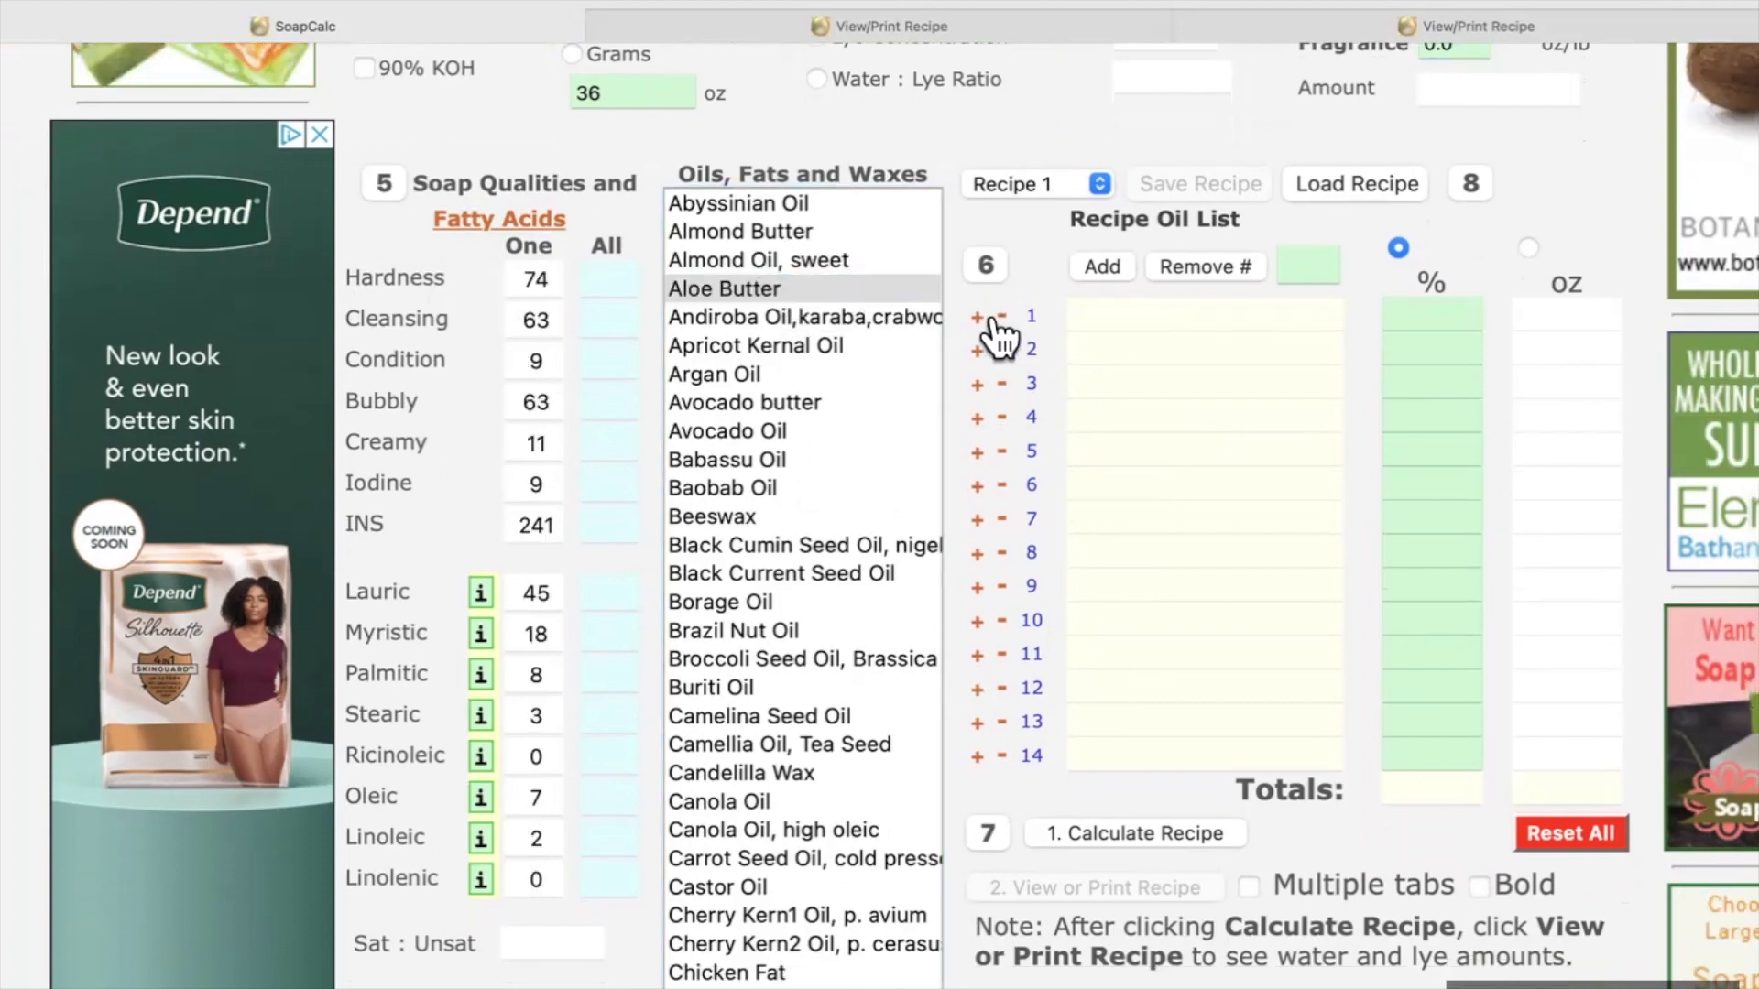
Step: Add the chosen oils to recipe rows 1–5, replacing row 3 with plain Olive Oil
{"action": "left_click", "coordinate": [756, 259]}
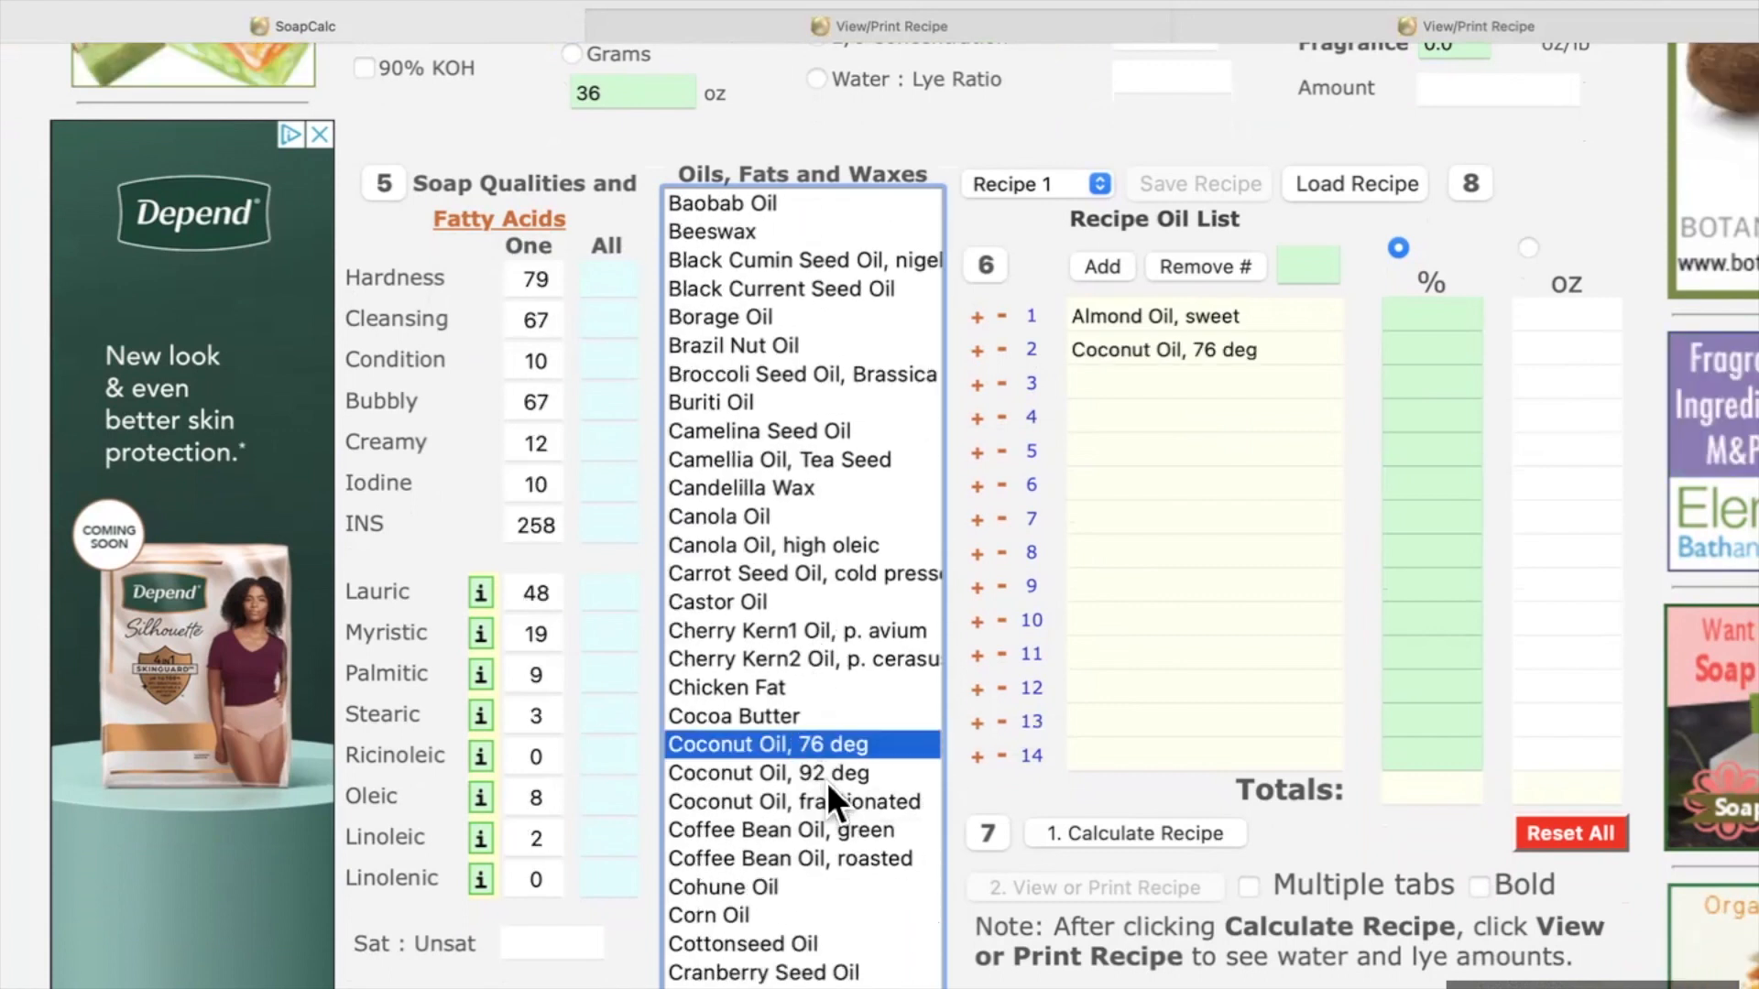
{"action": "scroll", "scroll_direction": "down", "scroll_amount": 3}
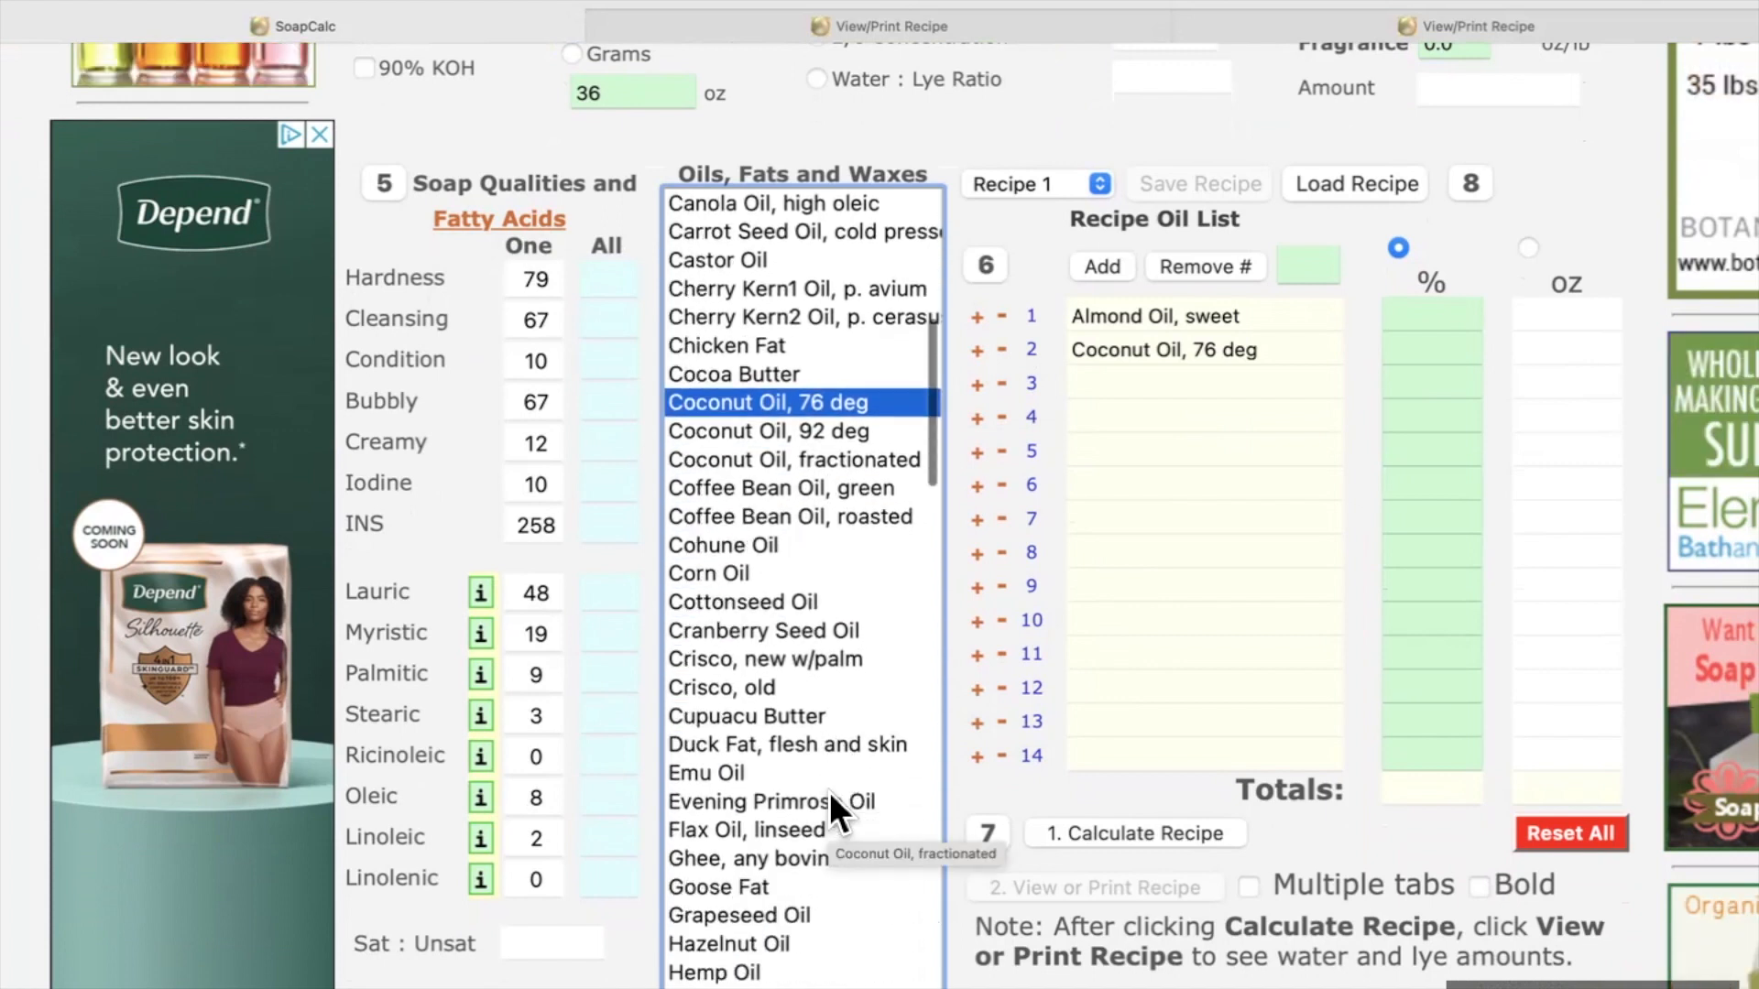
{"action": "scroll", "scroll_direction": "down", "scroll_amount": 3}
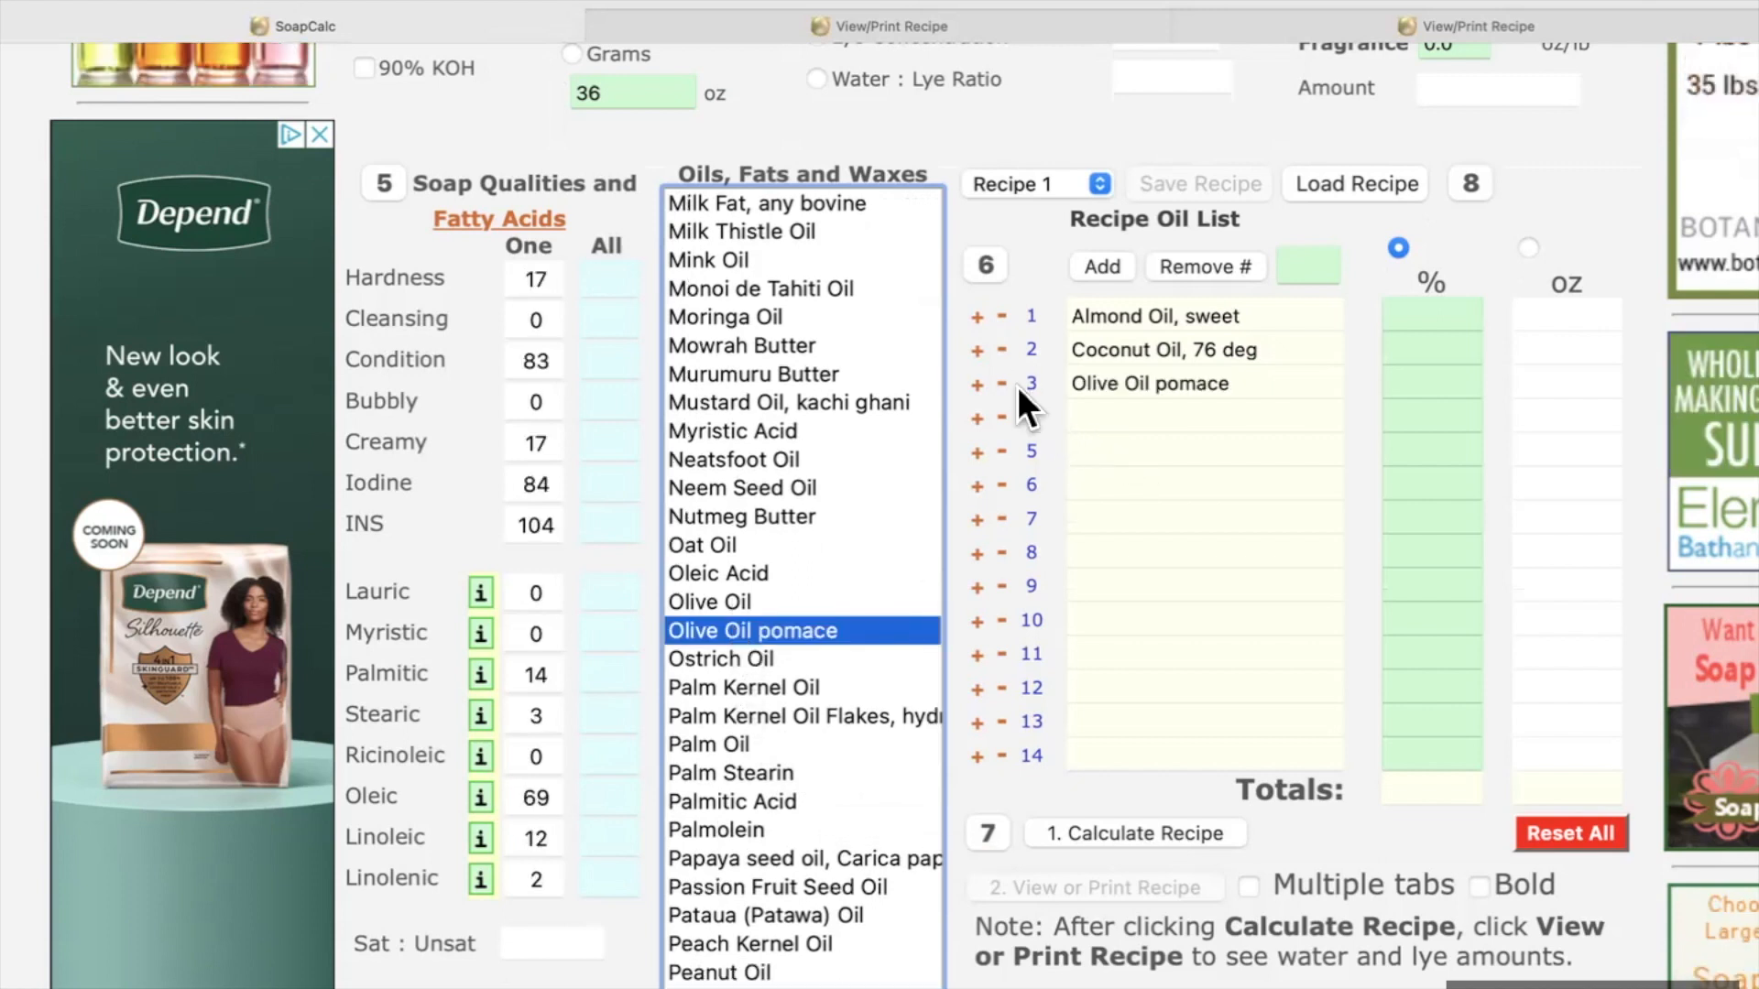
{"action": "left_click", "coordinate": [1000, 383]}
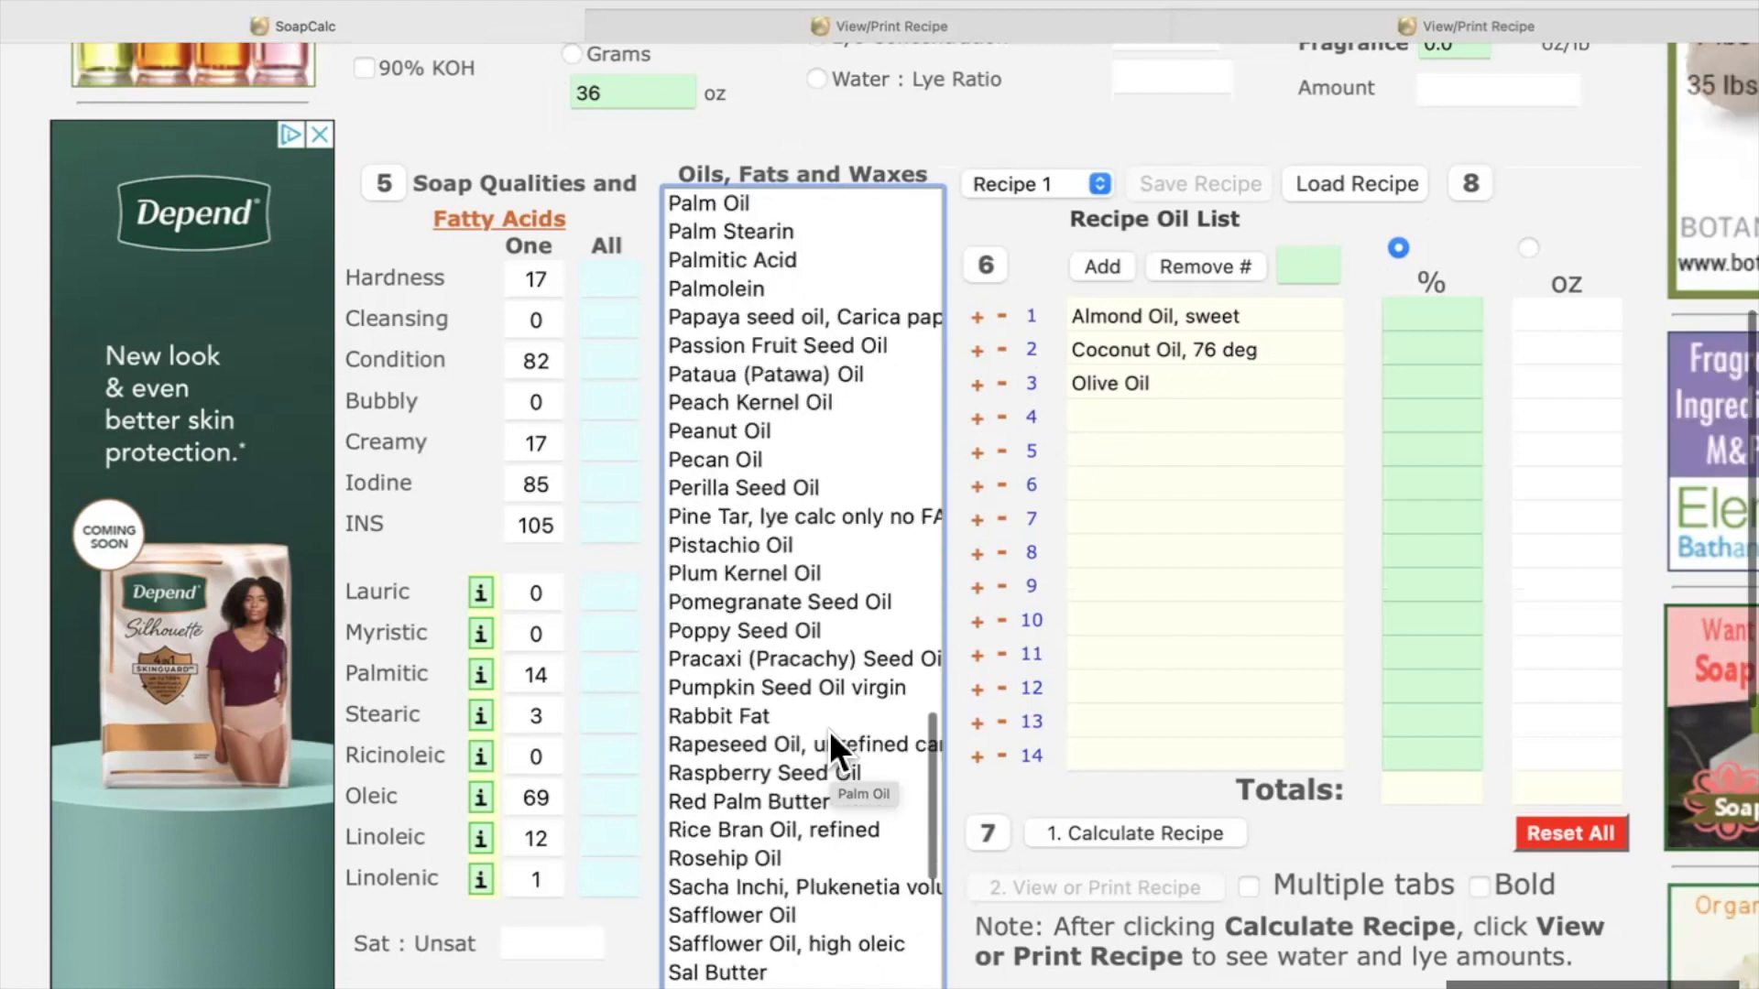
{"action": "scroll", "scroll_direction": "down", "scroll_amount": 3}
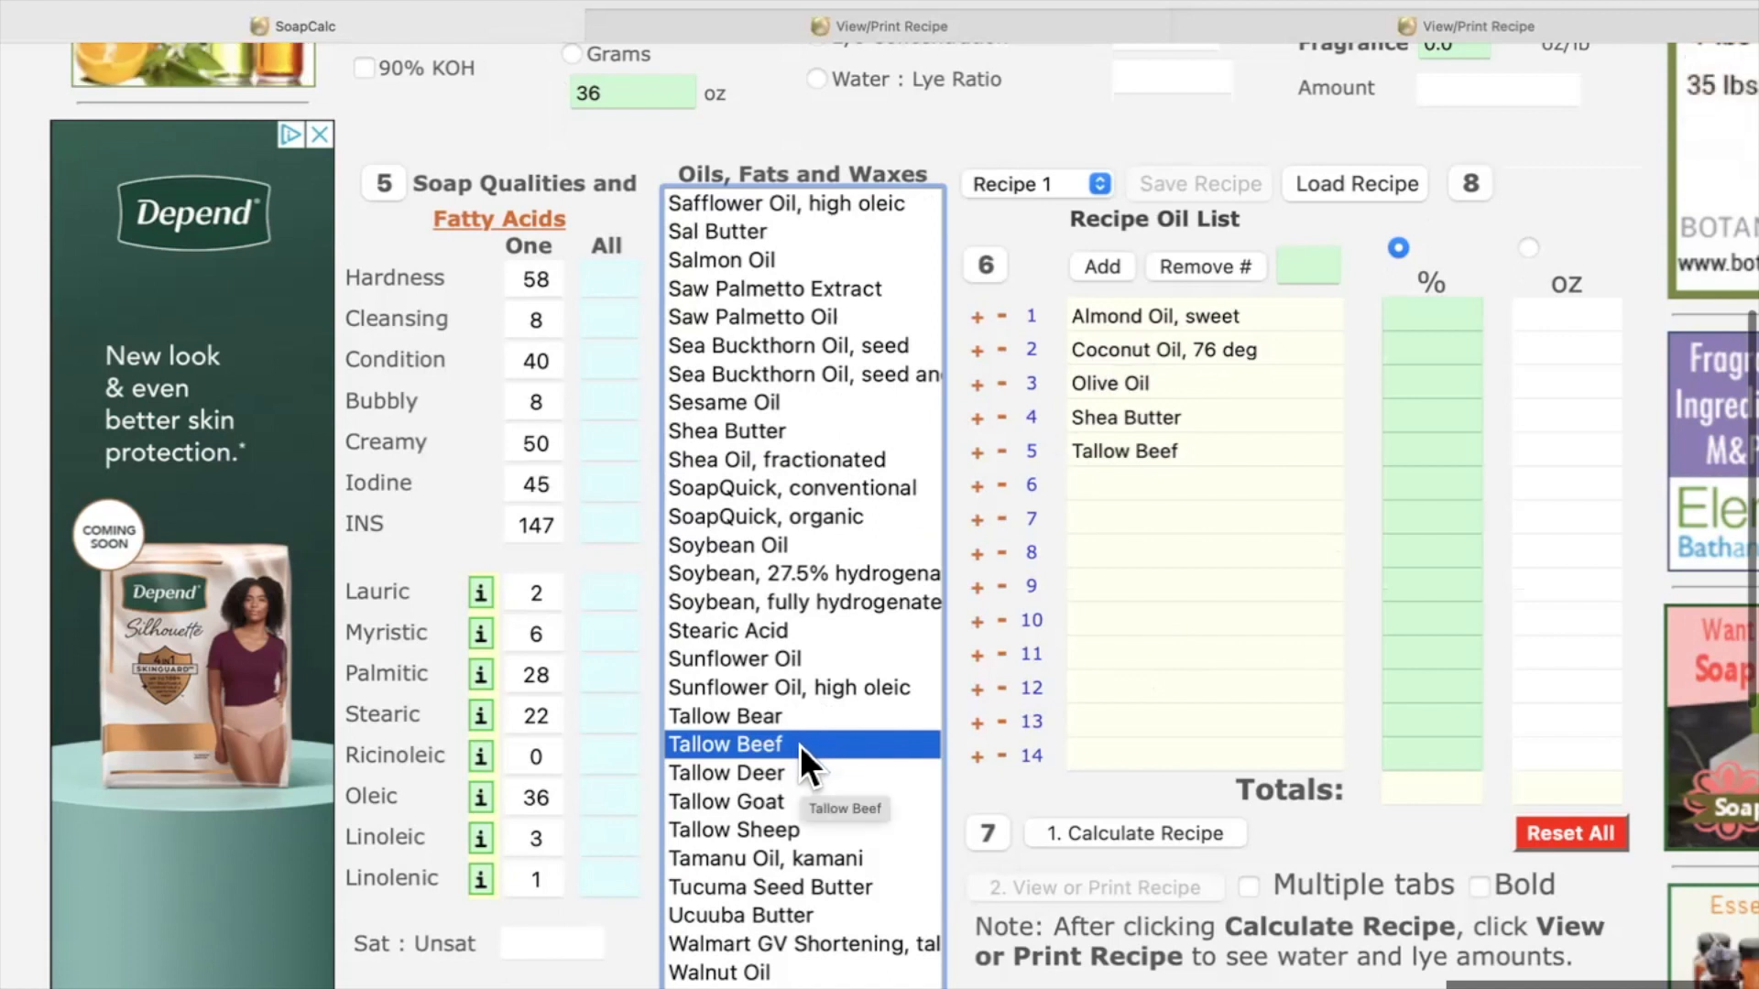
{"action": "mouse_move", "coordinate": [797, 763]}
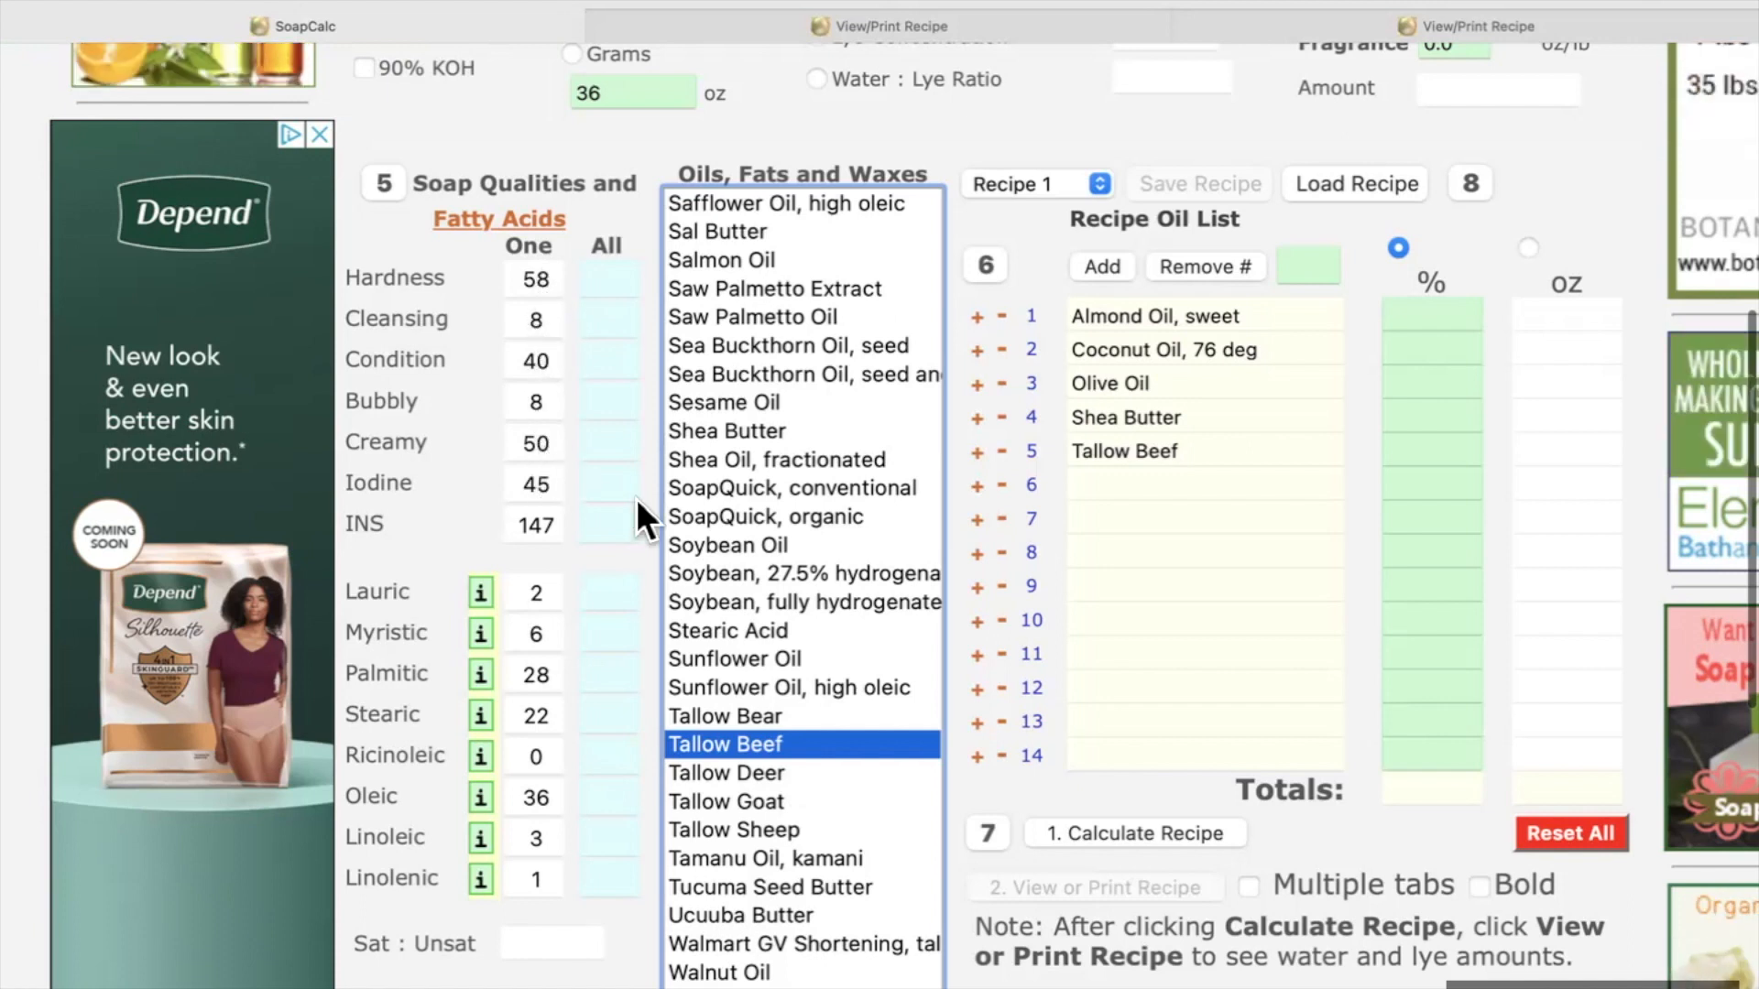
Step: Select Shea Butter in the oils catalogue to show its soap qualities and fatty acids
{"action": "left_click", "coordinate": [725, 431]}
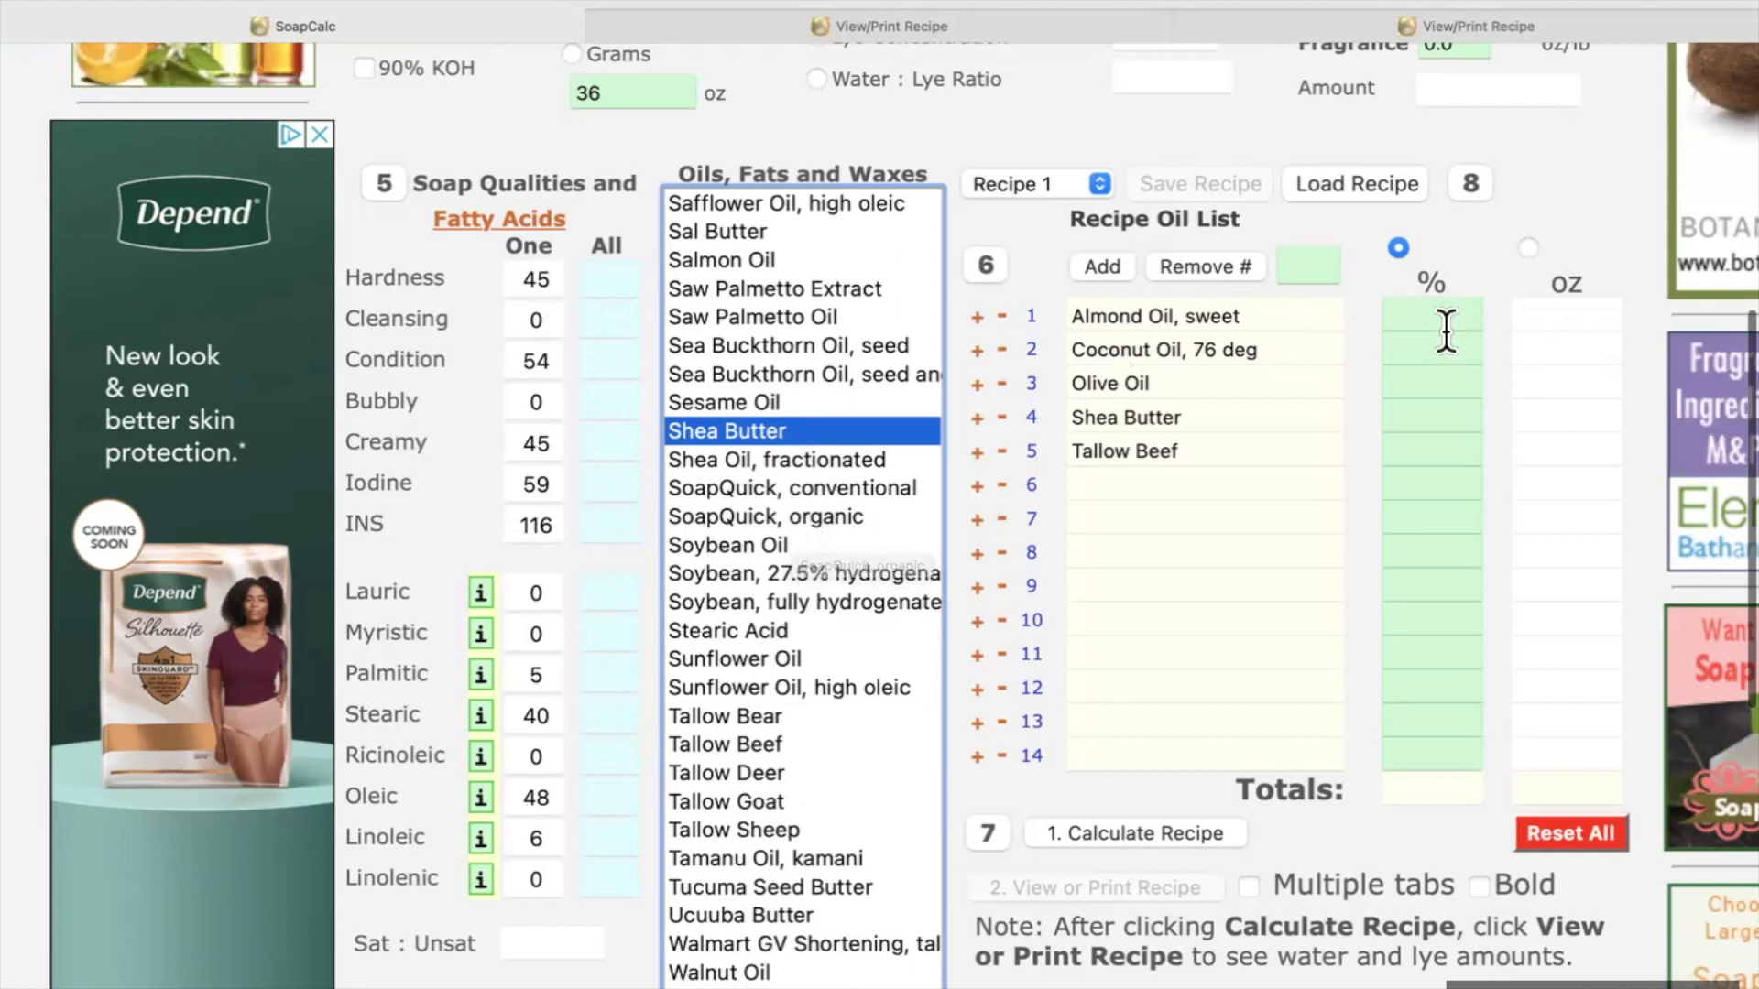
Step: Enter the oil percentages: almond 10, coconut 25, olive 30, shea 10, tallow 25
{"action": "left_click", "coordinate": [1431, 315]}
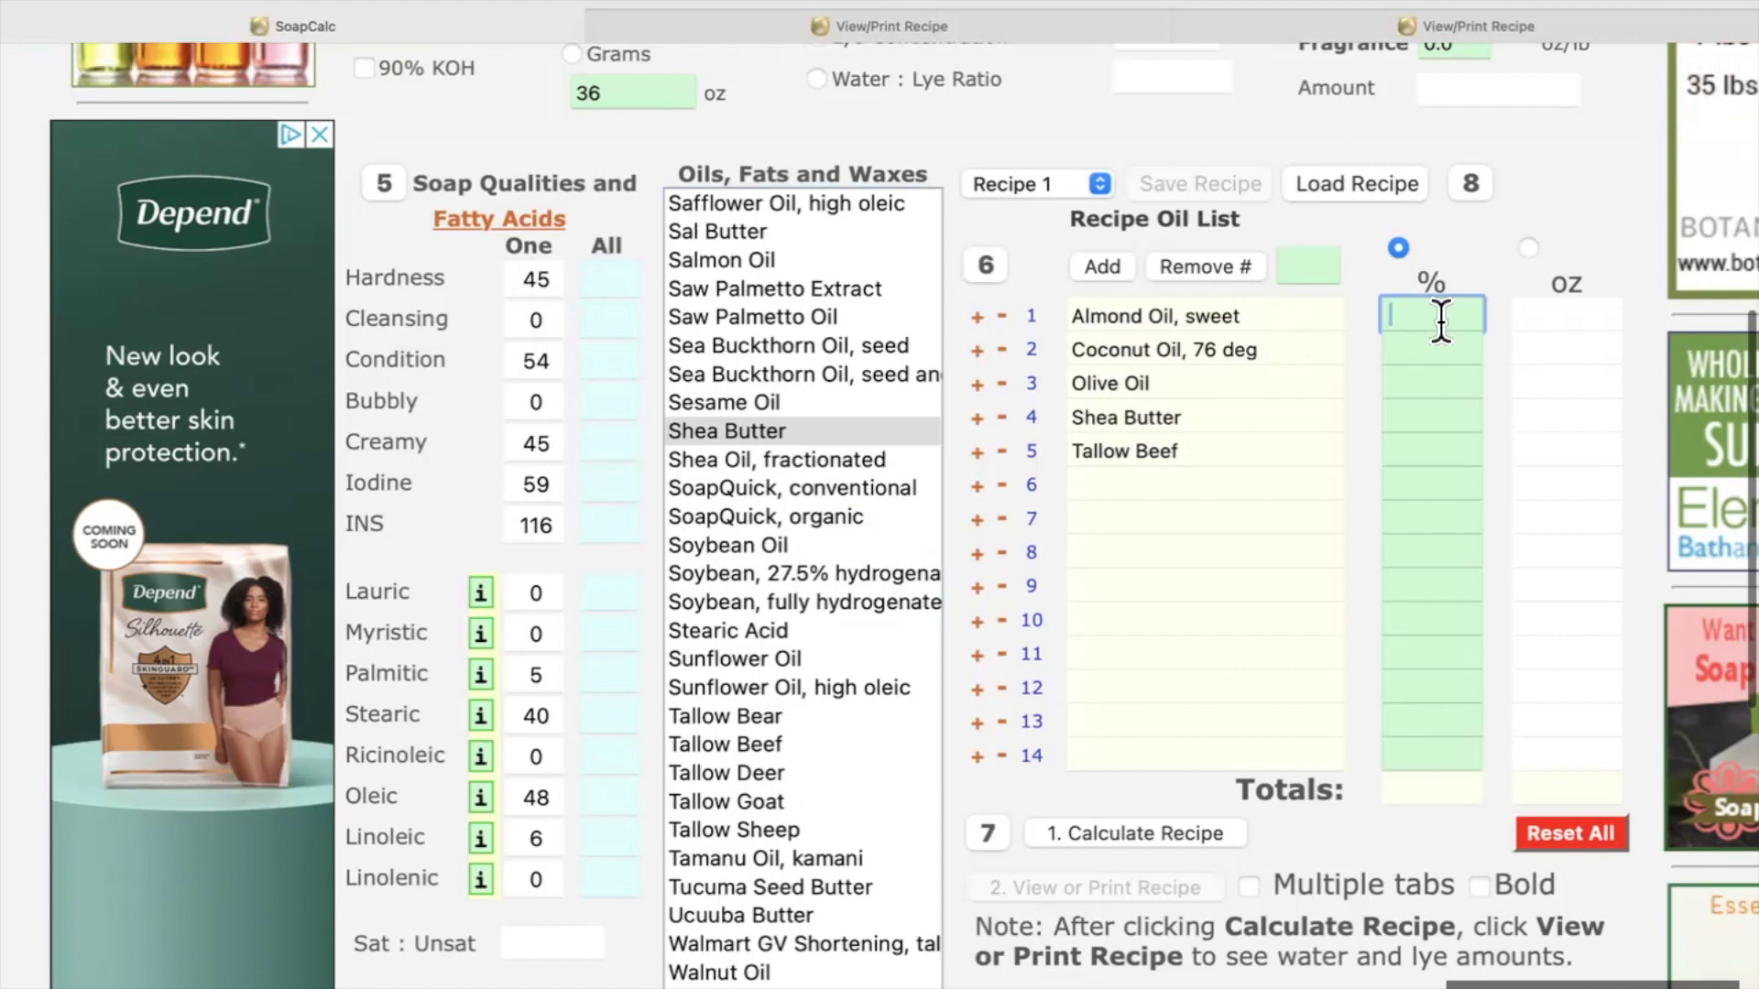
{"action": "type", "text": "10"}
{"action": "left_click", "coordinate": [1431, 382]}
{"action": "type", "text": "30"}
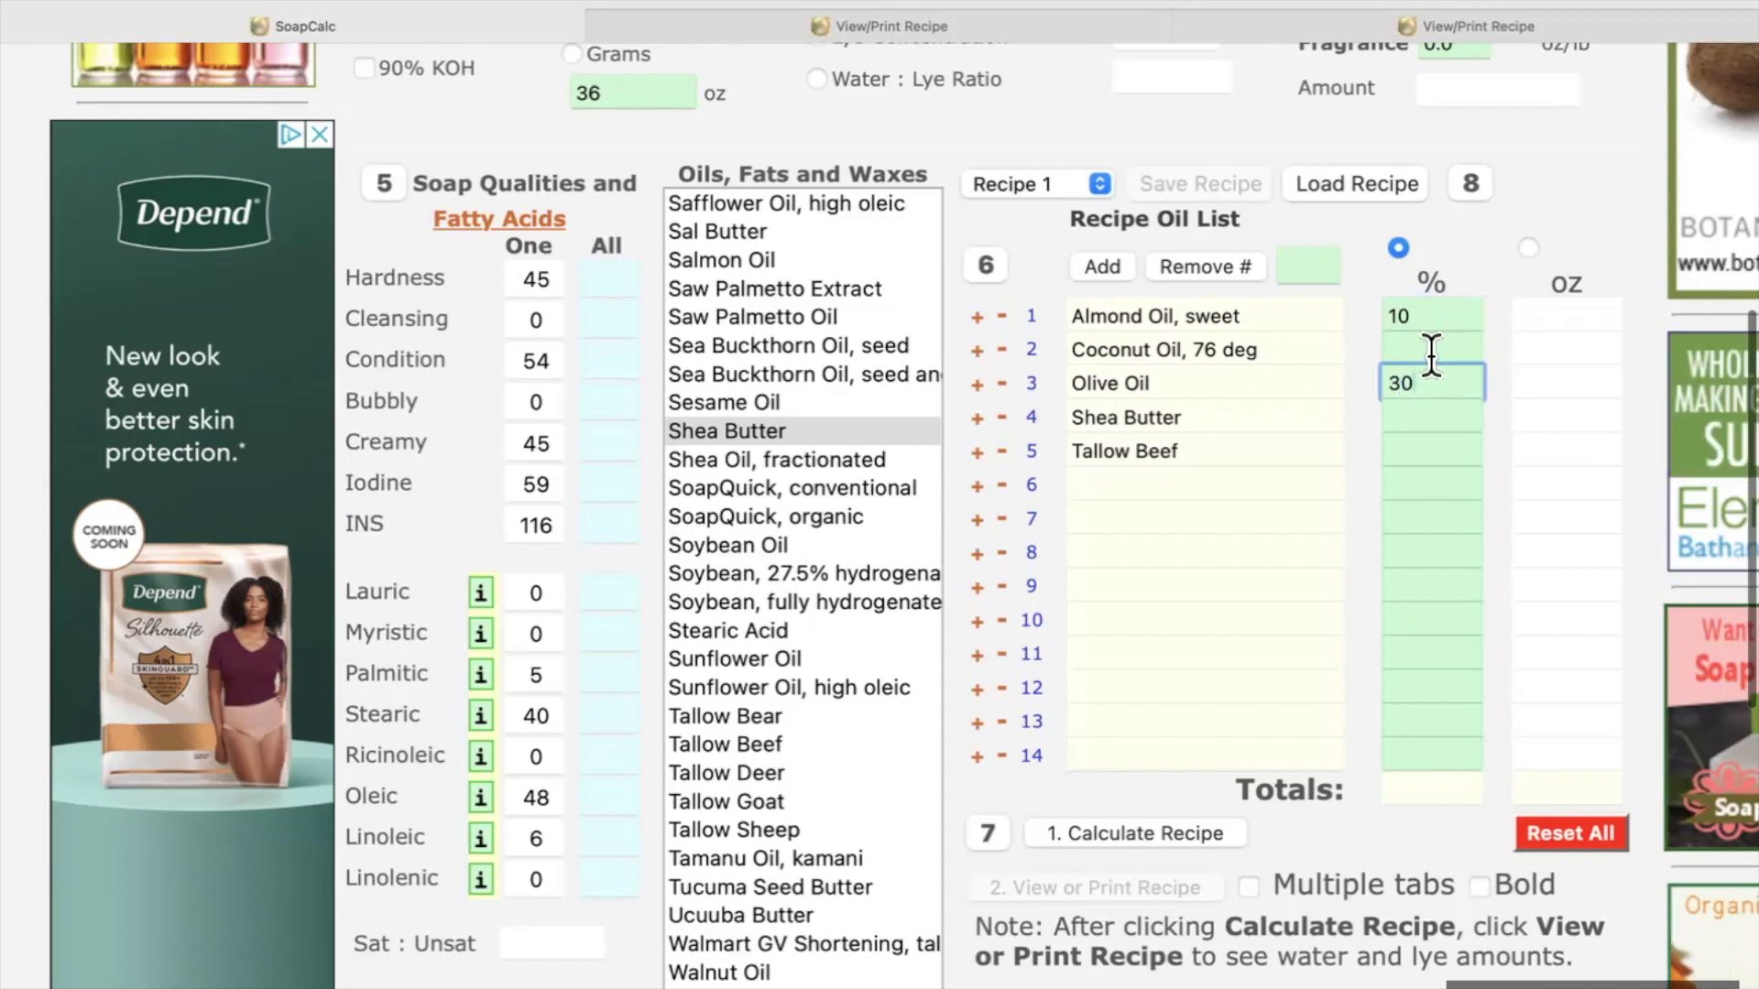
{"action": "left_click", "coordinate": [1431, 348]}
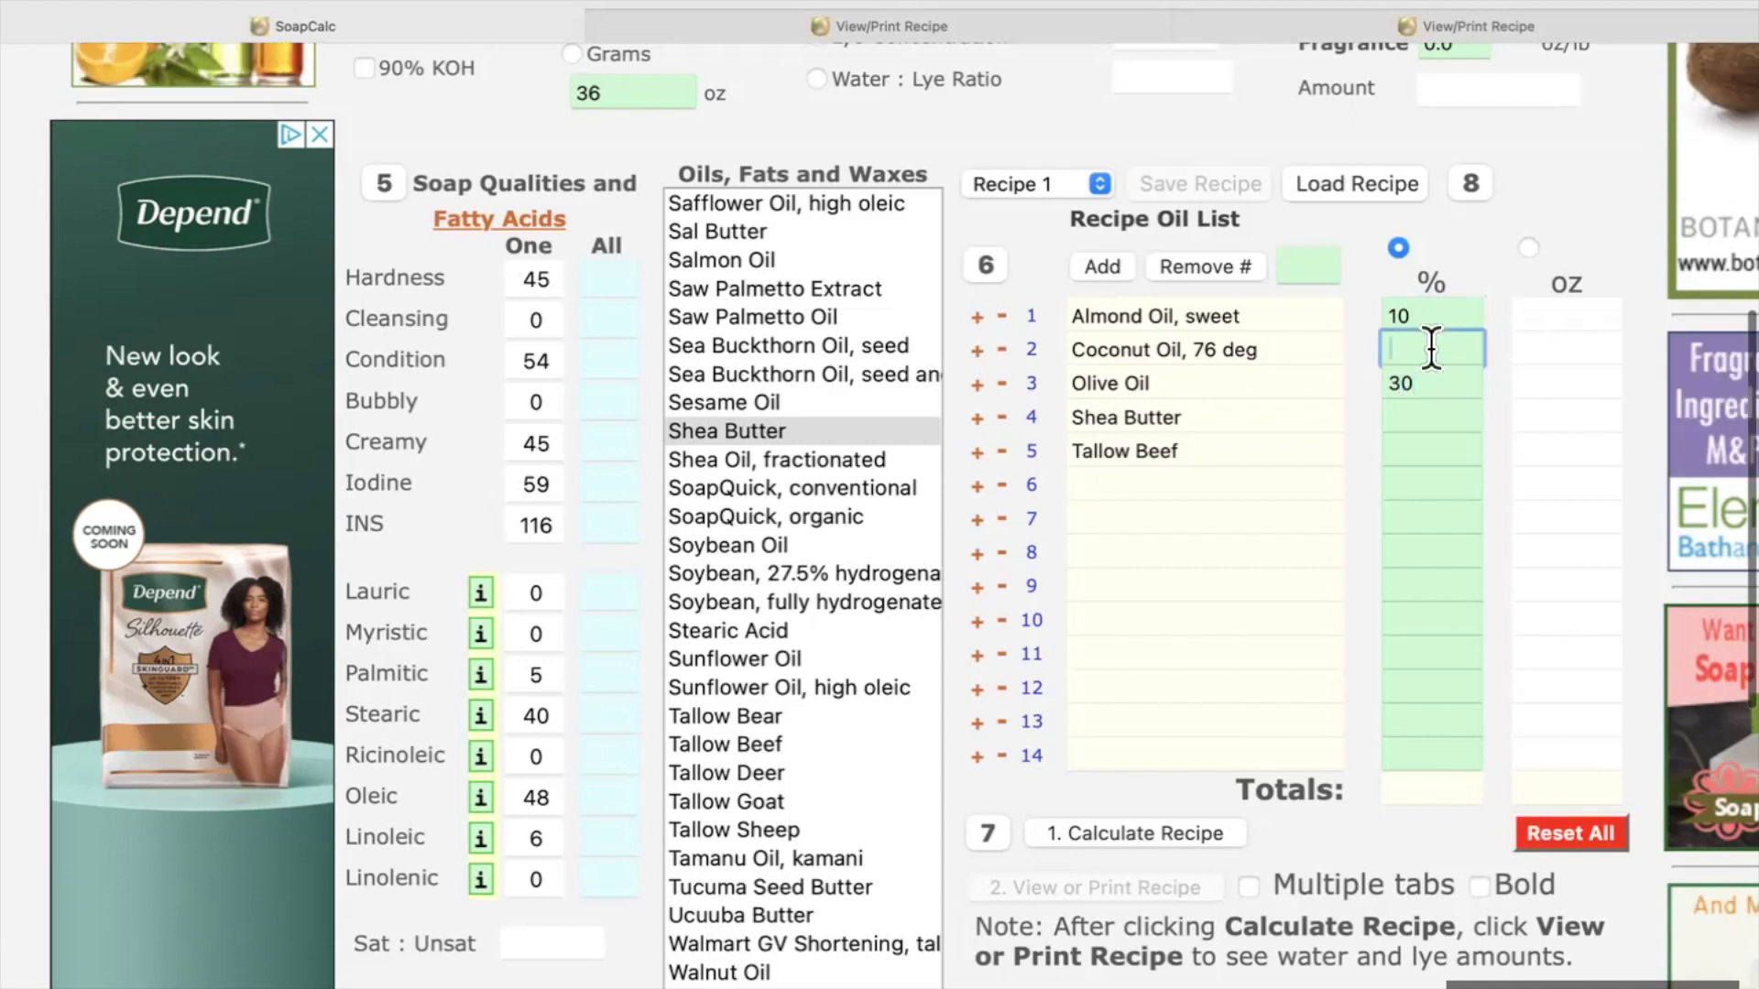
{"action": "type", "text": "25"}
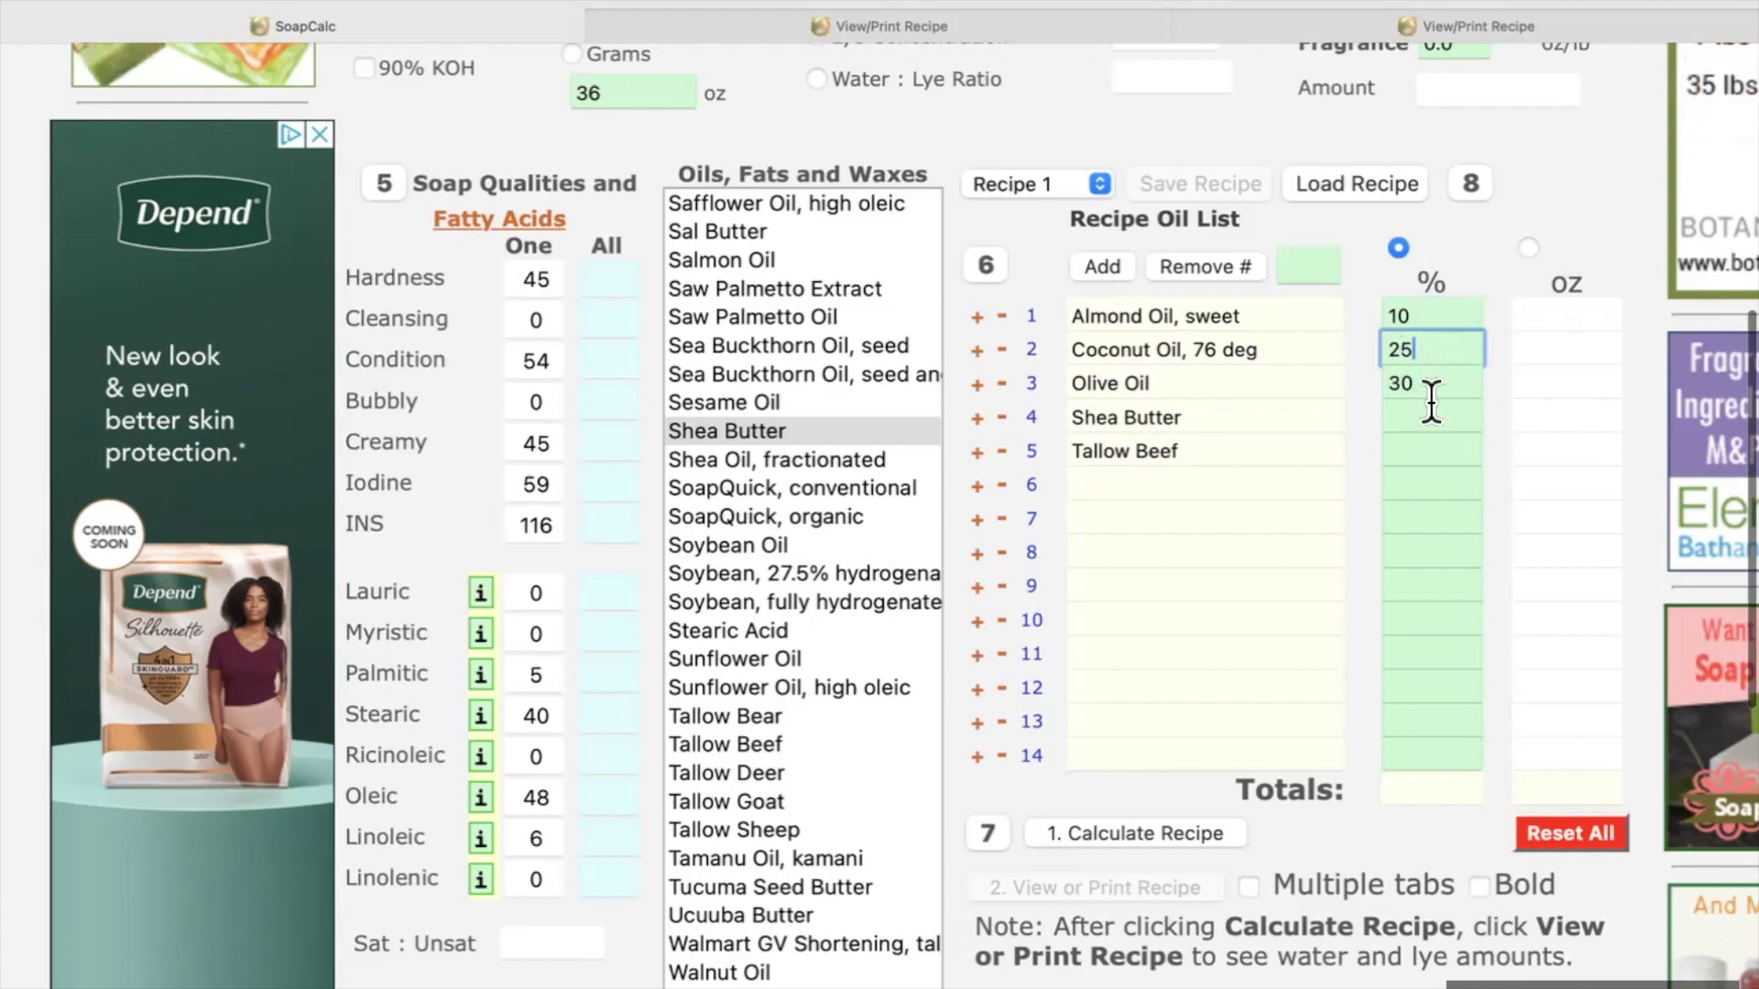
{"action": "type", "text": "25"}
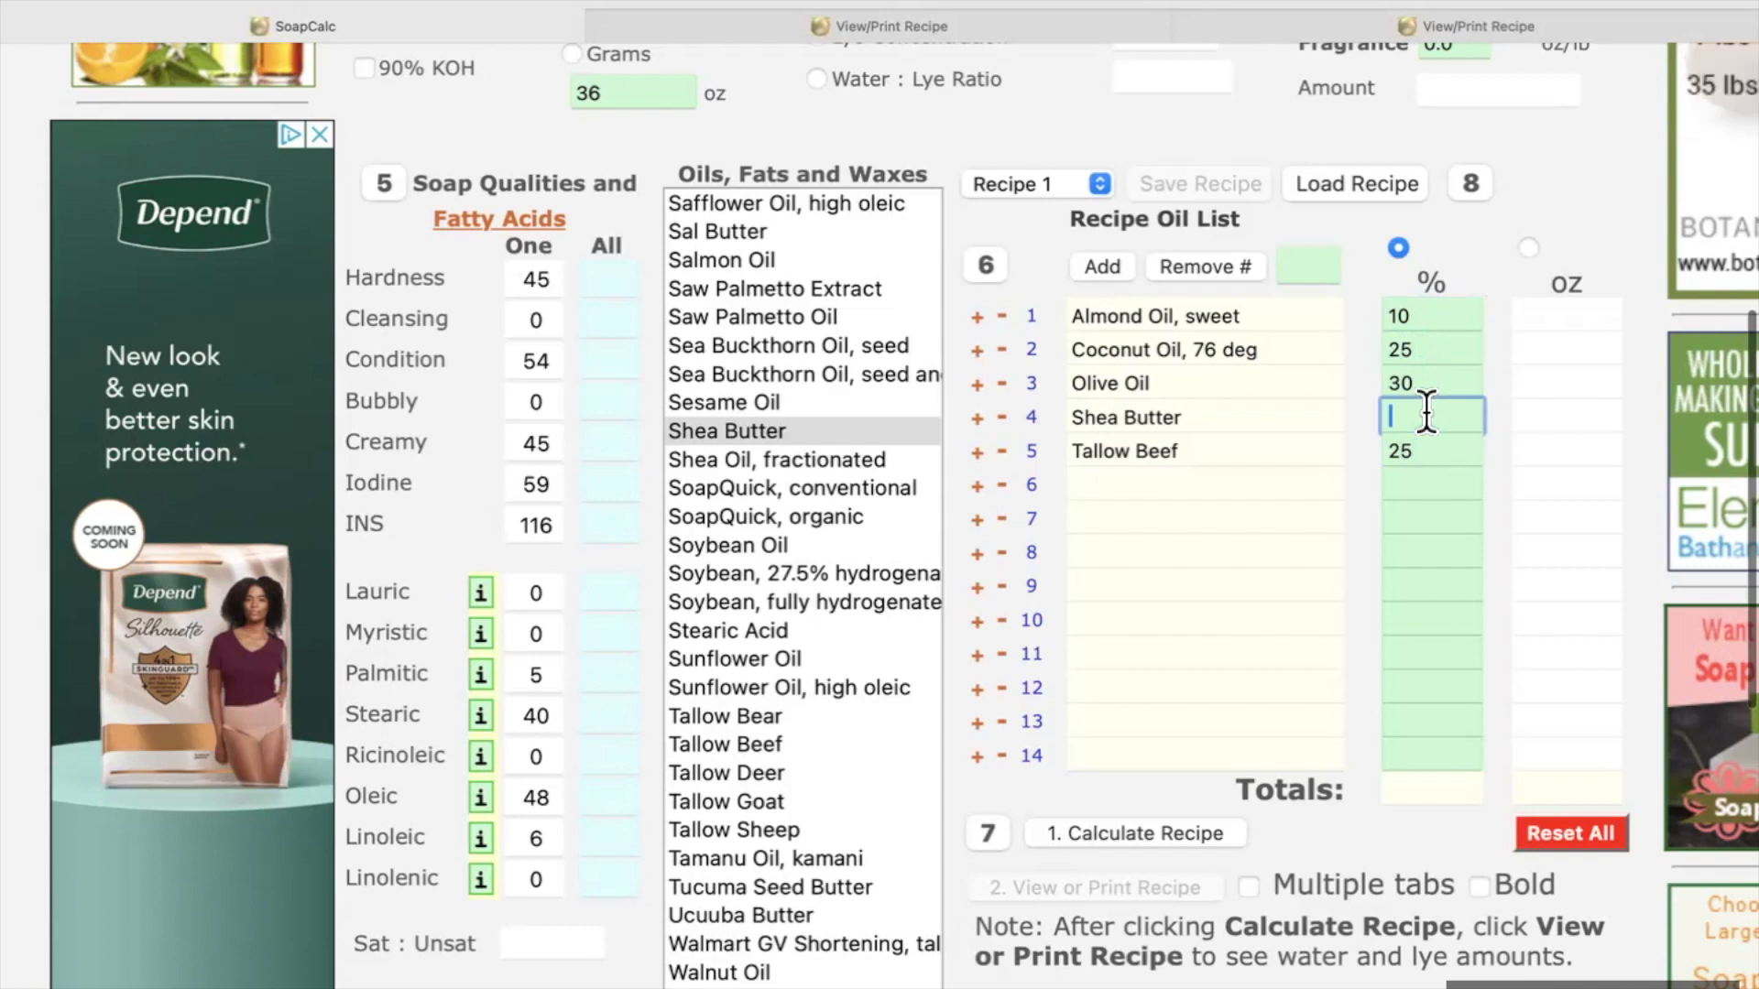
{"action": "type", "text": "10"}
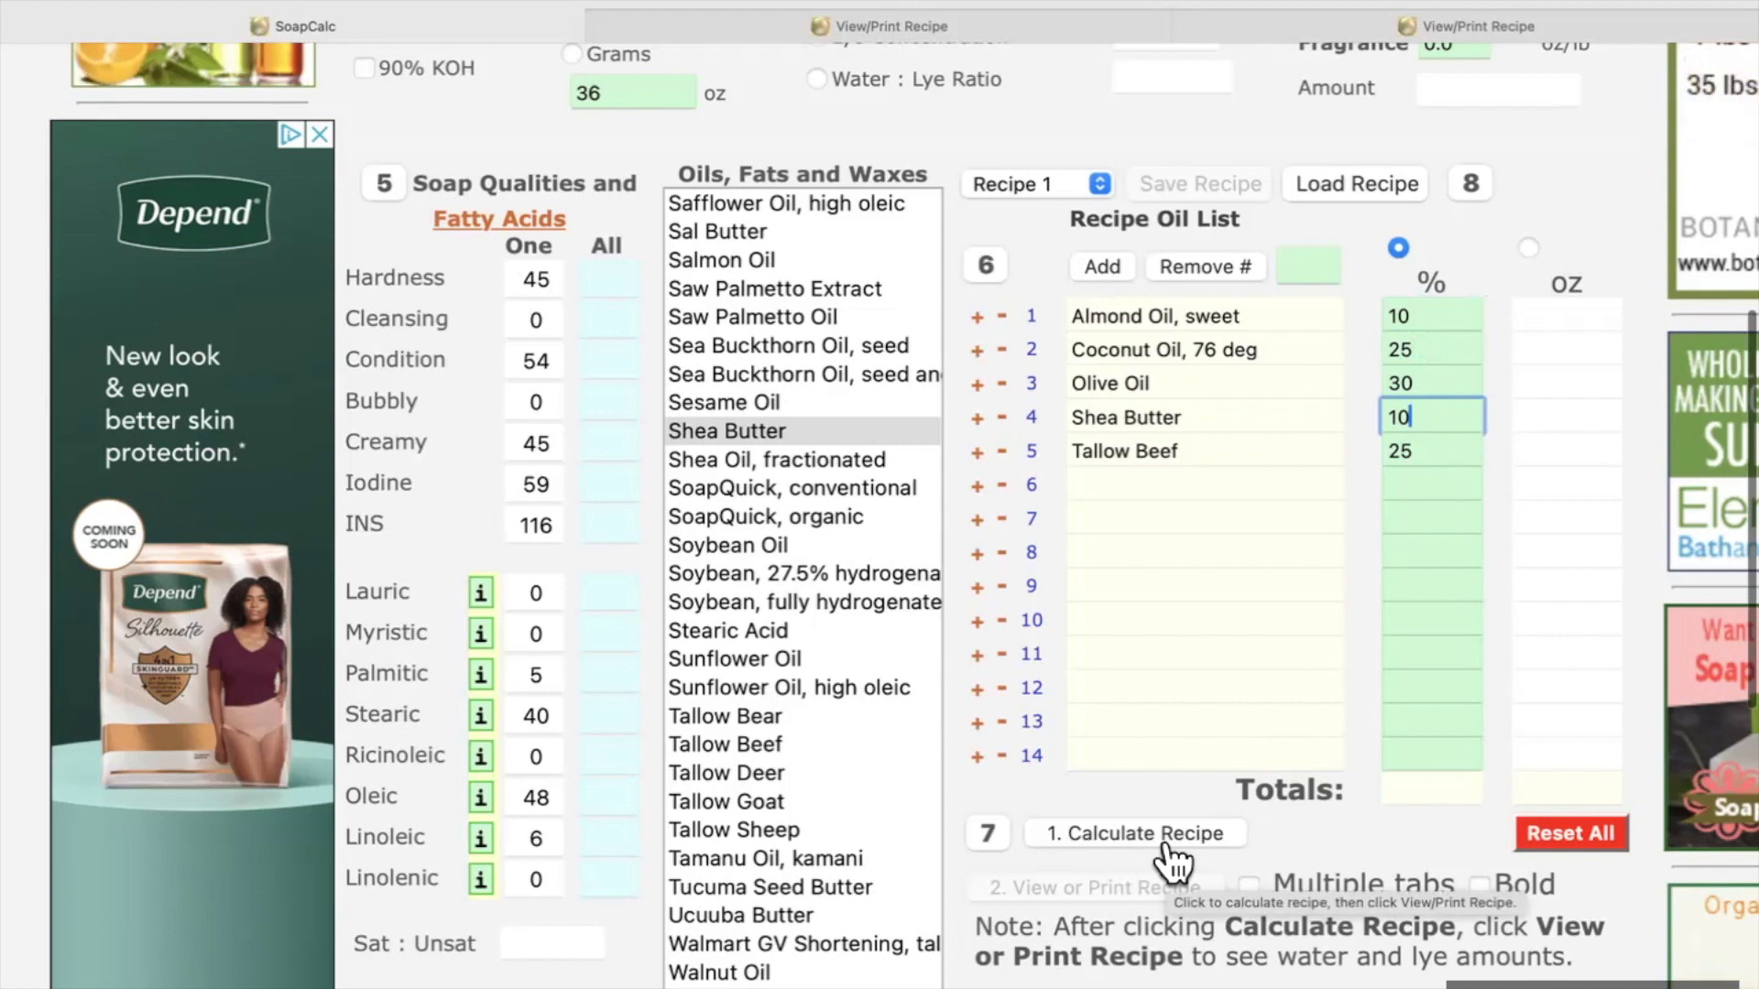
Step: Calculate the 36 oz recipe, enable multiple-tab reports and view the printable recipe
{"action": "left_click", "coordinate": [1134, 832]}
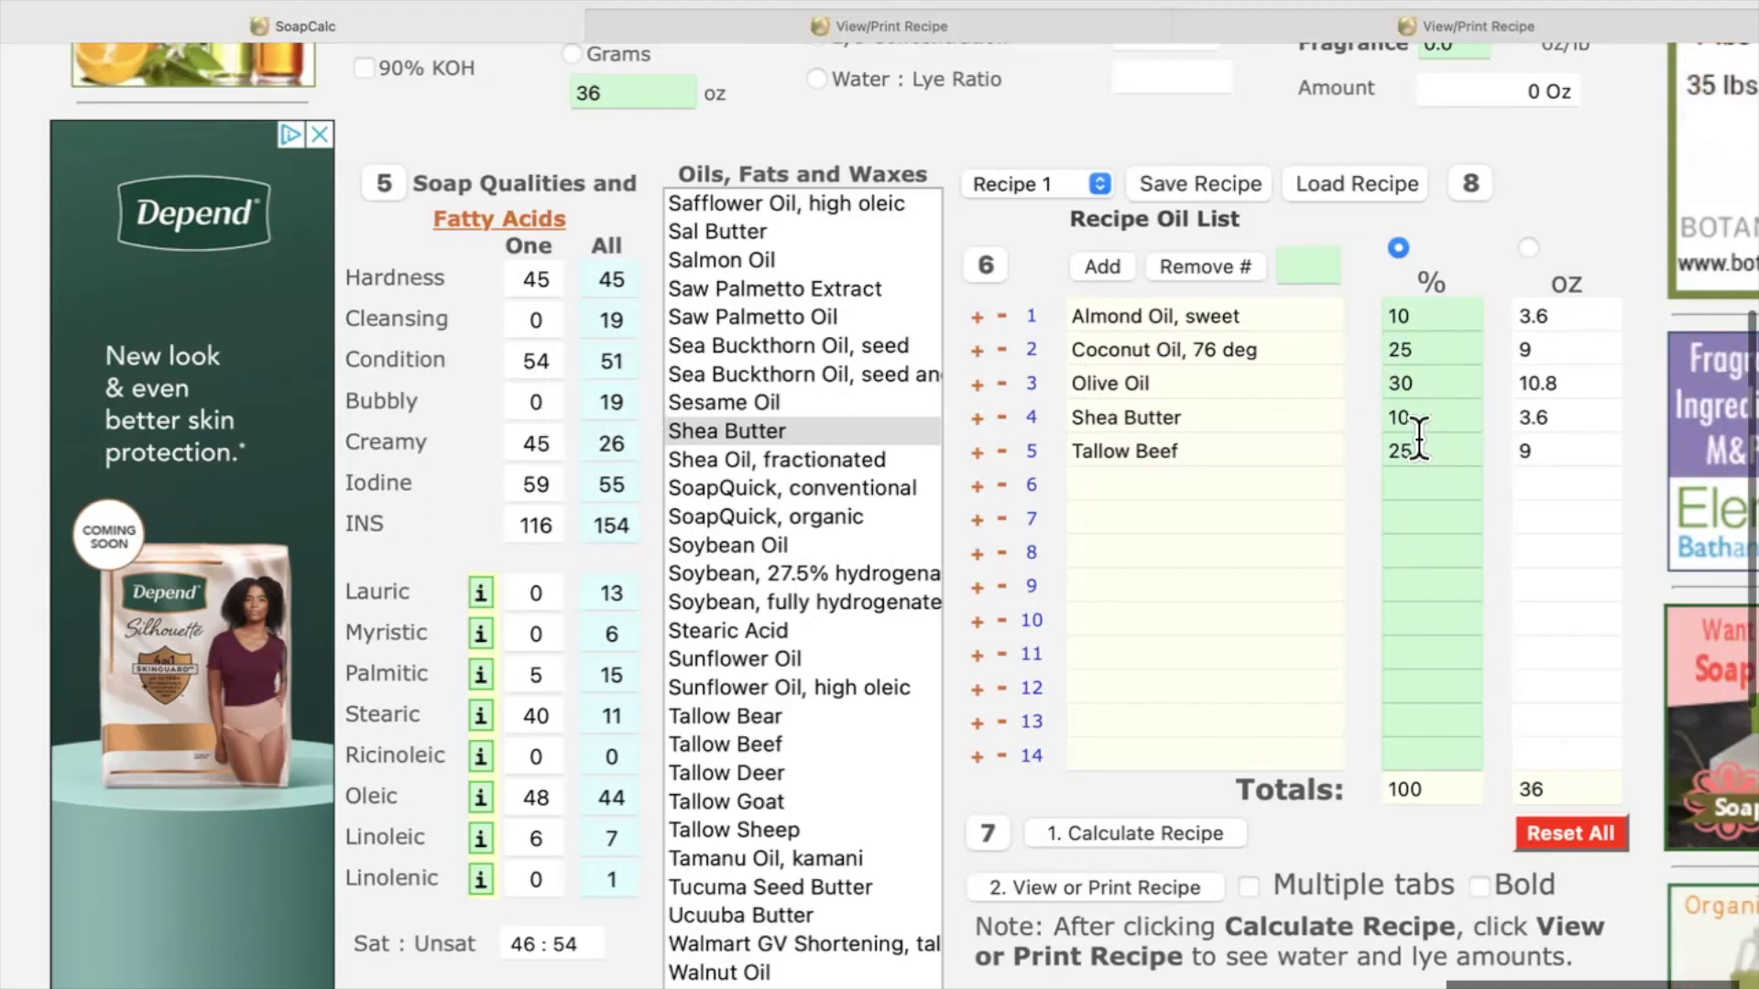
{"action": "mouse_move", "coordinate": [1570, 326]}
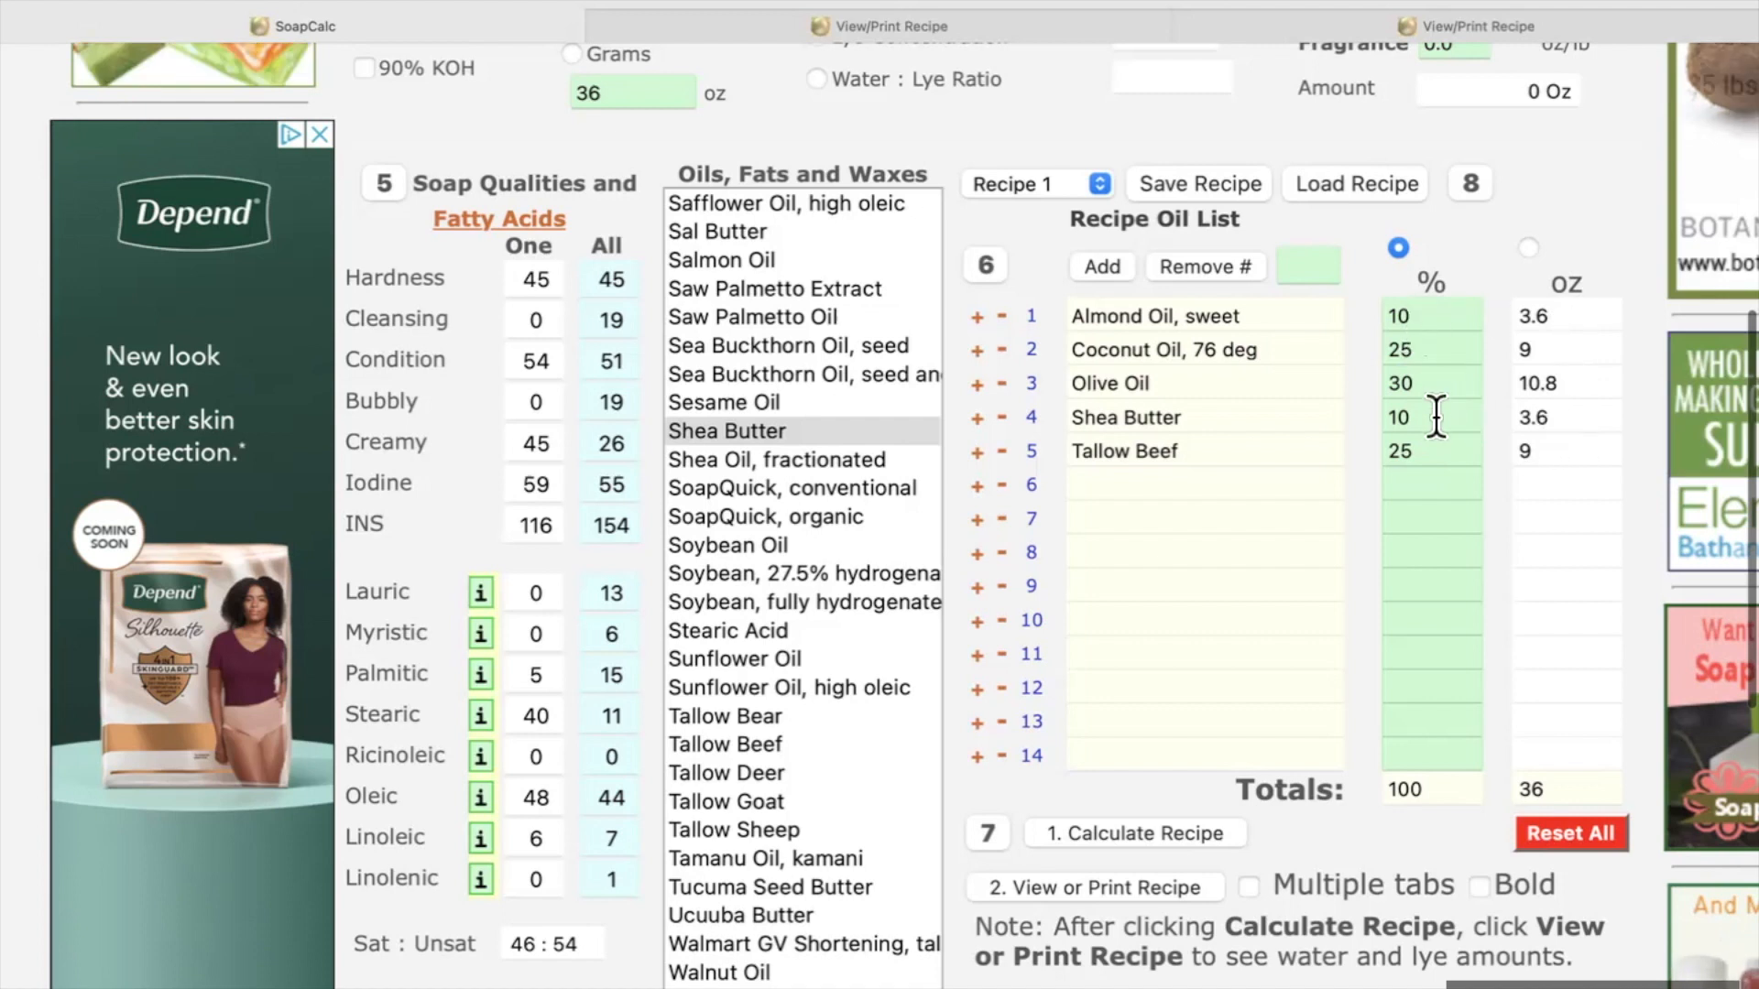
{"action": "mouse_move", "coordinate": [1564, 577]}
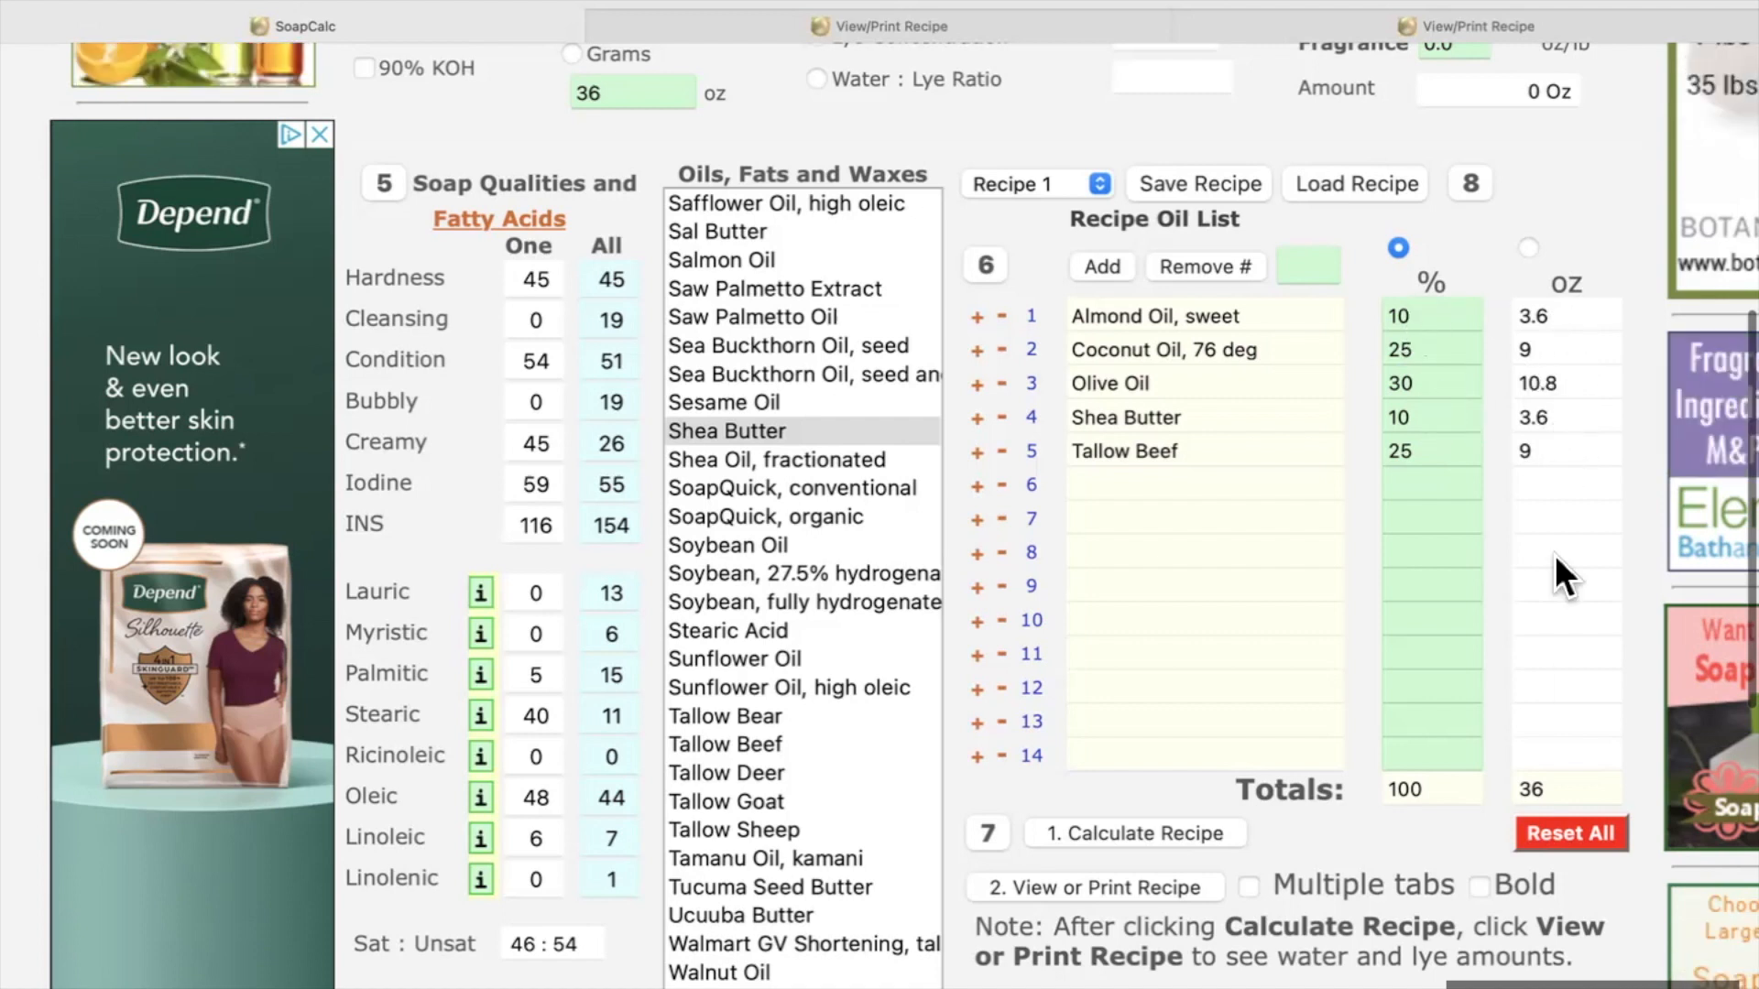
{"action": "mouse_move", "coordinate": [1563, 802]}
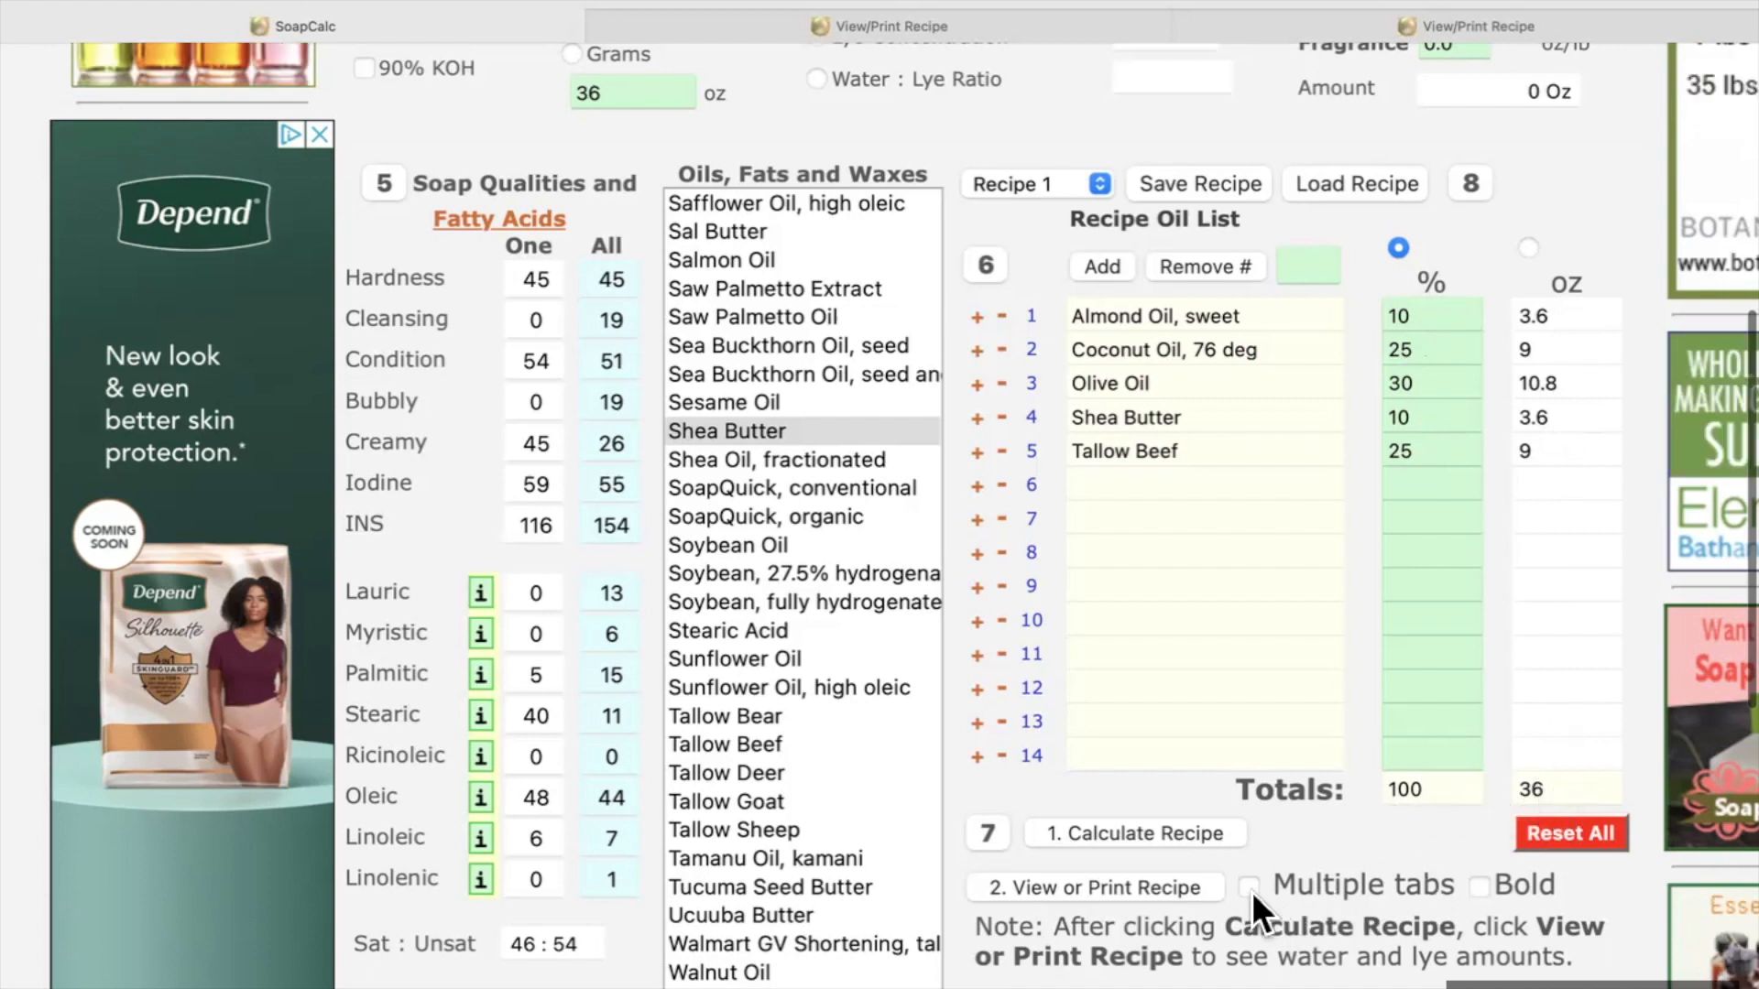
{"action": "left_click", "coordinate": [1246, 887]}
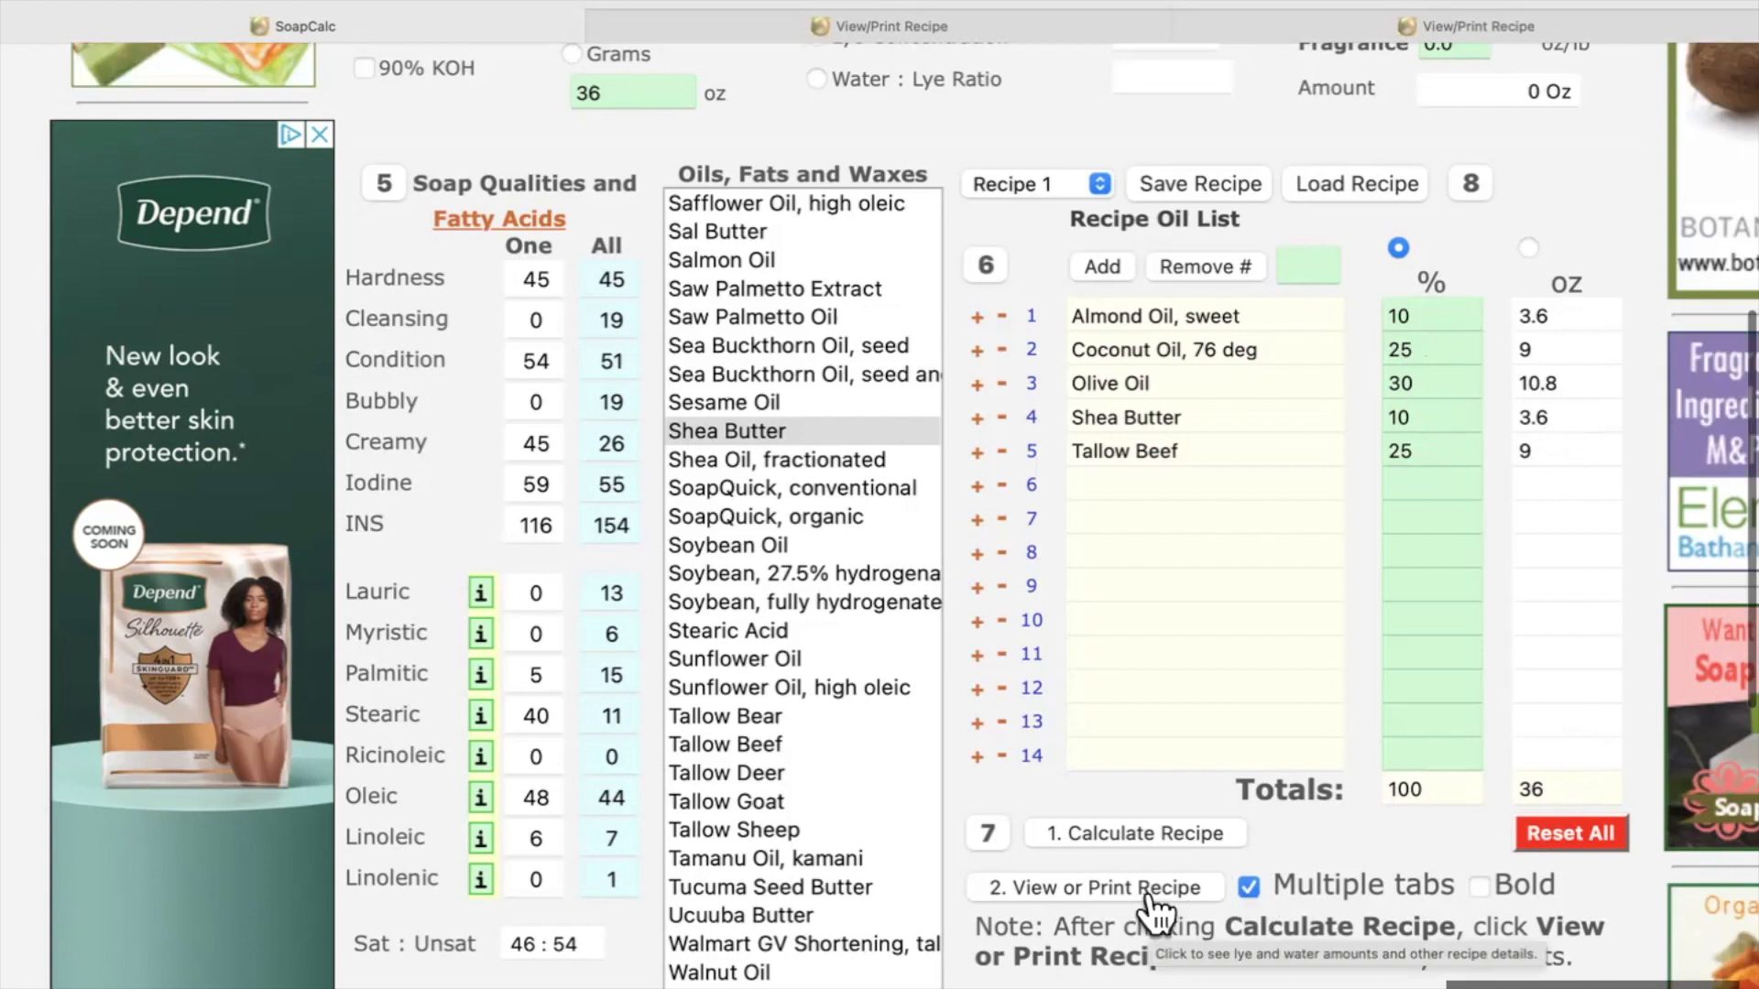
{"action": "left_click", "coordinate": [1099, 887]}
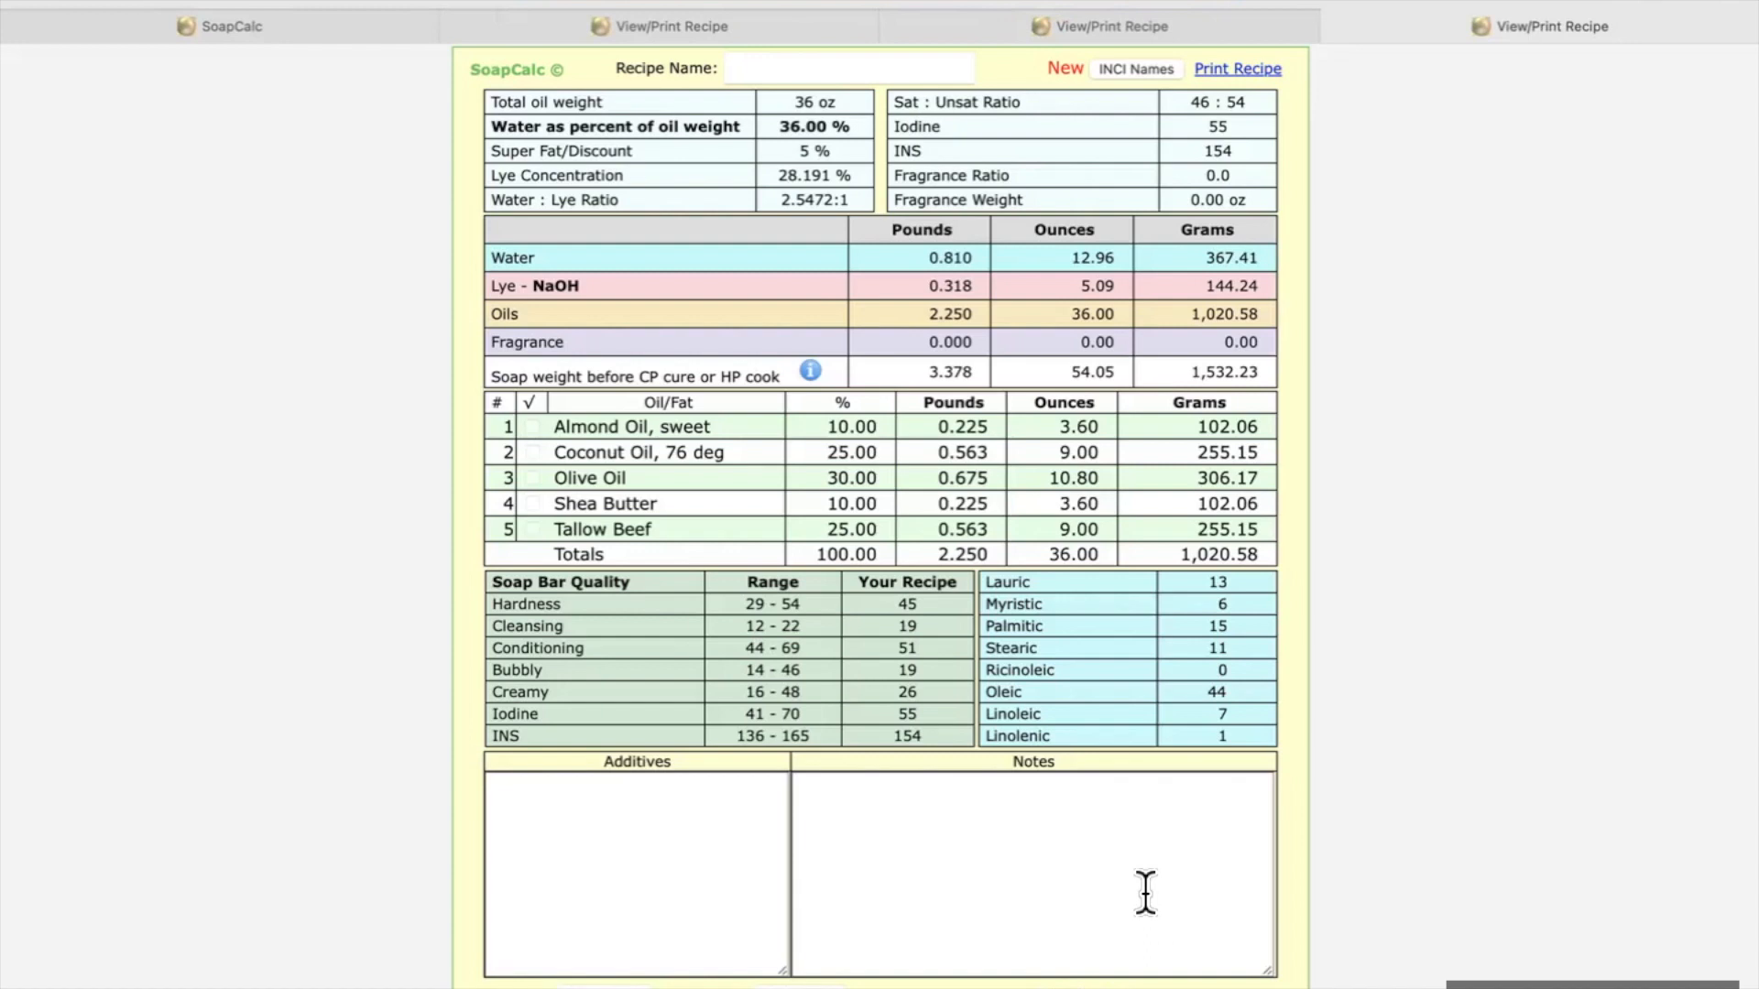
{"action": "mouse_move", "coordinate": [786, 132]}
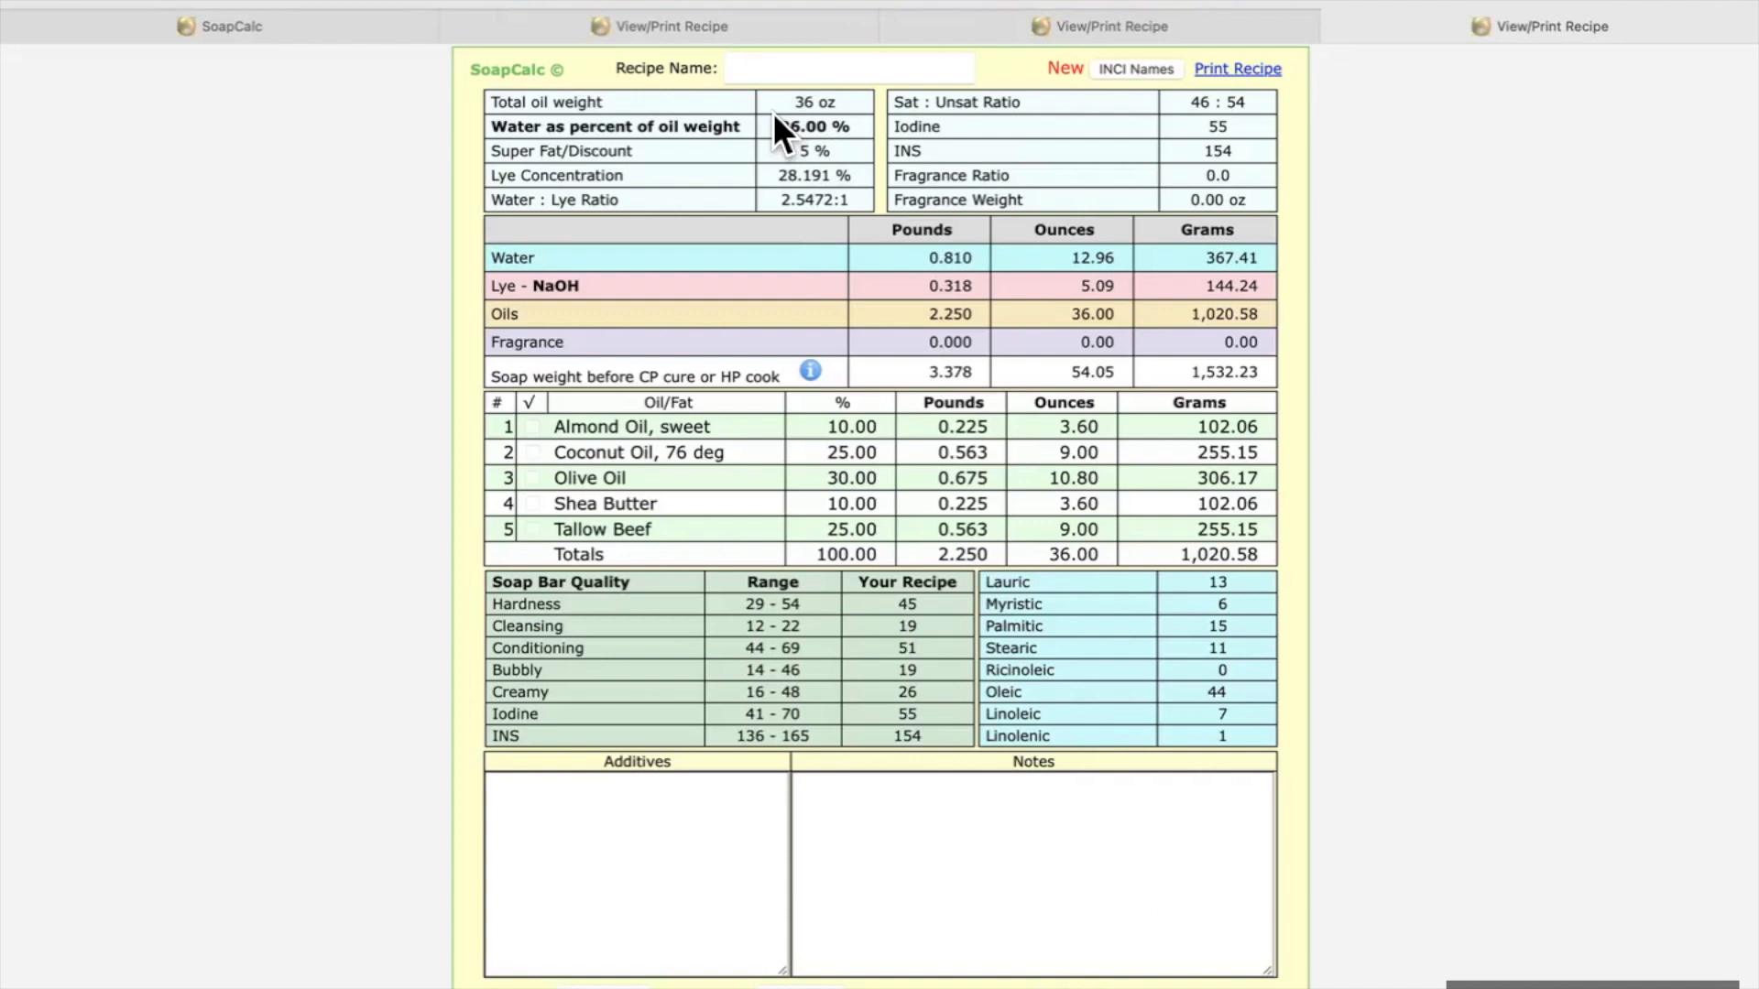
{"action": "mouse_move", "coordinate": [788, 132]}
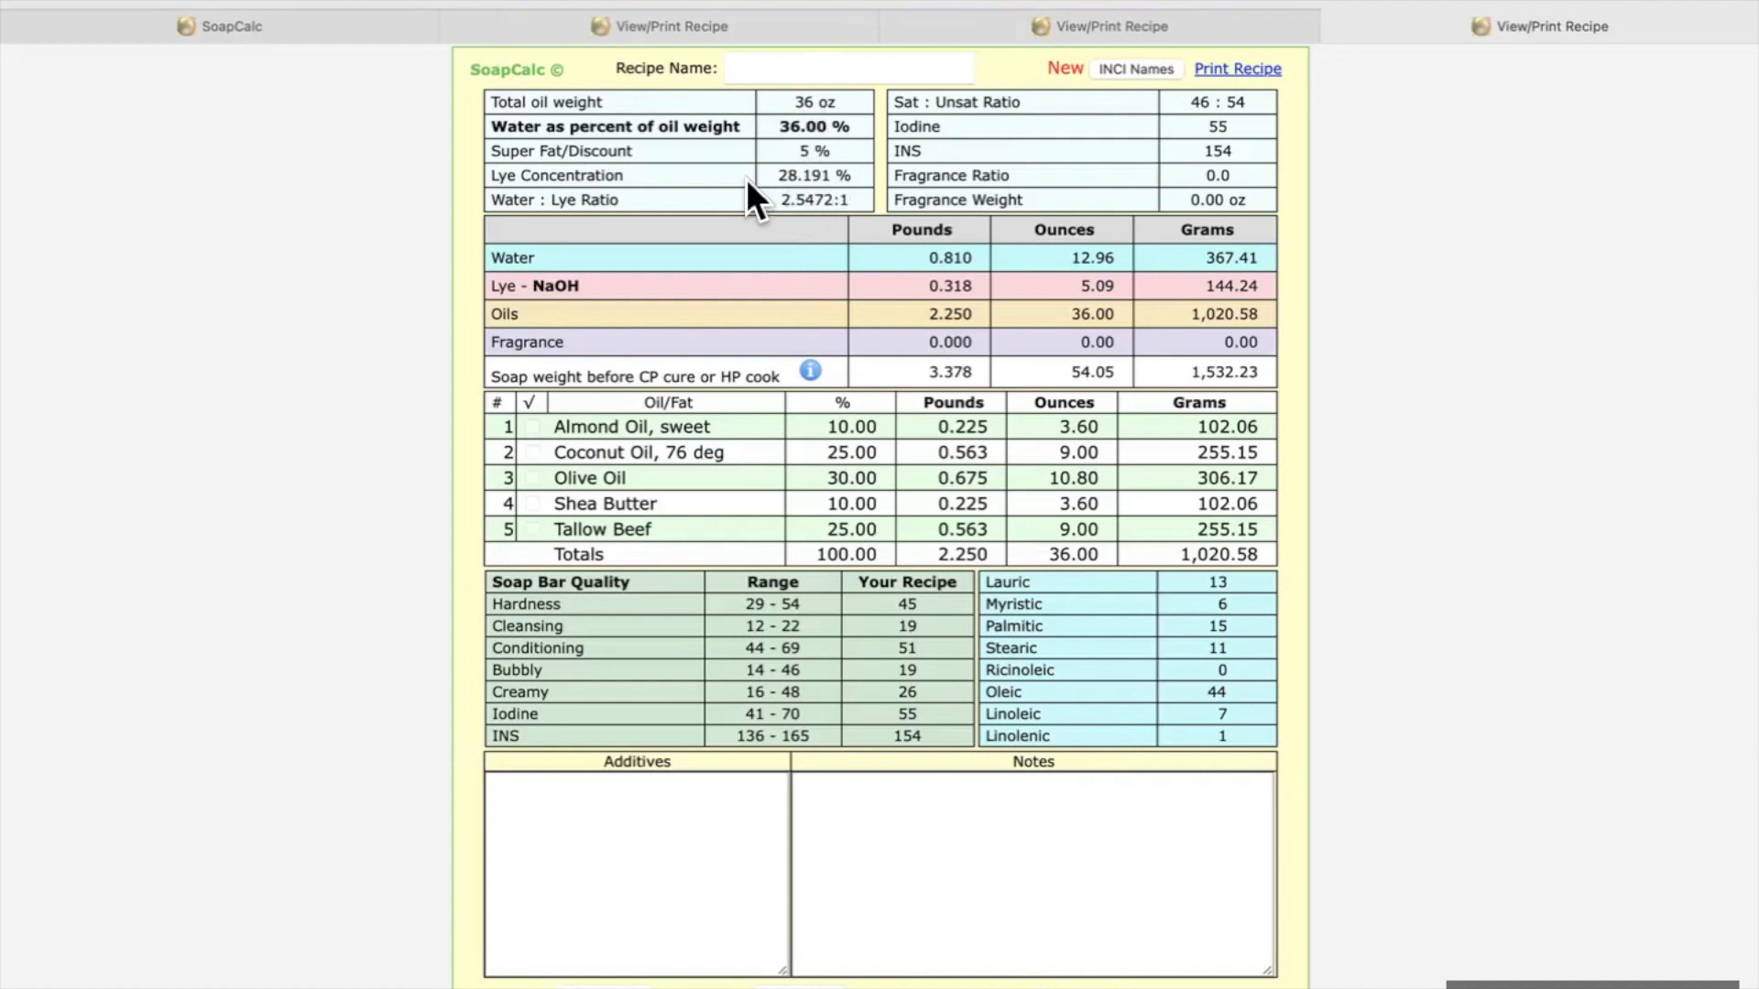
{"action": "mouse_move", "coordinate": [649, 218]}
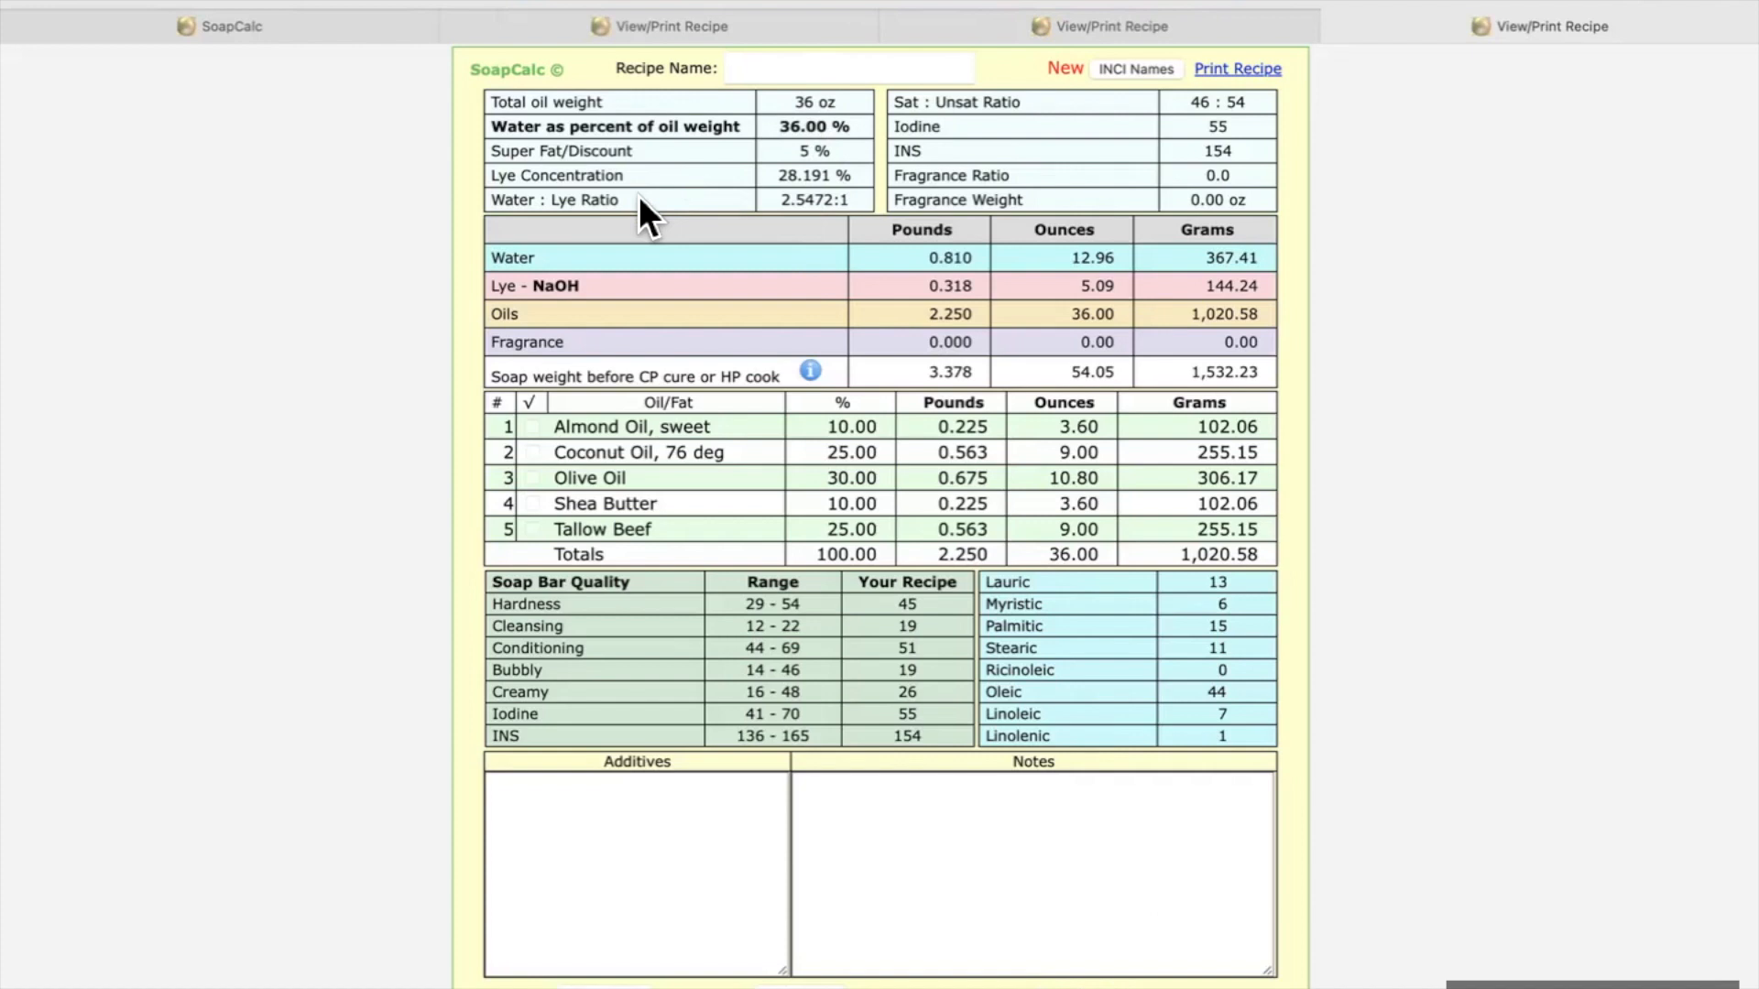
{"action": "mouse_move", "coordinate": [820, 211]}
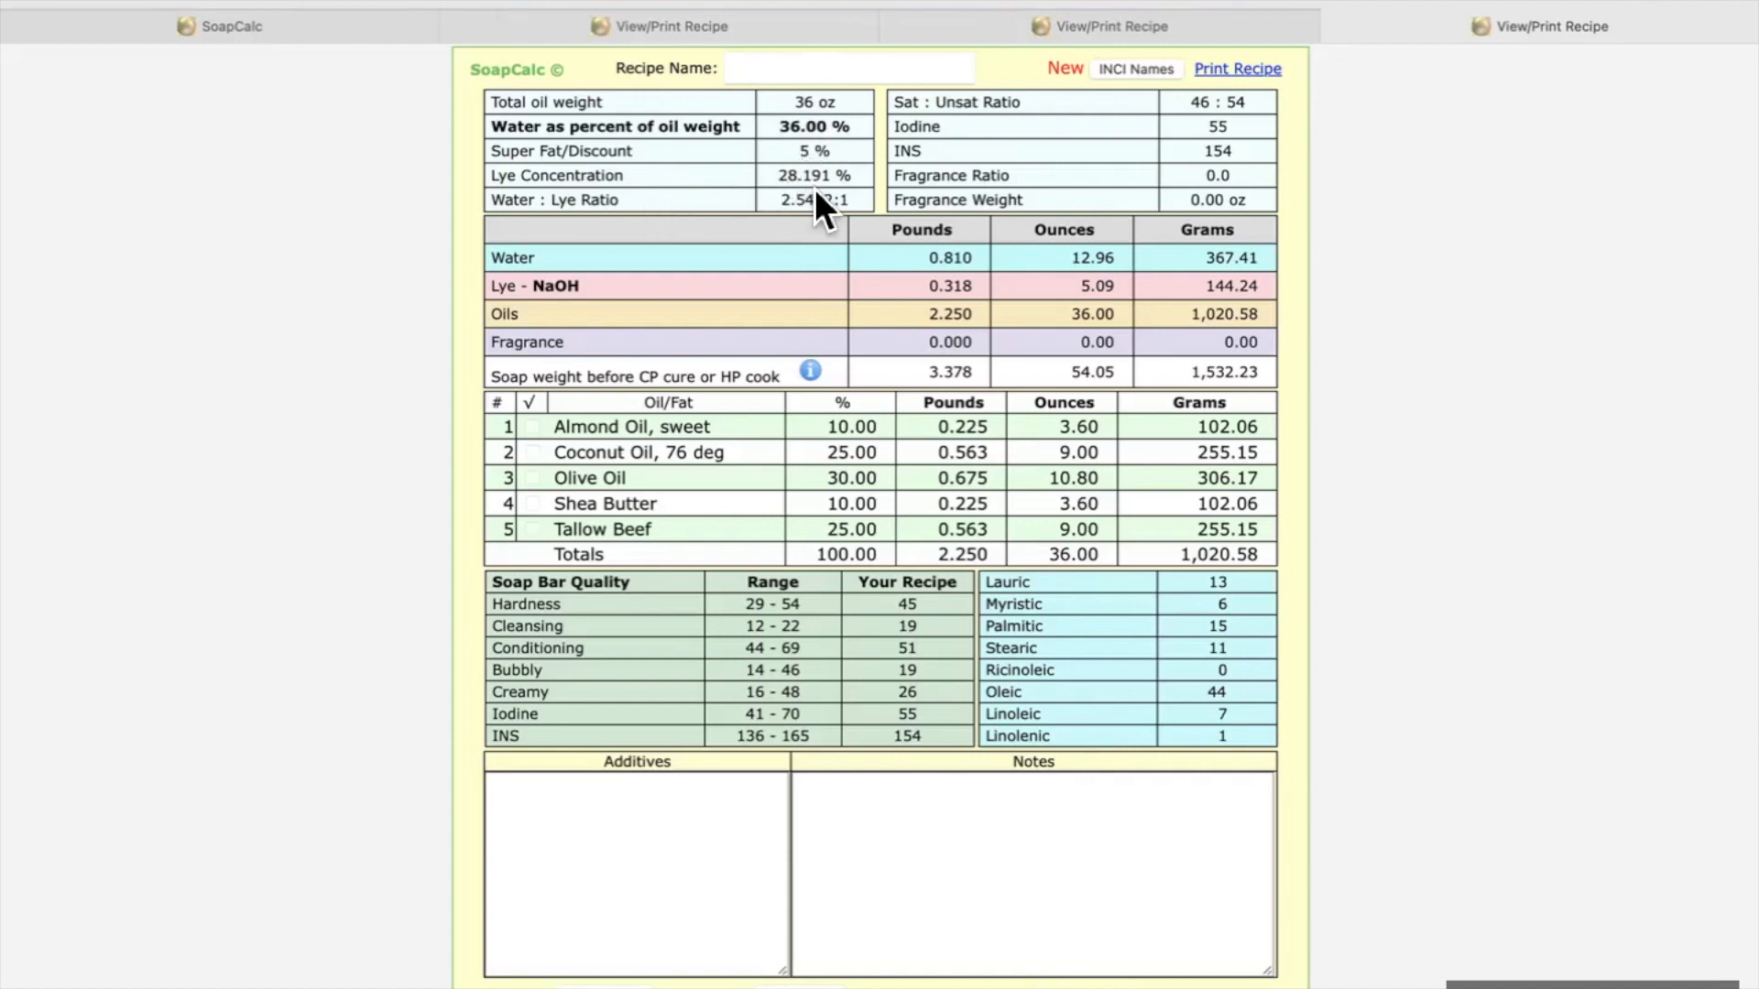
{"action": "mouse_move", "coordinate": [1205, 163]}
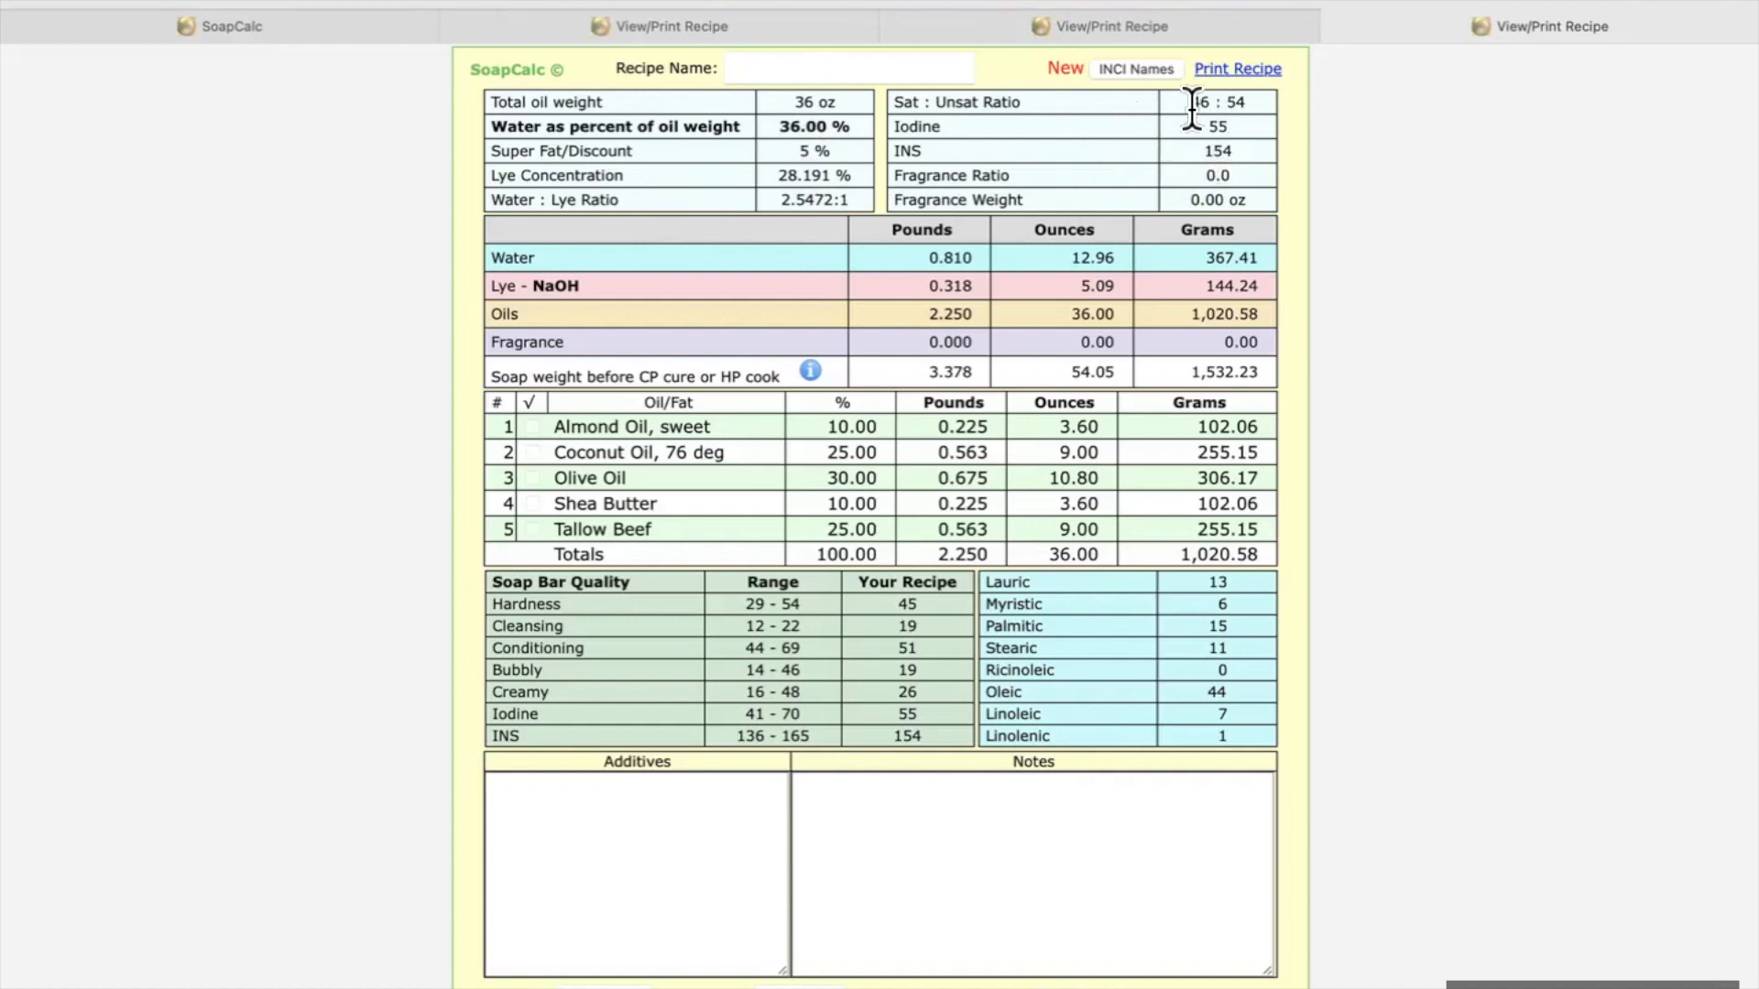
{"action": "mouse_move", "coordinate": [1061, 112]}
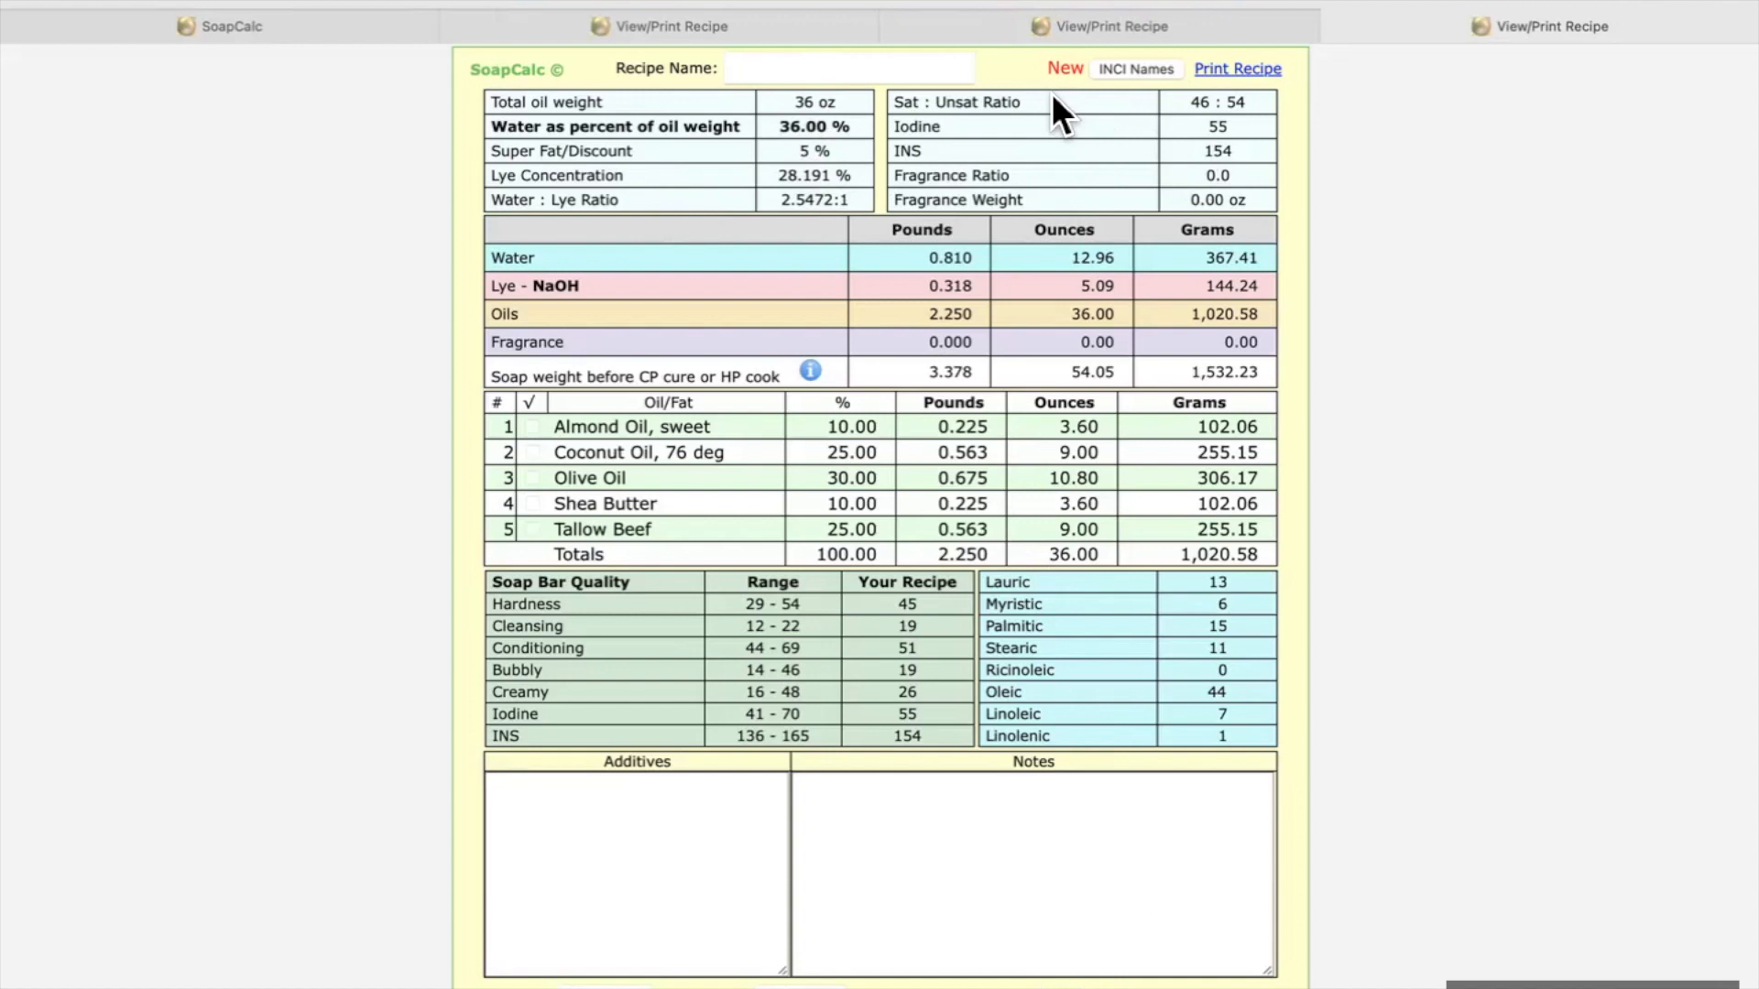
{"action": "mouse_move", "coordinate": [1252, 197]}
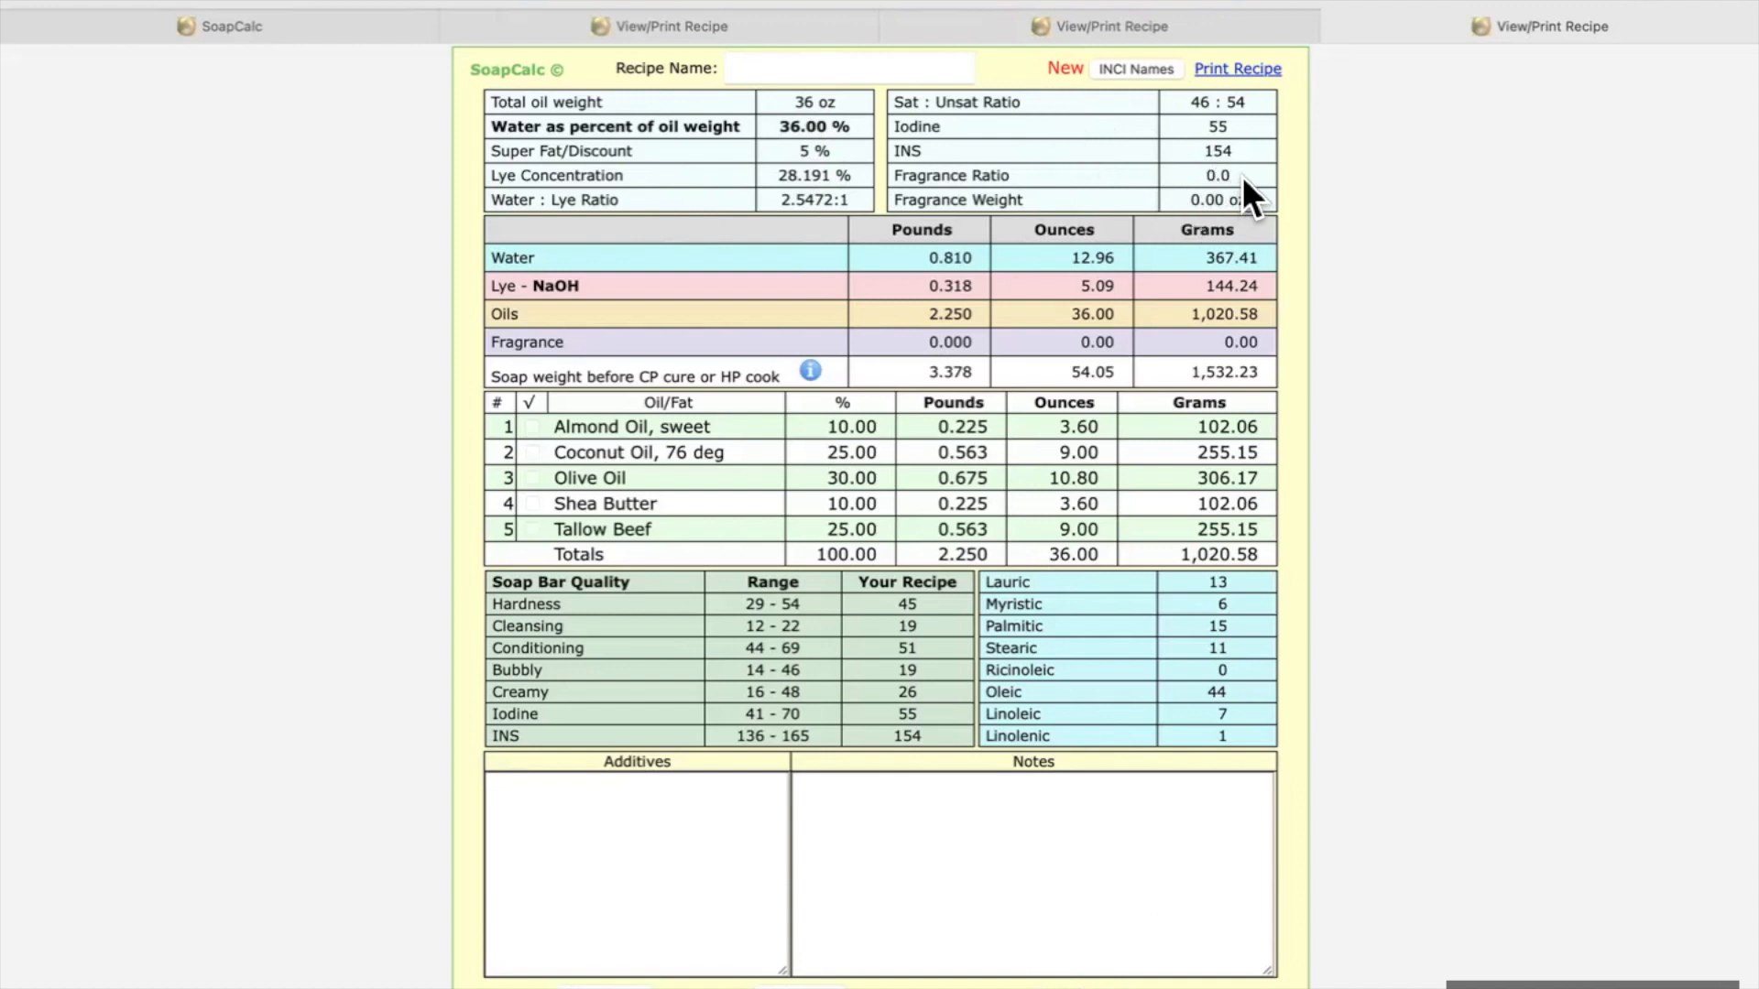
{"action": "mouse_move", "coordinate": [1222, 169]}
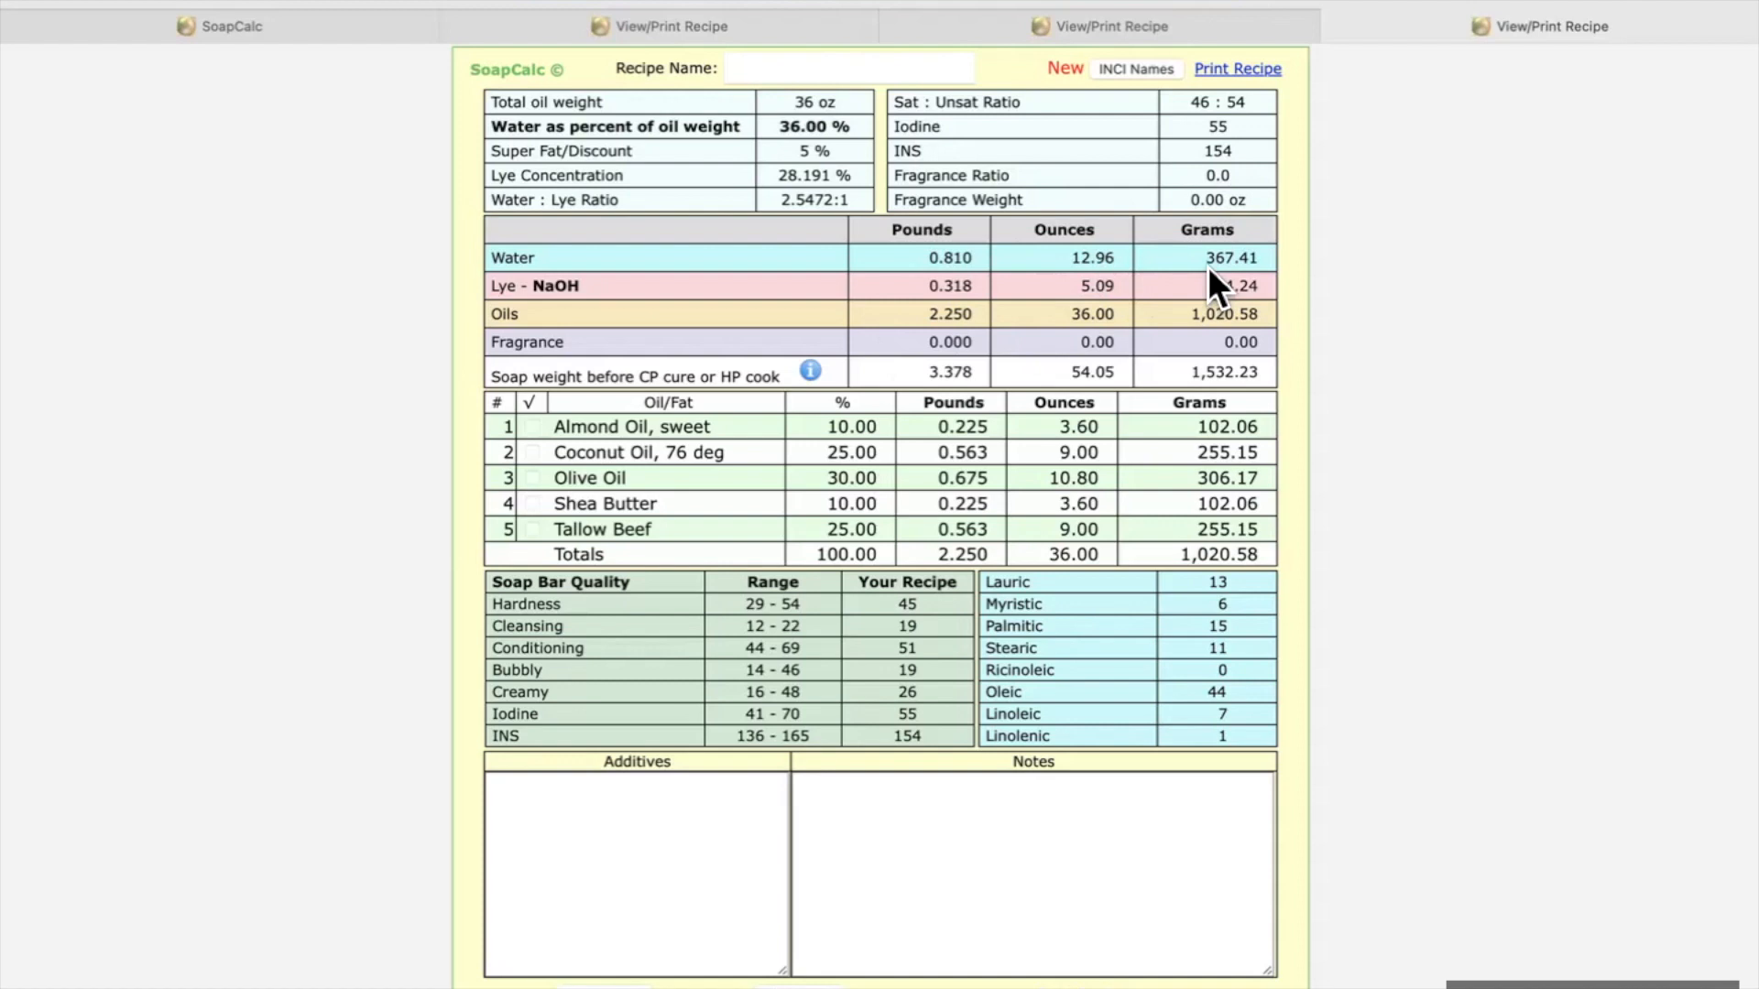
{"action": "mouse_move", "coordinate": [1120, 293]}
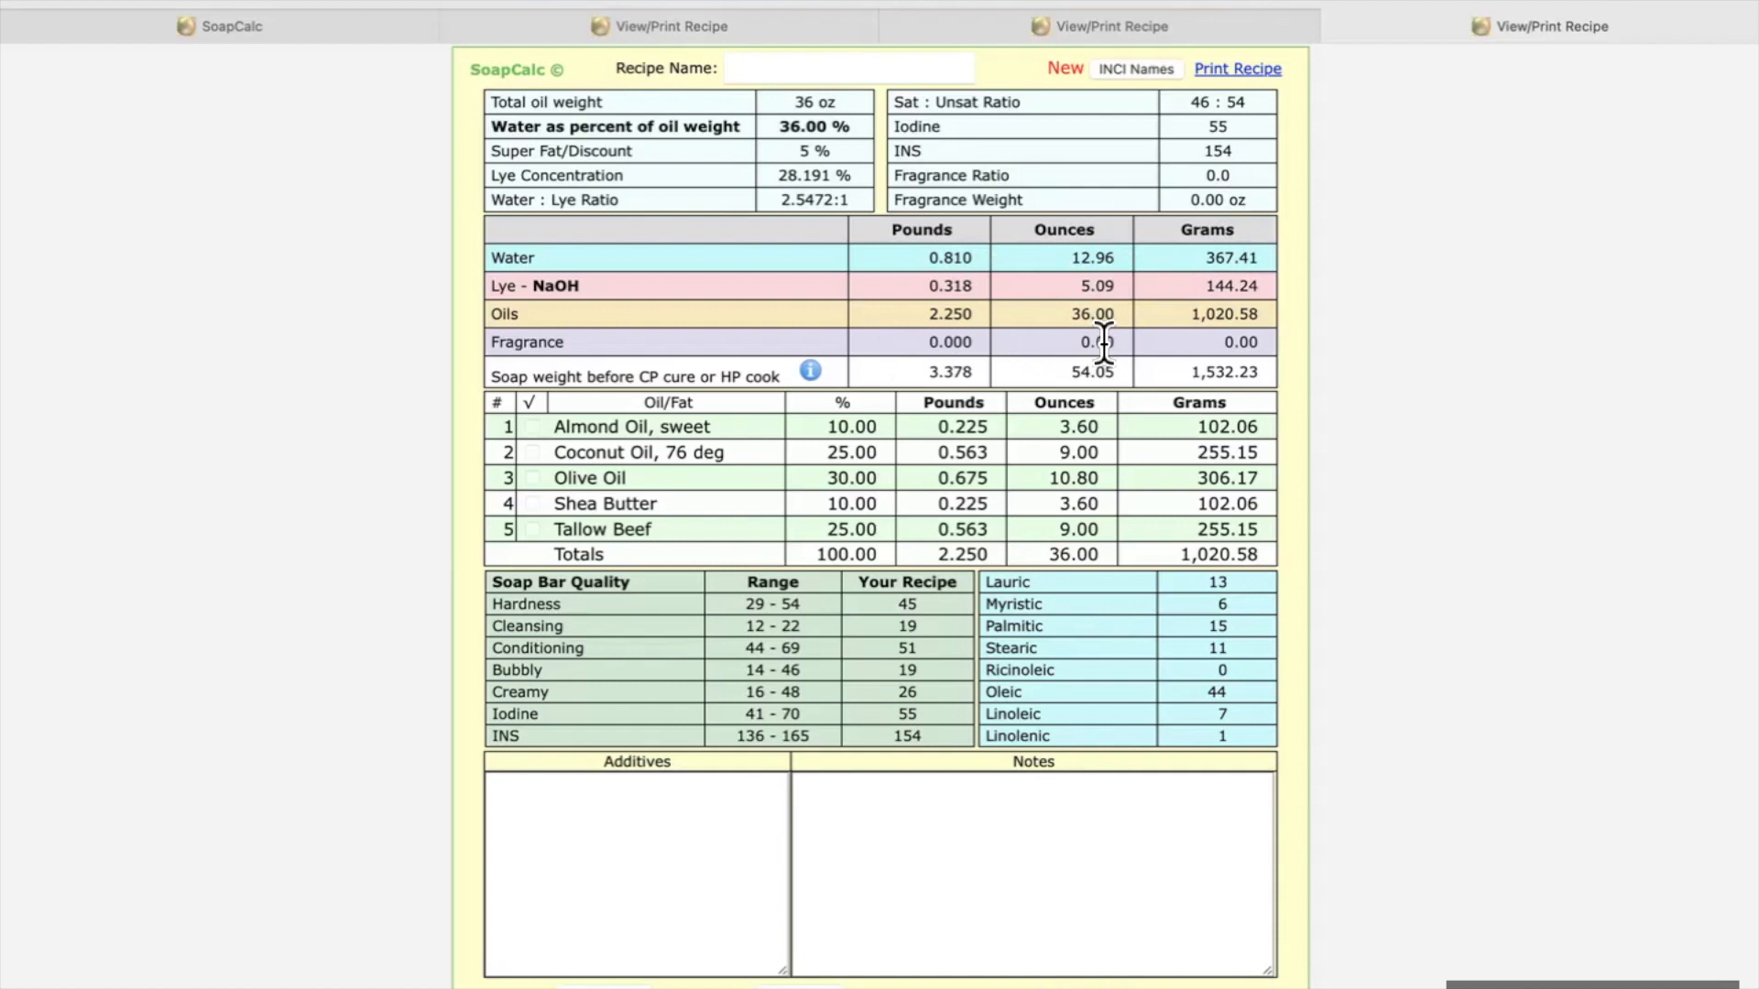
{"action": "mouse_move", "coordinate": [1010, 466]}
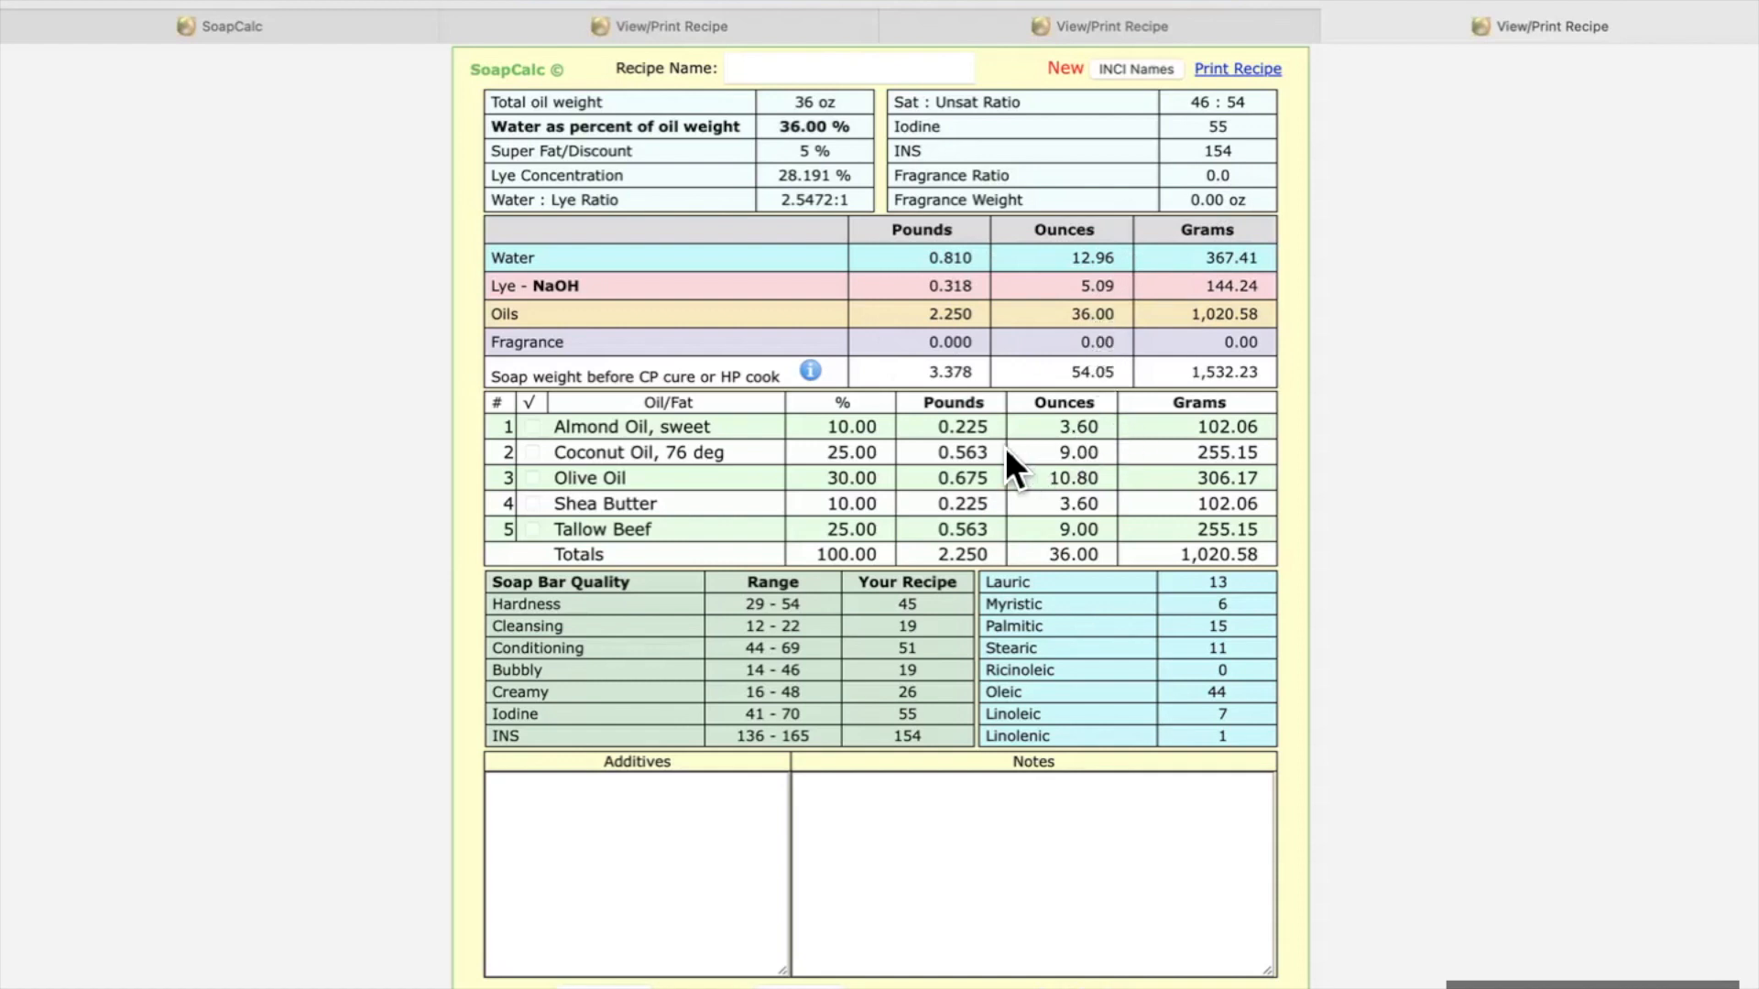
{"action": "mouse_move", "coordinate": [1076, 449]}
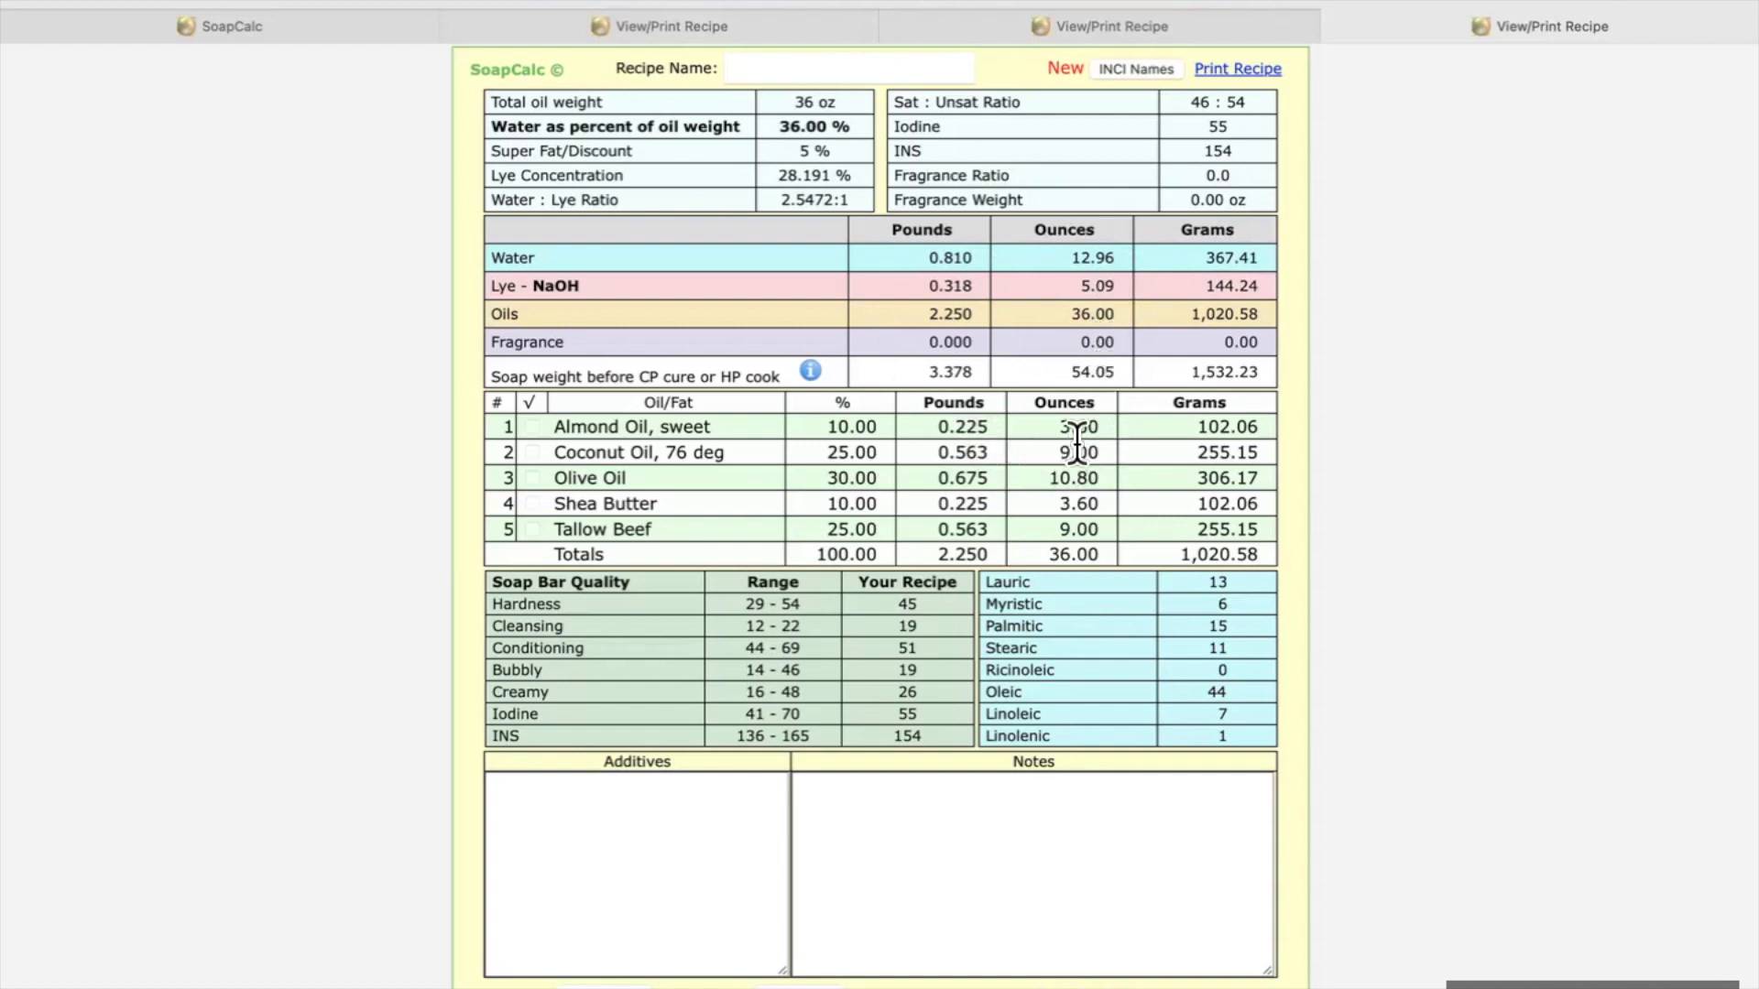
{"action": "mouse_move", "coordinate": [887, 481]}
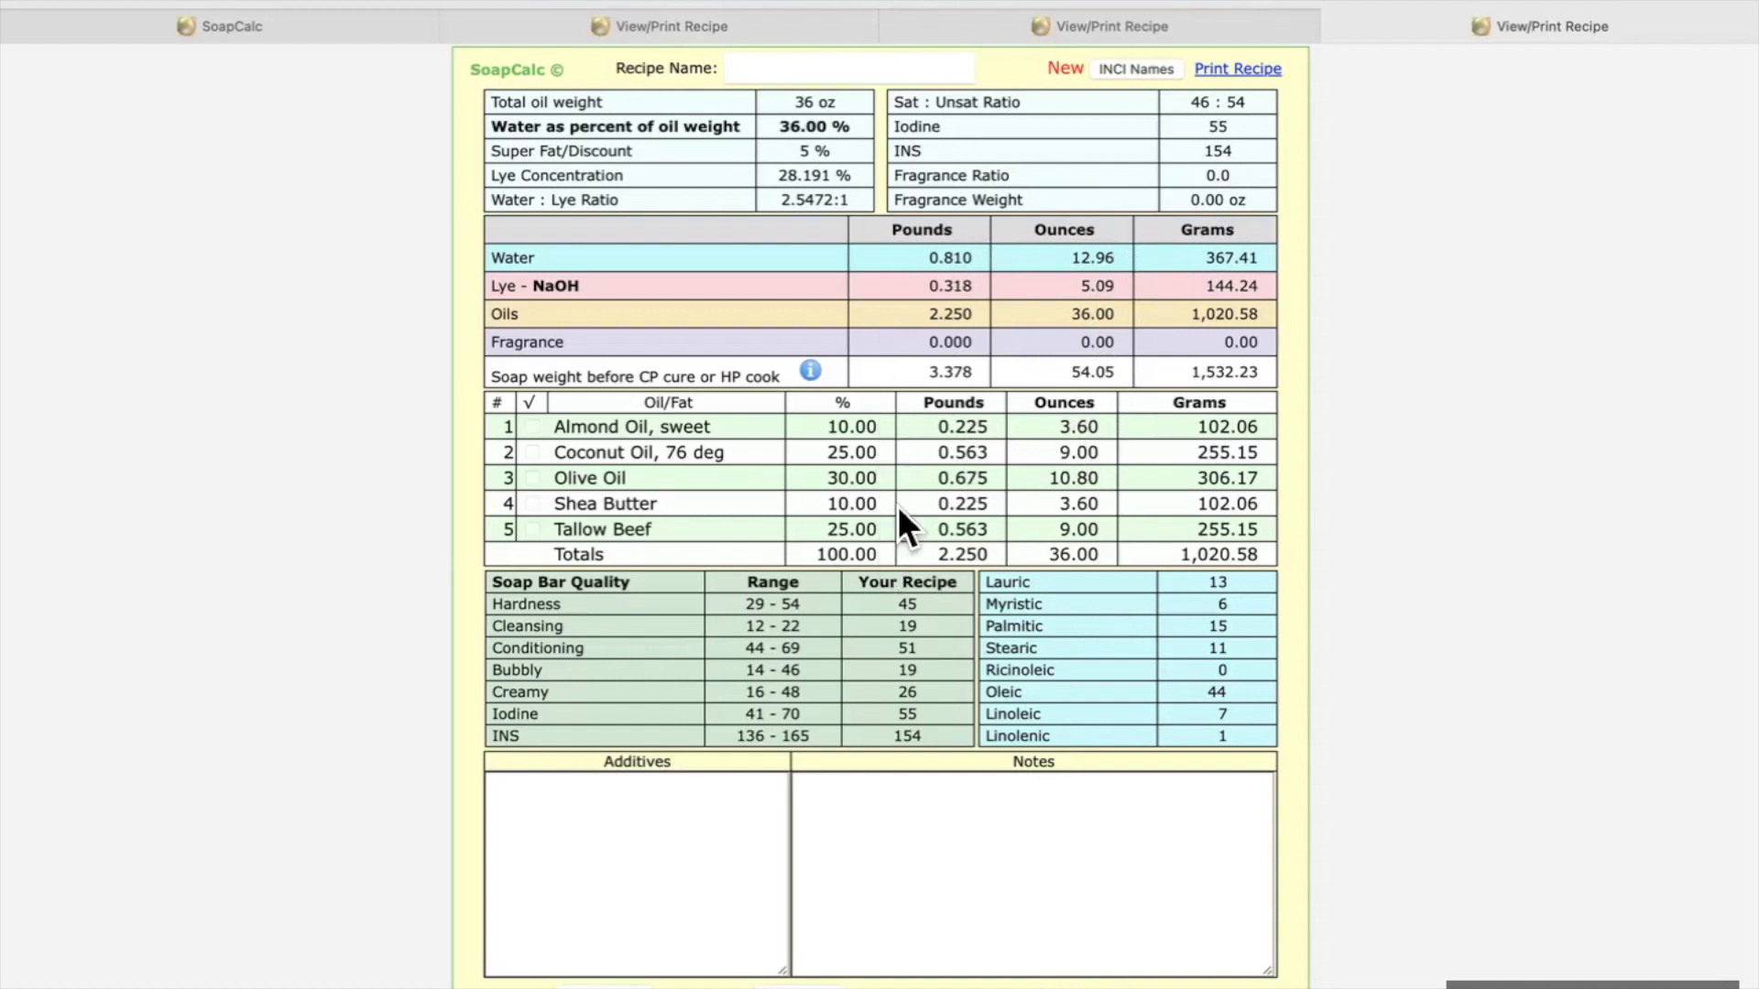
{"action": "mouse_move", "coordinate": [973, 396]}
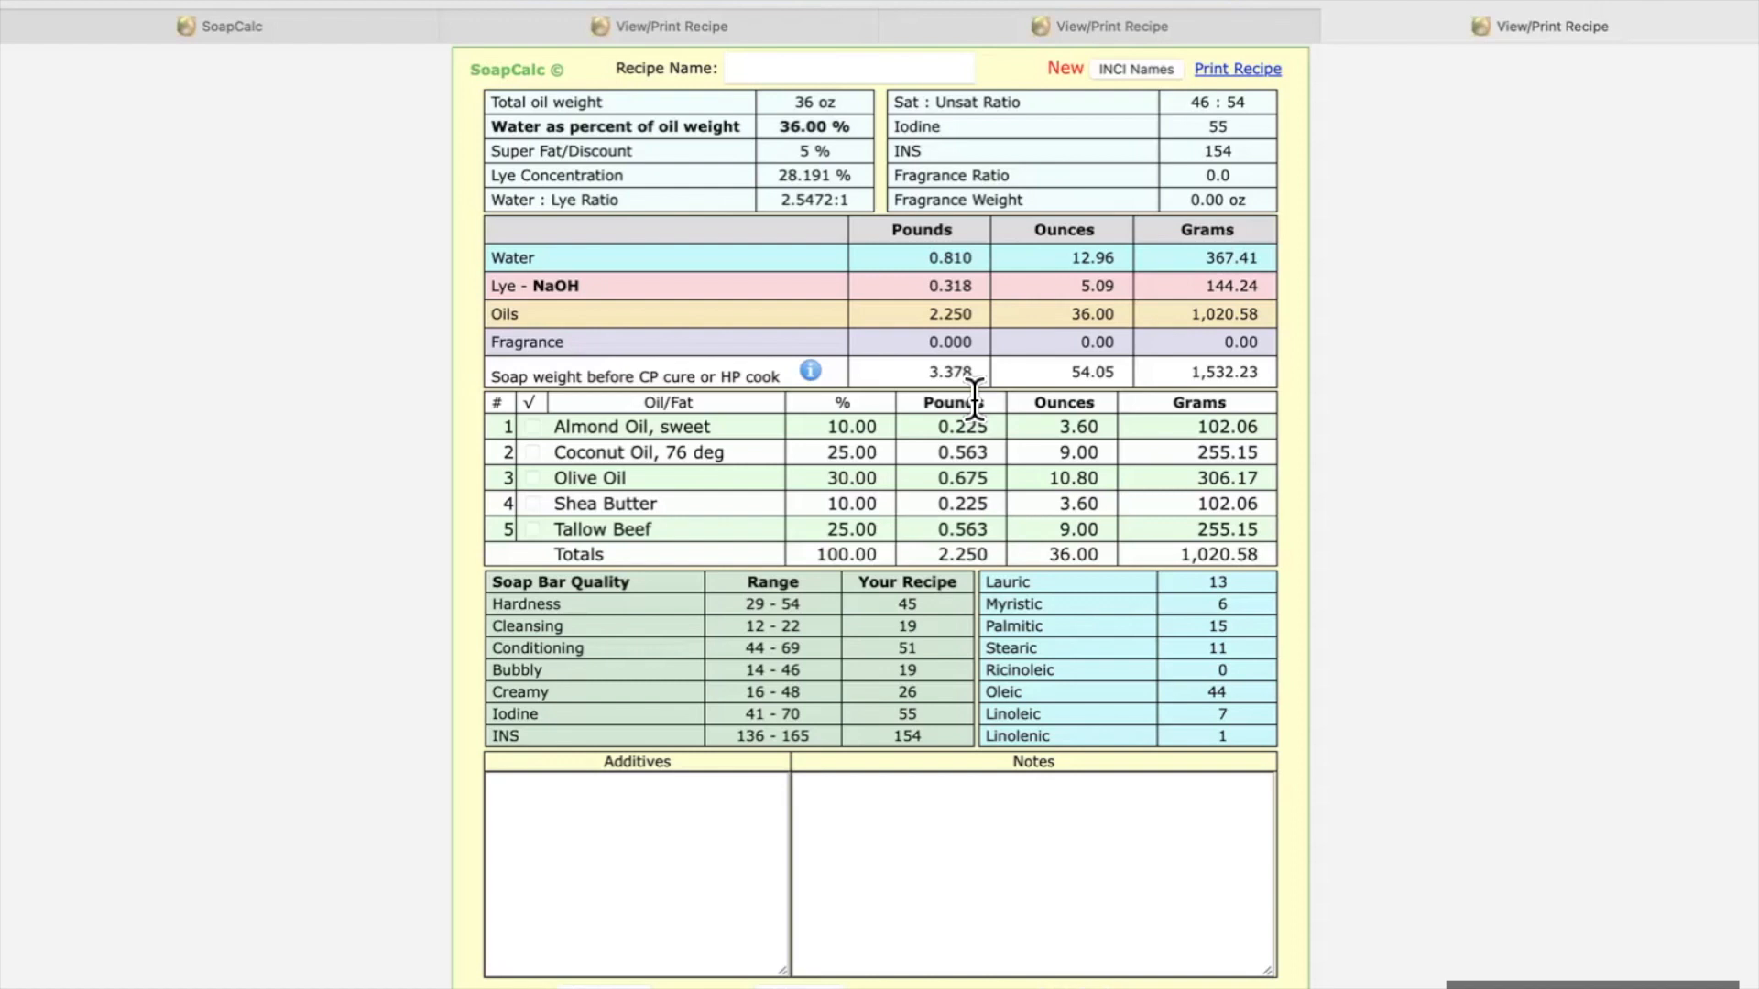
{"action": "mouse_move", "coordinate": [1279, 421]}
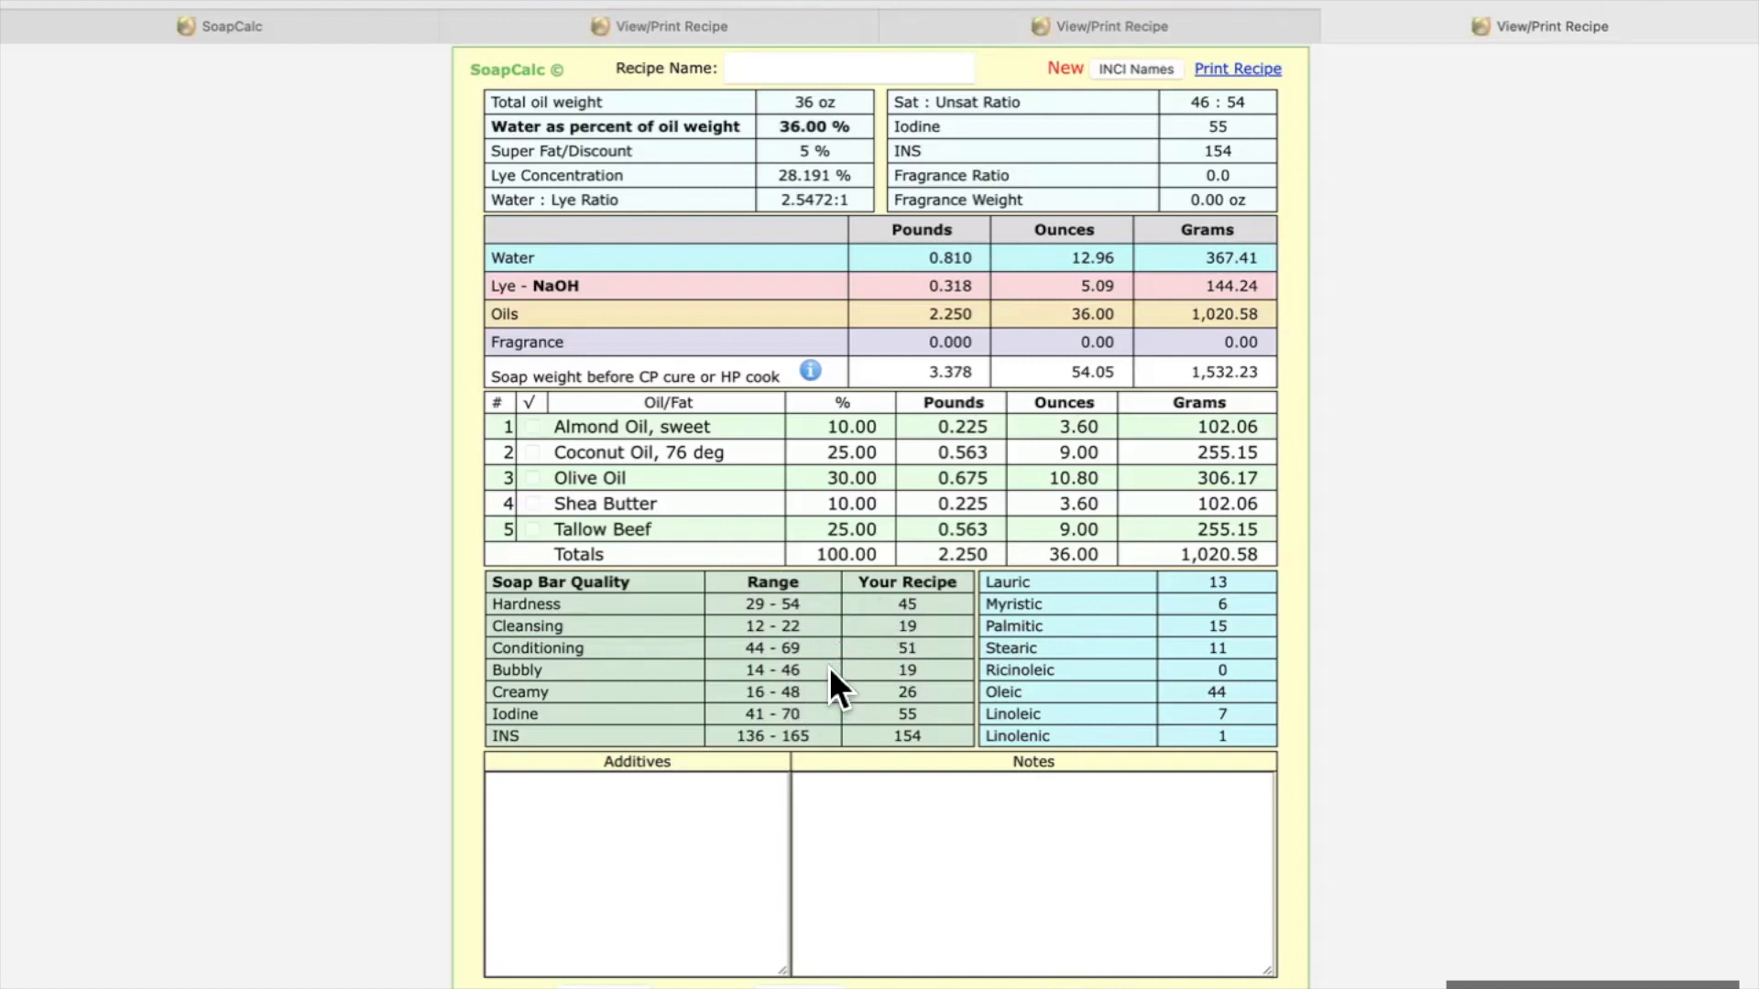
{"action": "mouse_move", "coordinate": [1257, 723]}
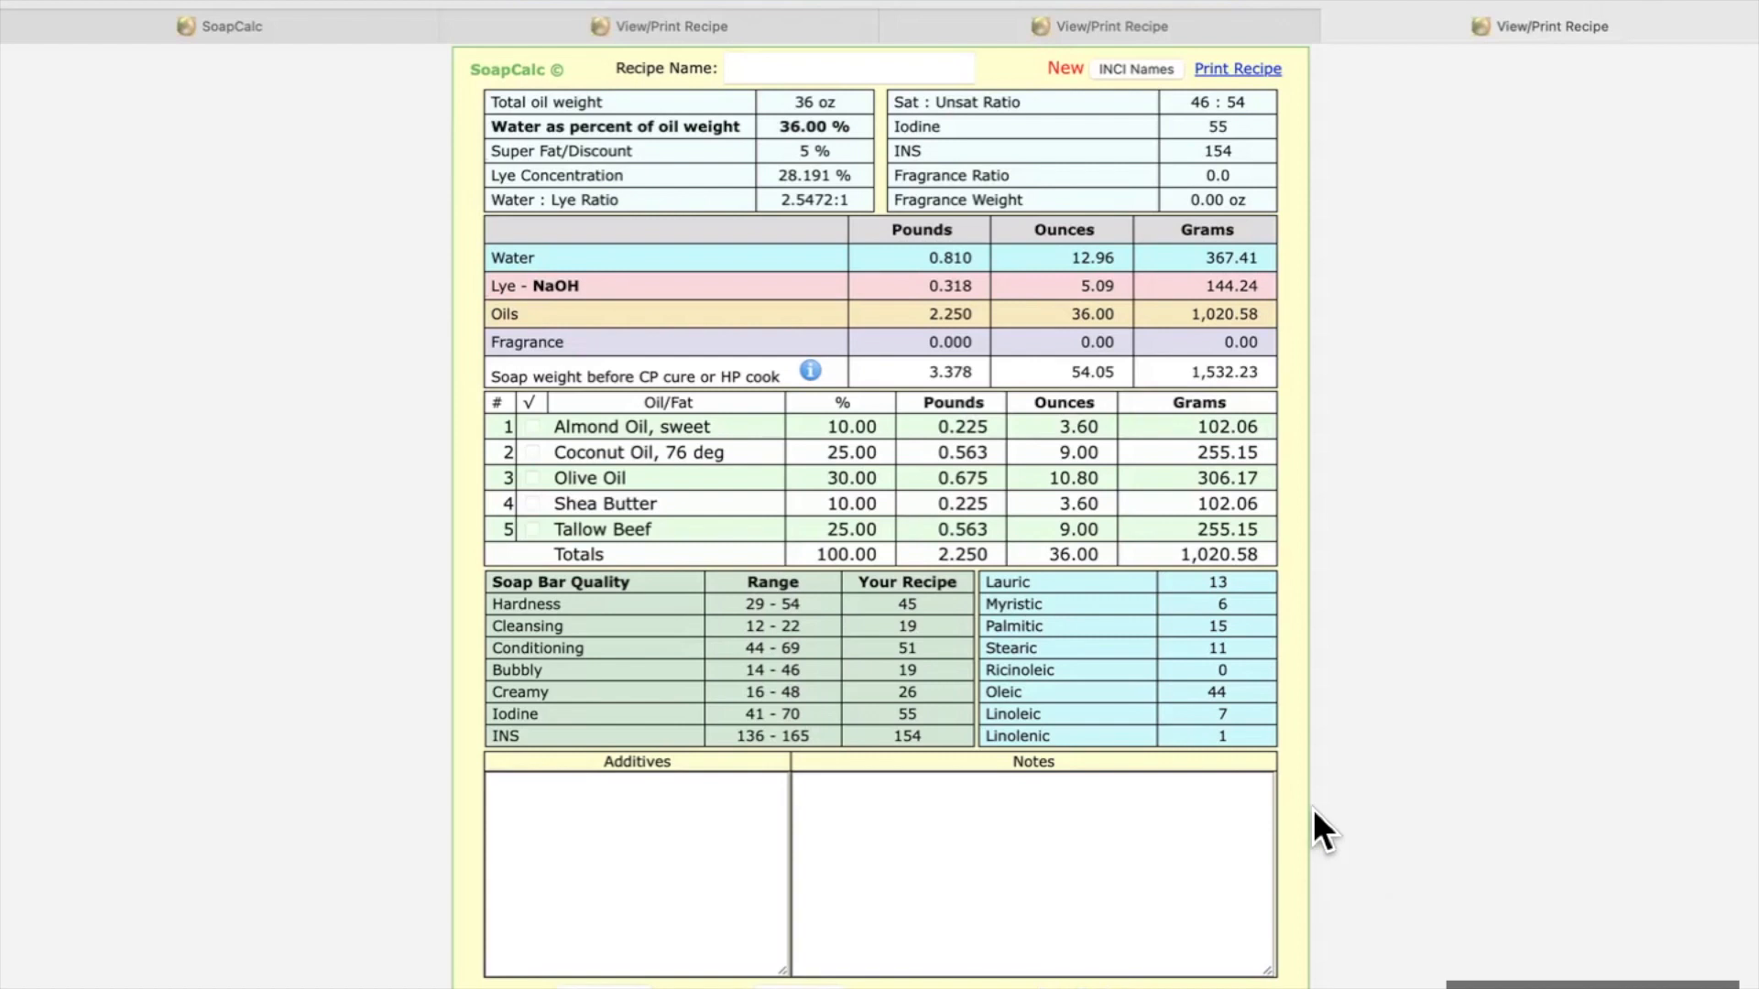
{"action": "mouse_move", "coordinate": [741, 487]}
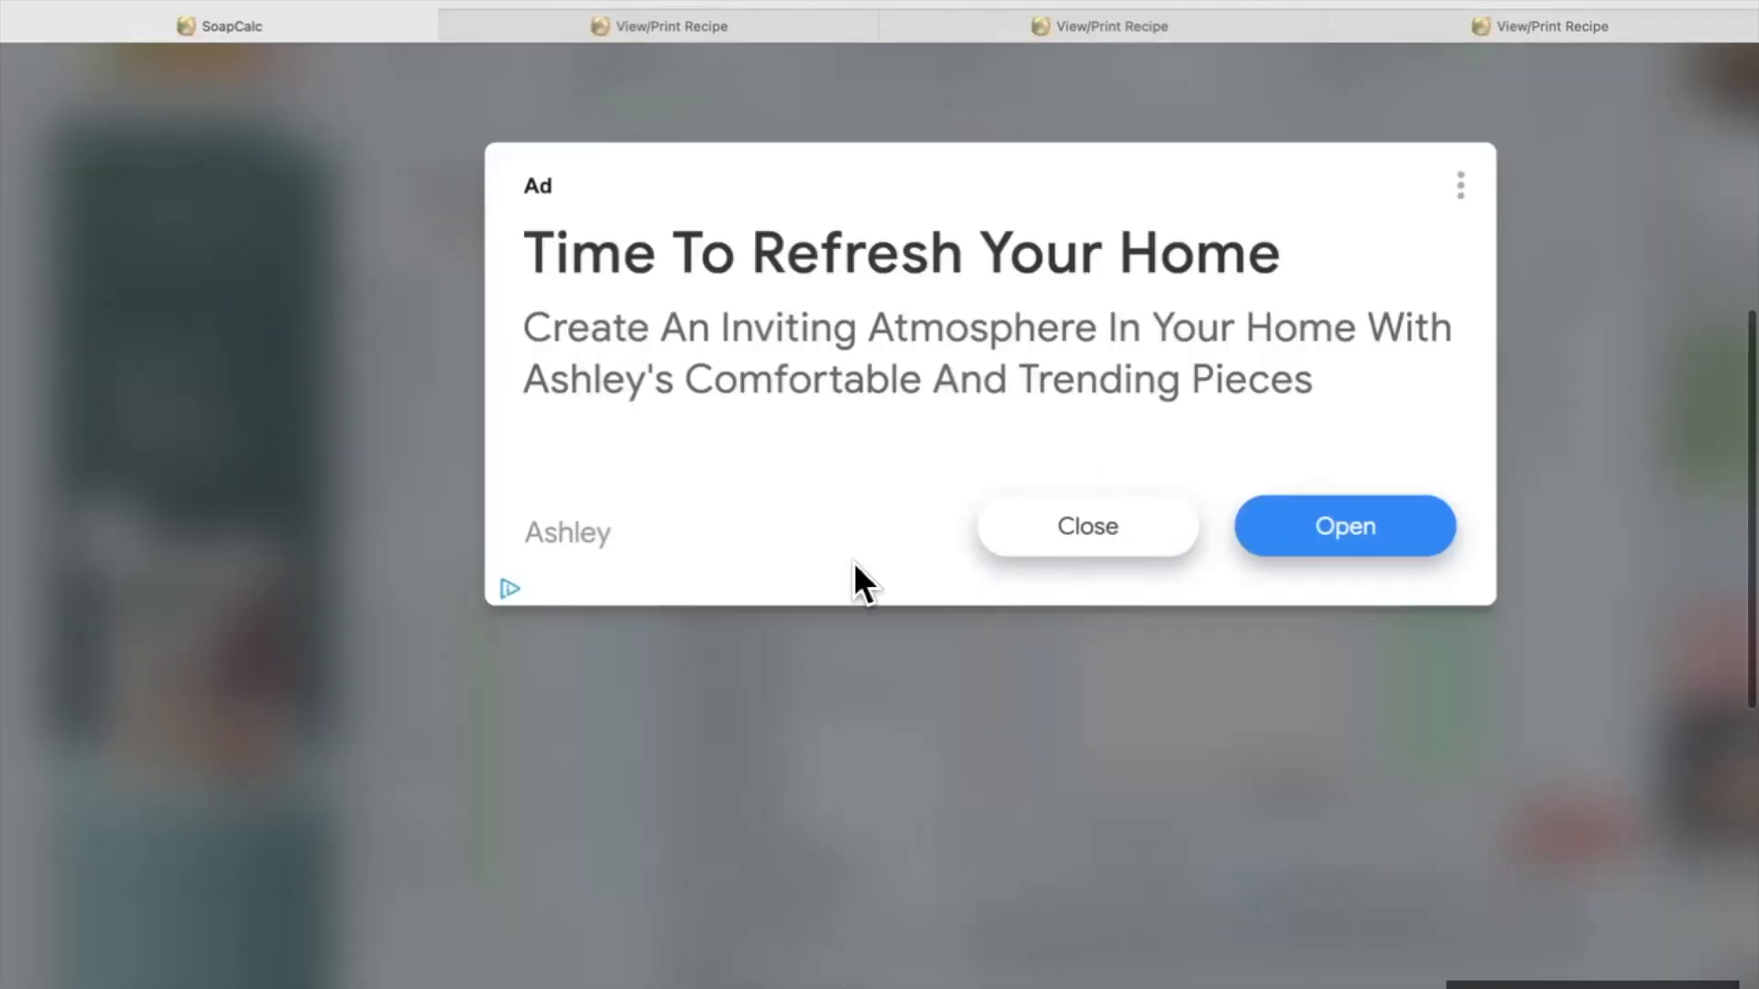
Step: Dismiss the full-page advertisement to reveal the blank calculator with default settings
{"action": "left_click", "coordinate": [1085, 526]}
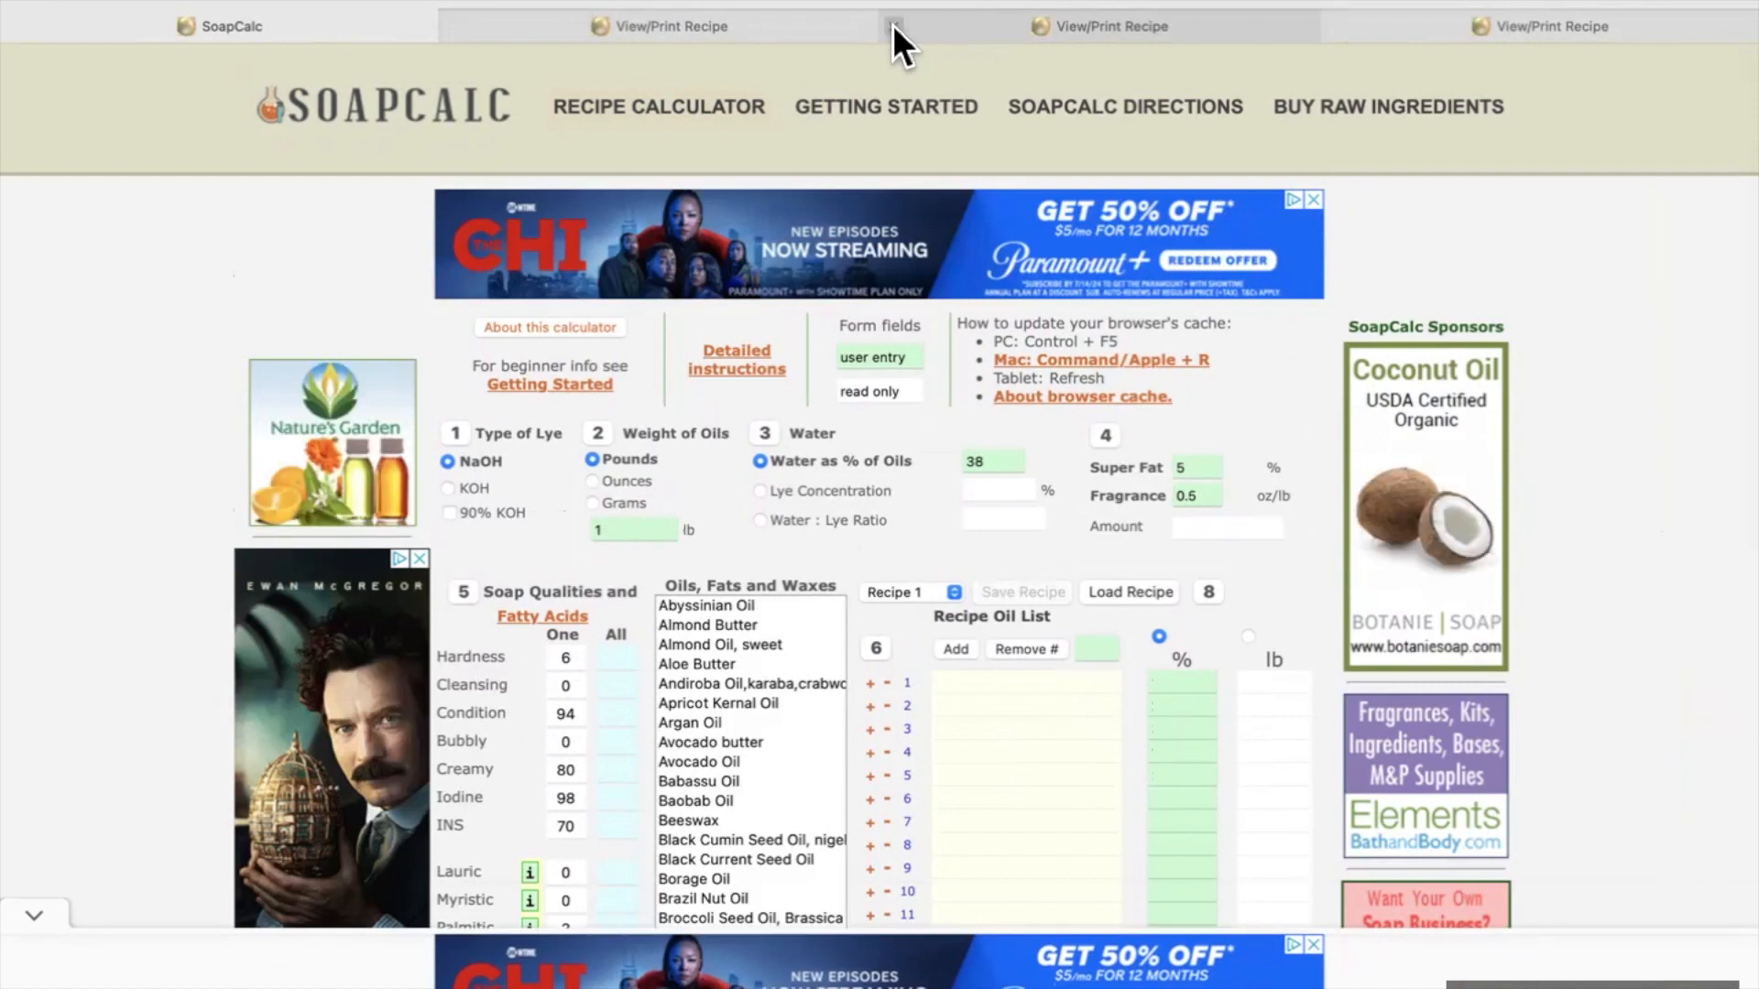
Step: Close the extra recipe report tabs and return to the SoapCalc calculator tab
{"action": "left_click", "coordinate": [893, 26]}
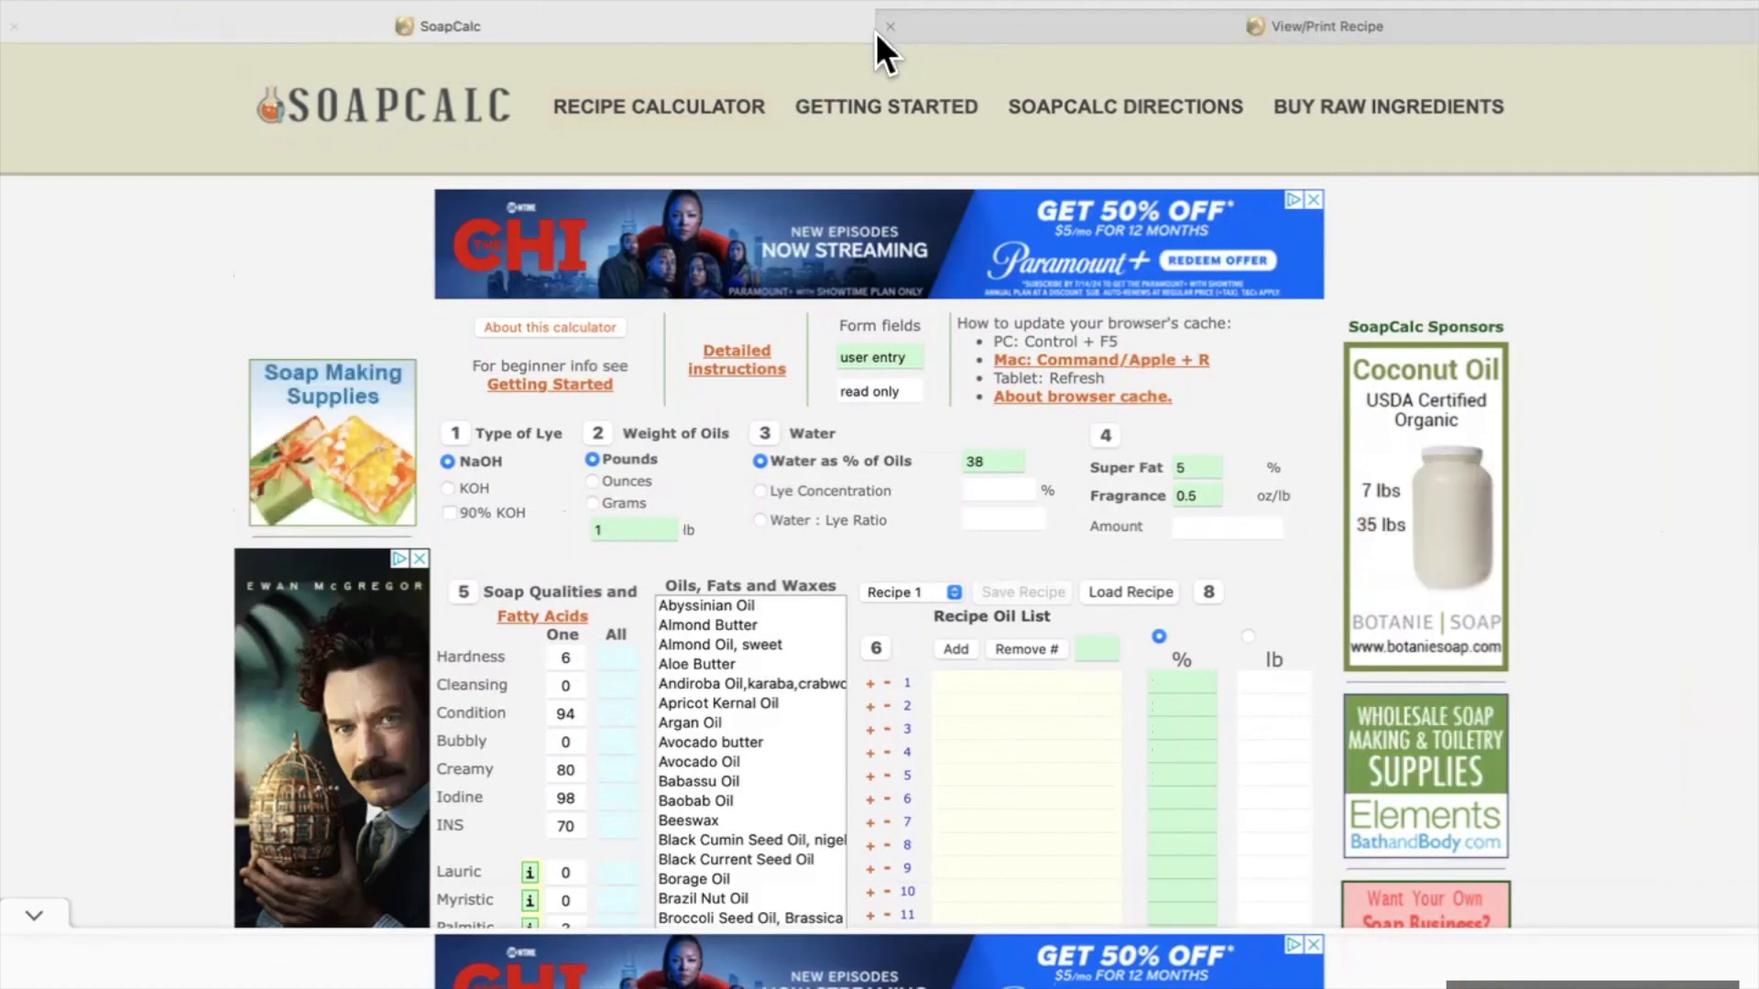
{"action": "left_click", "coordinate": [1330, 25]}
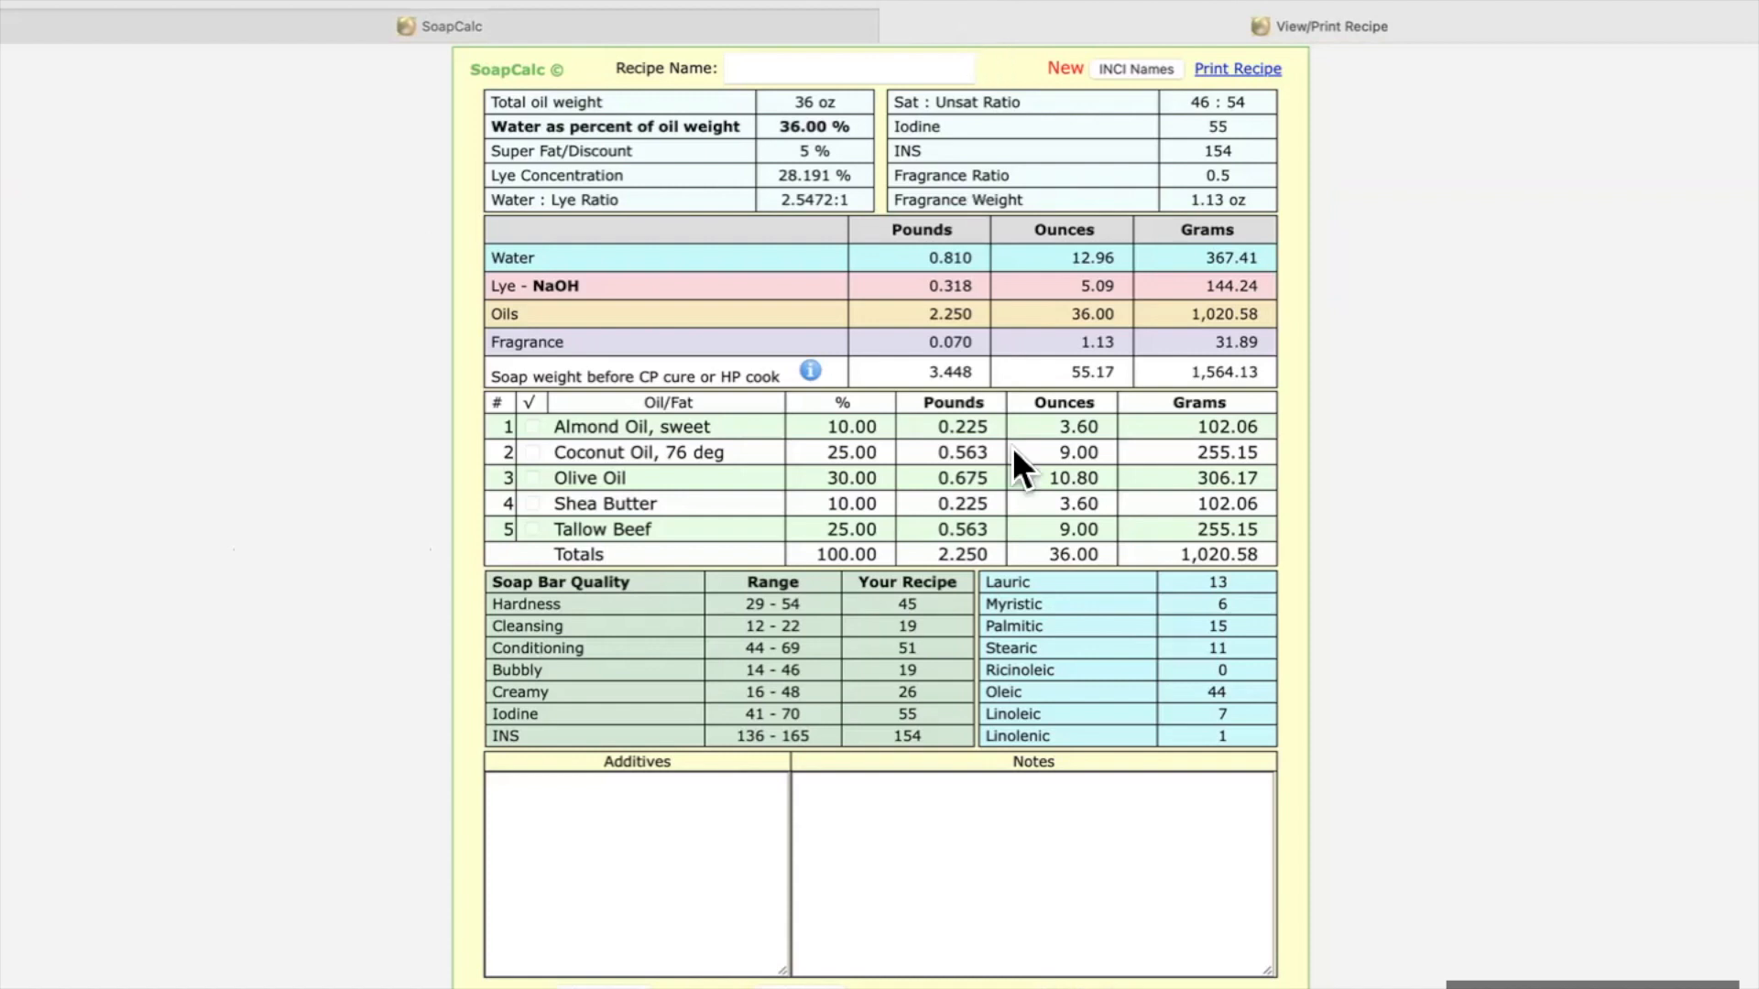
{"action": "mouse_move", "coordinate": [716, 218]}
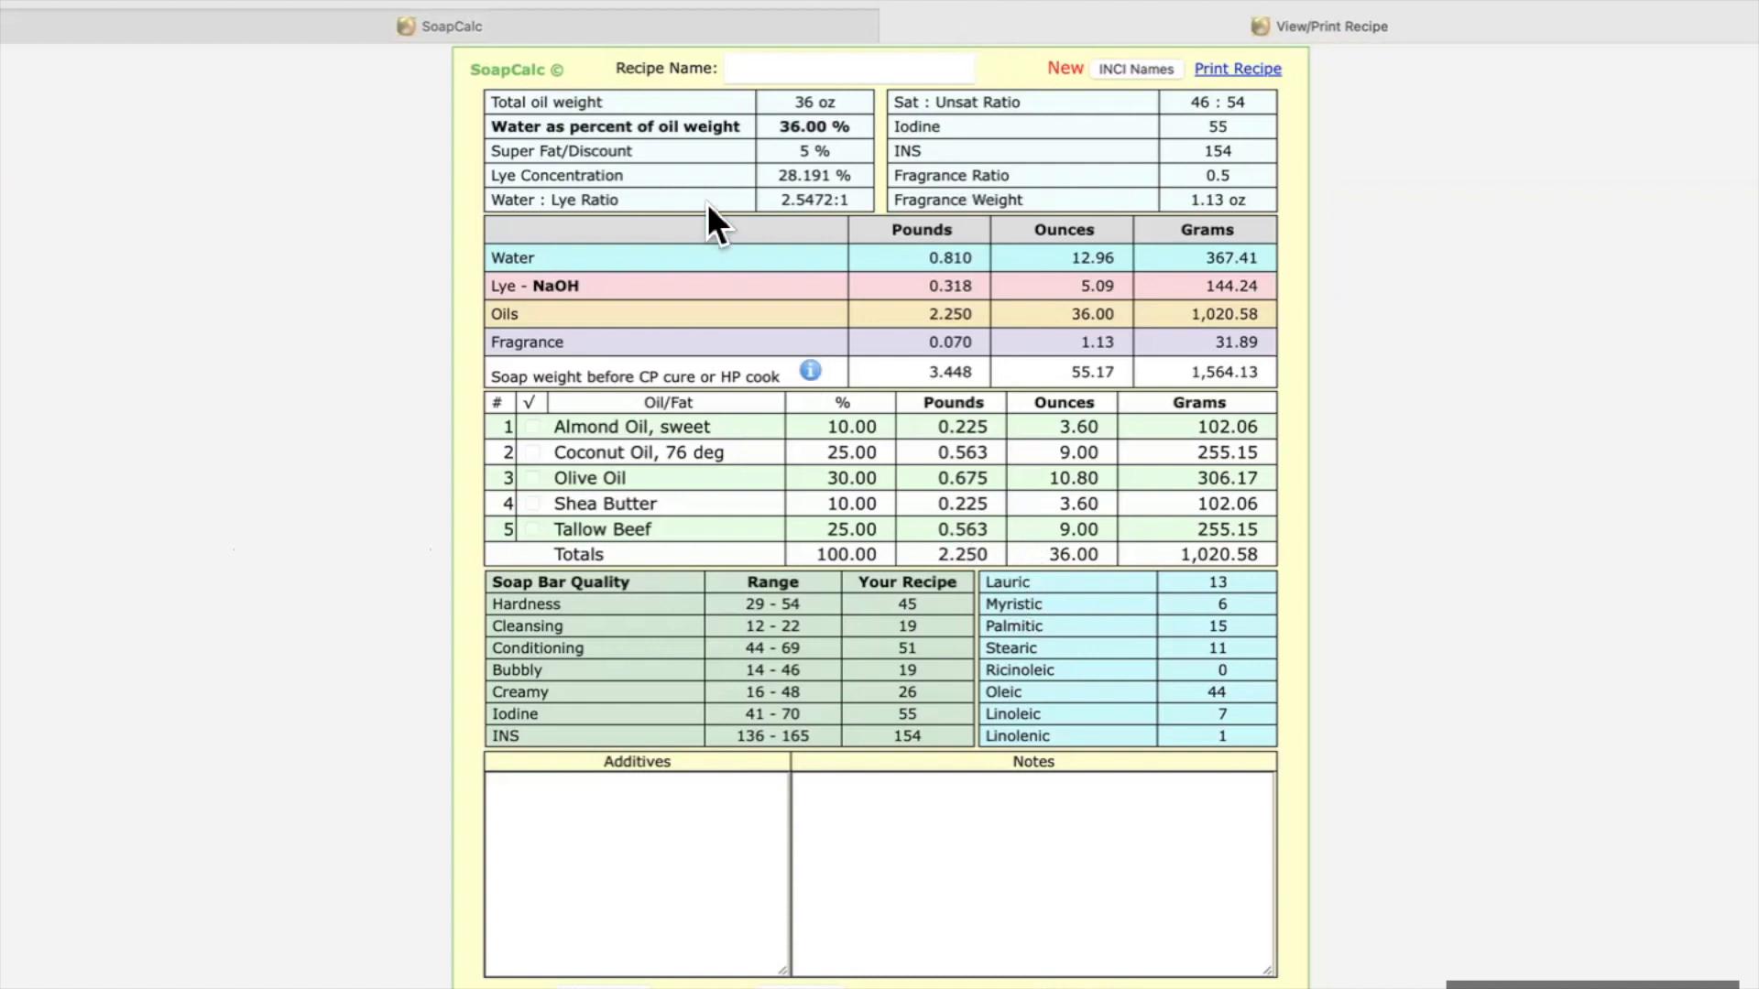
{"action": "mouse_move", "coordinate": [588, 42]}
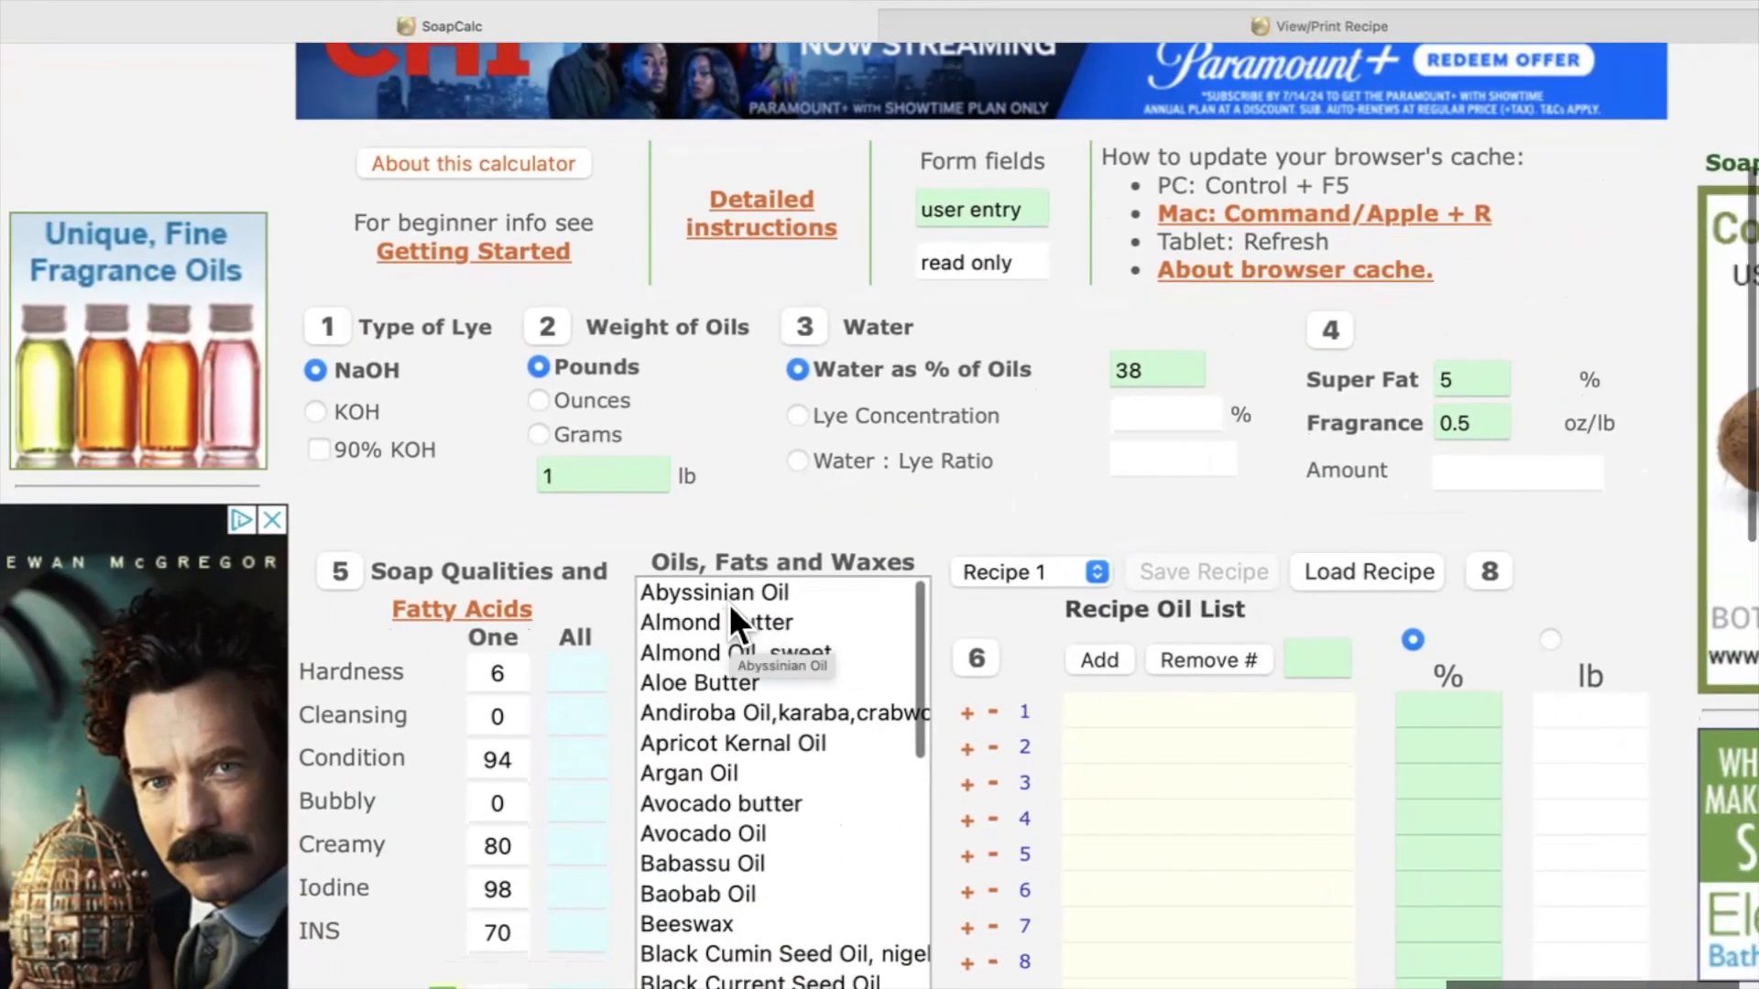
Step: Measure oils in ounces, set water to 36% of oils and fragrance to 1 oz/lb
{"action": "scroll", "scroll_direction": "down", "scroll_amount": 3}
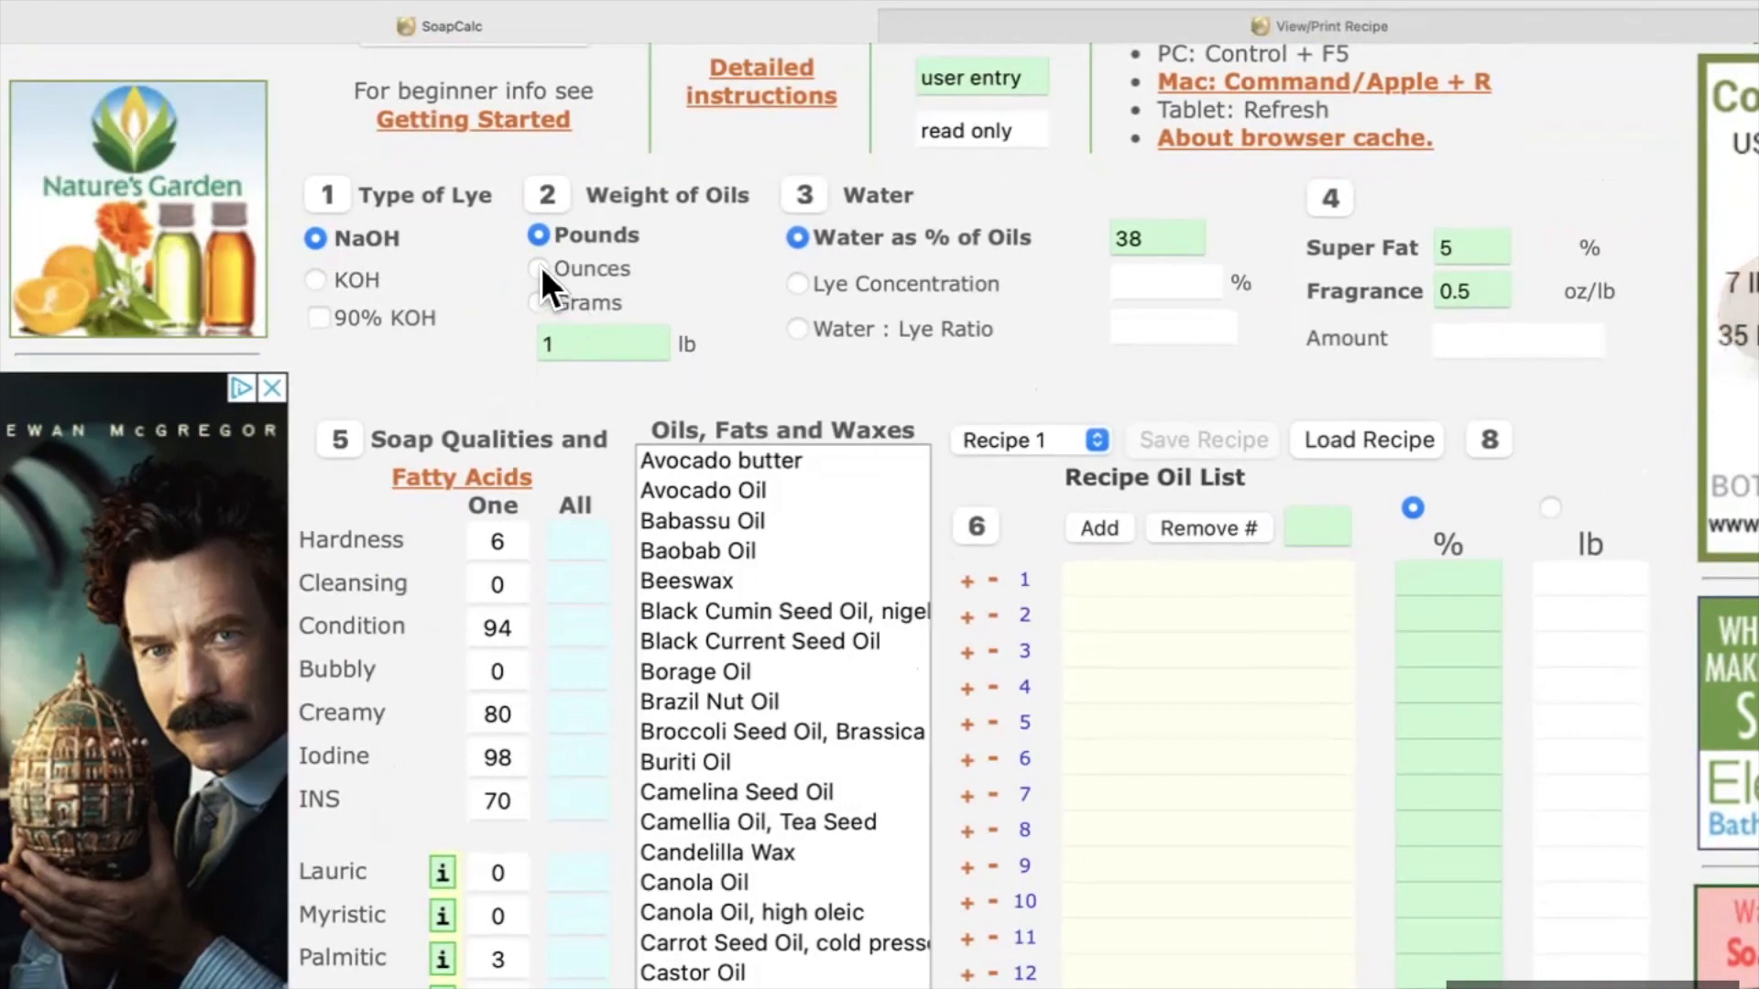
{"action": "left_click", "coordinate": [538, 267]}
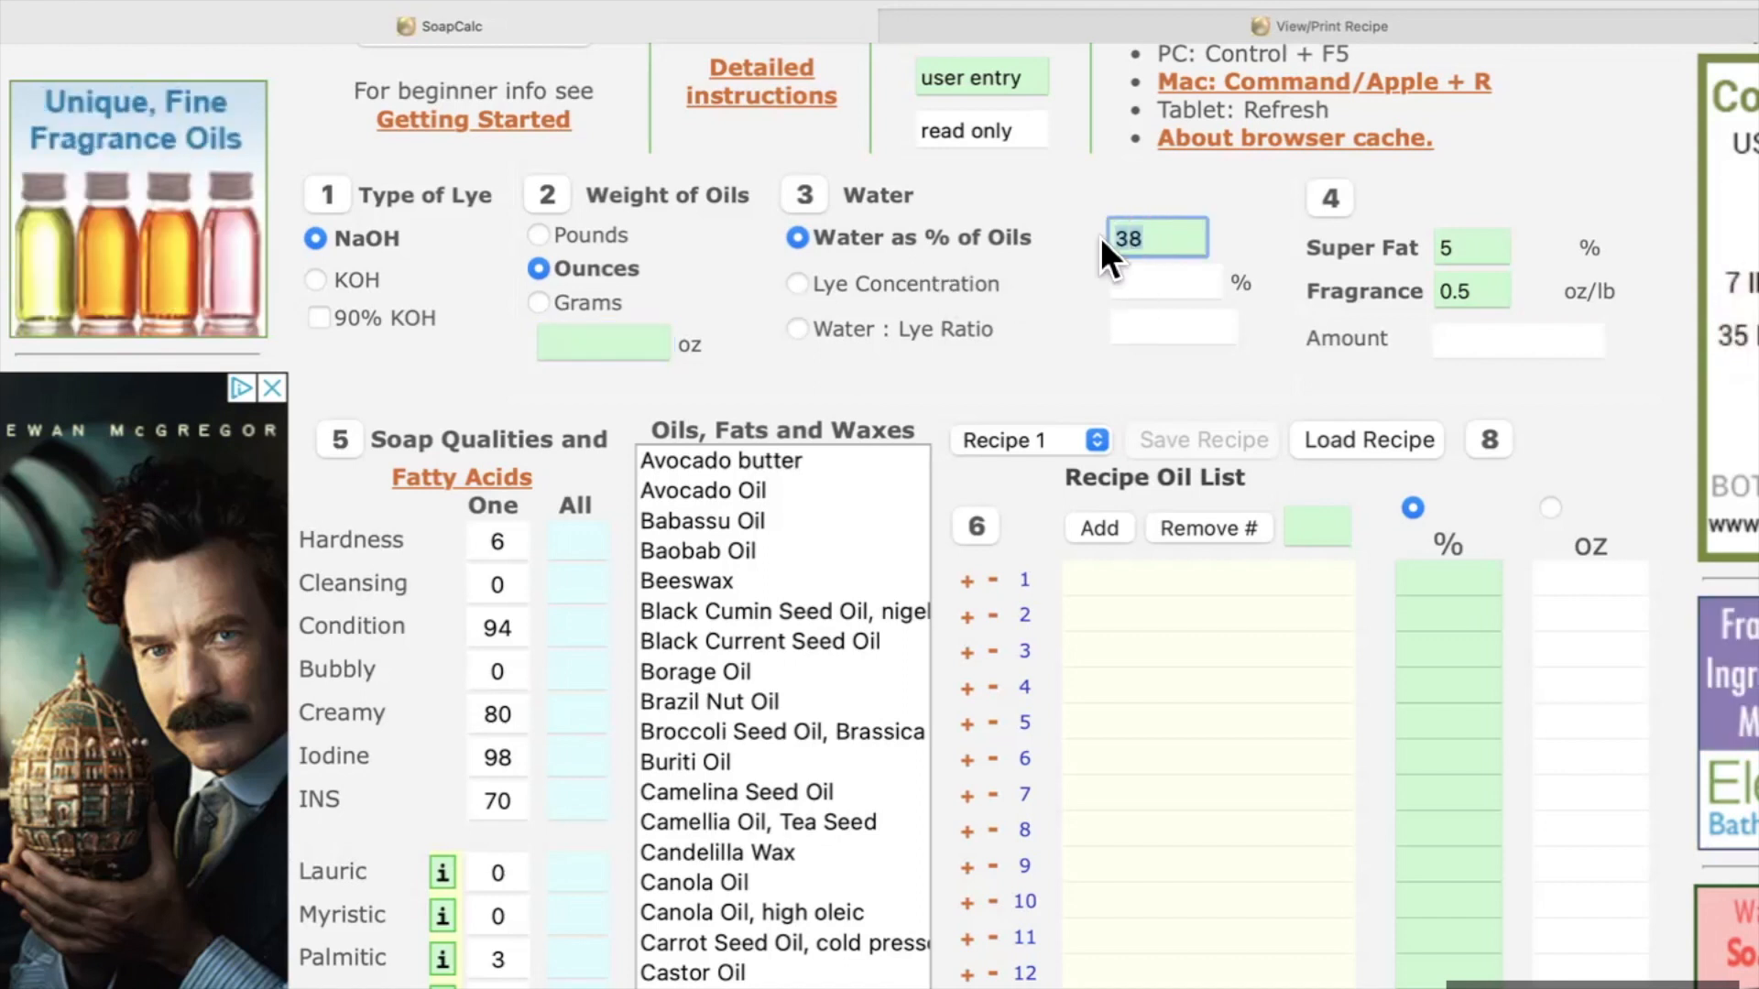
{"action": "type", "text": "36"}
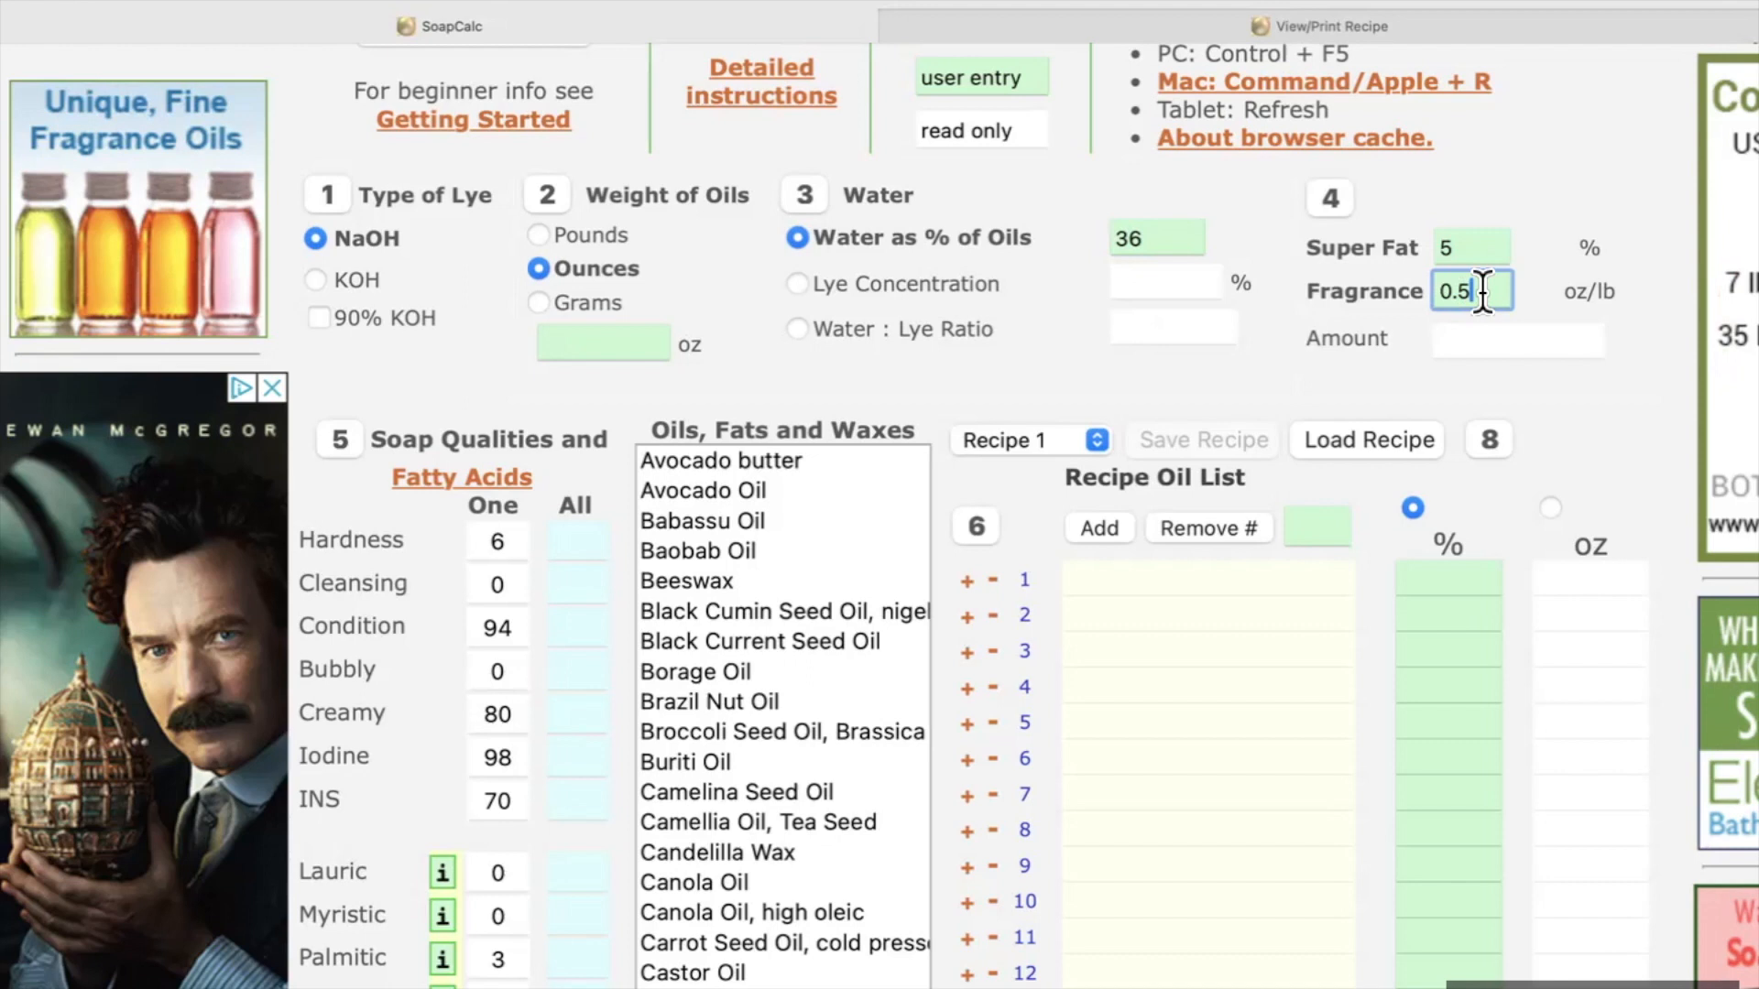
{"action": "type", "text": "1"}
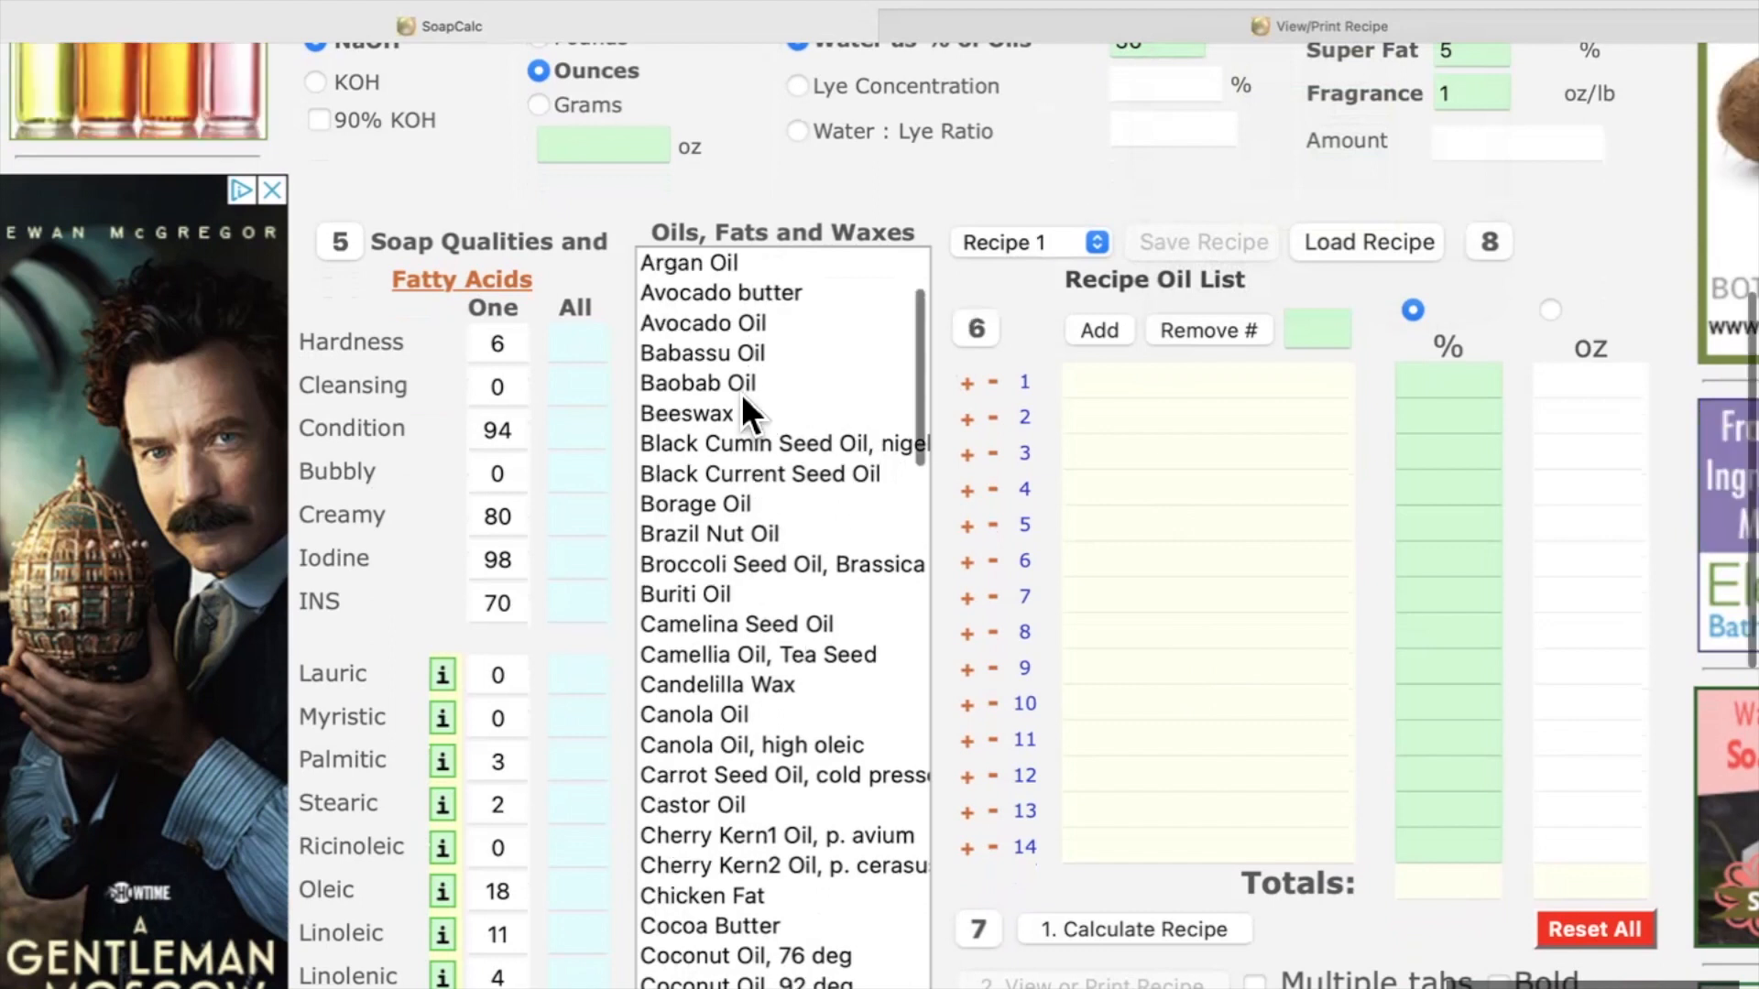
Step: Remove the mistakenly added Argan Oil, leaving almond, coconut 76 deg, olive, shea butter and beef tallow
{"action": "scroll", "scroll_direction": "up", "scroll_amount": 3}
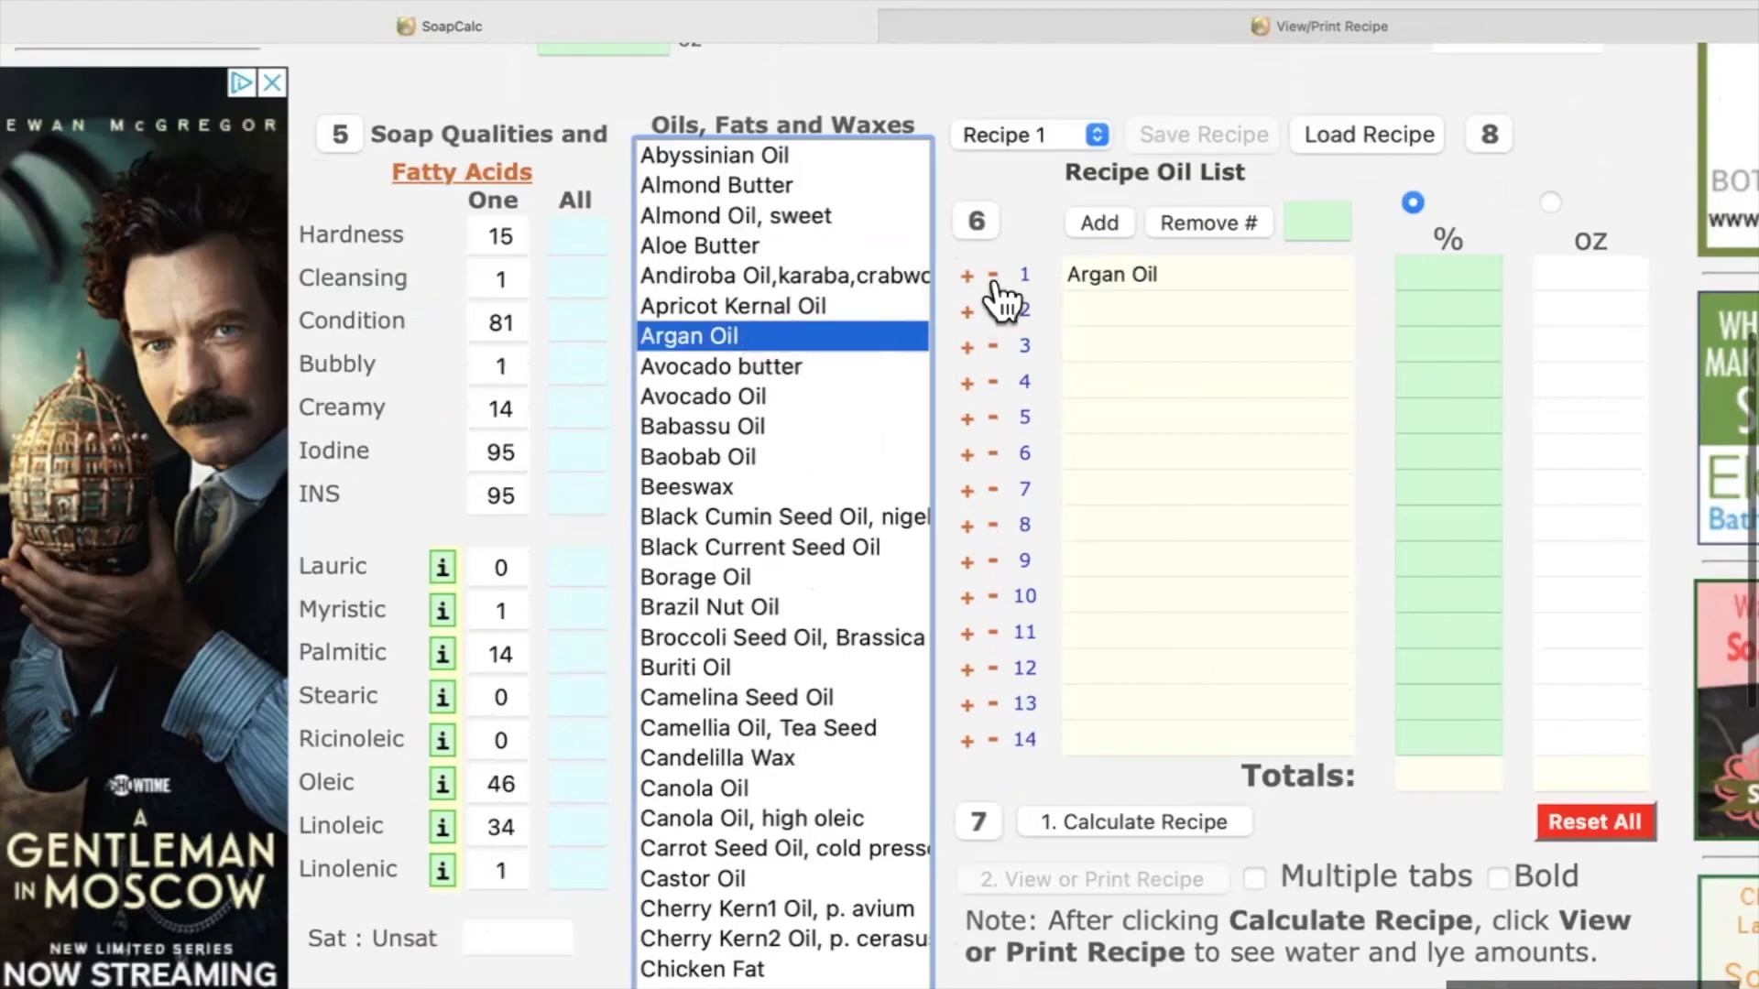
{"action": "left_click", "coordinate": [735, 216]}
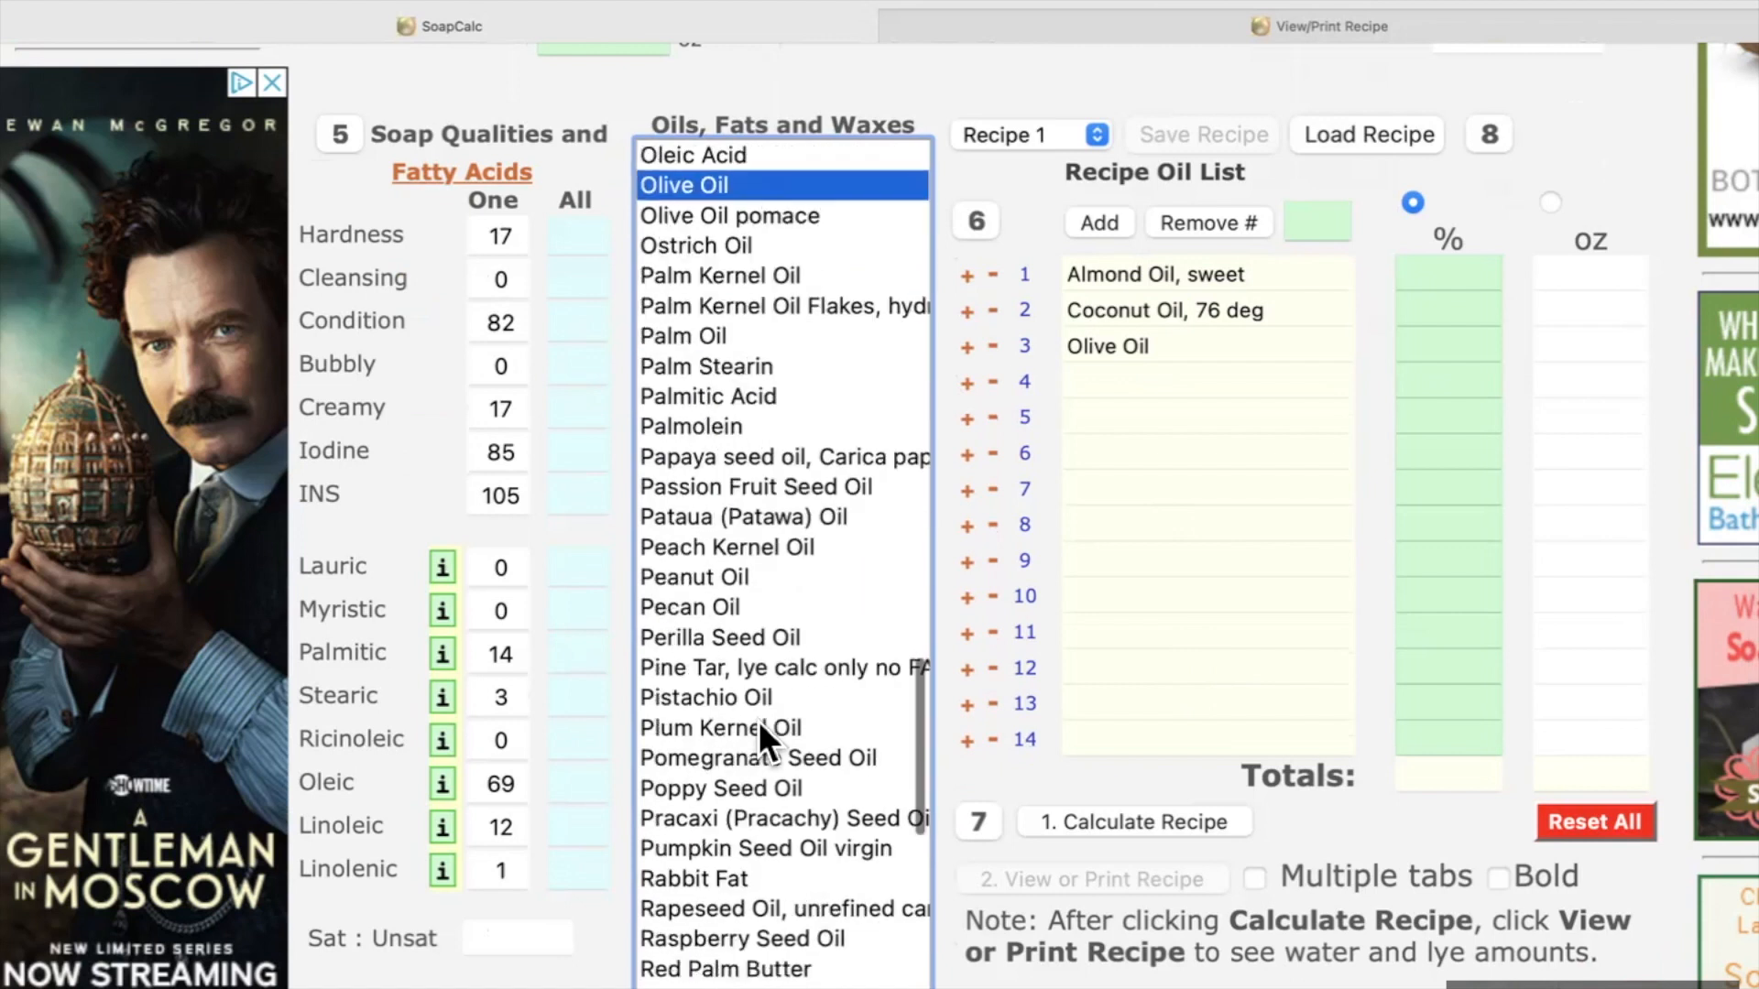
{"action": "scroll", "scroll_direction": "down", "scroll_amount": 3}
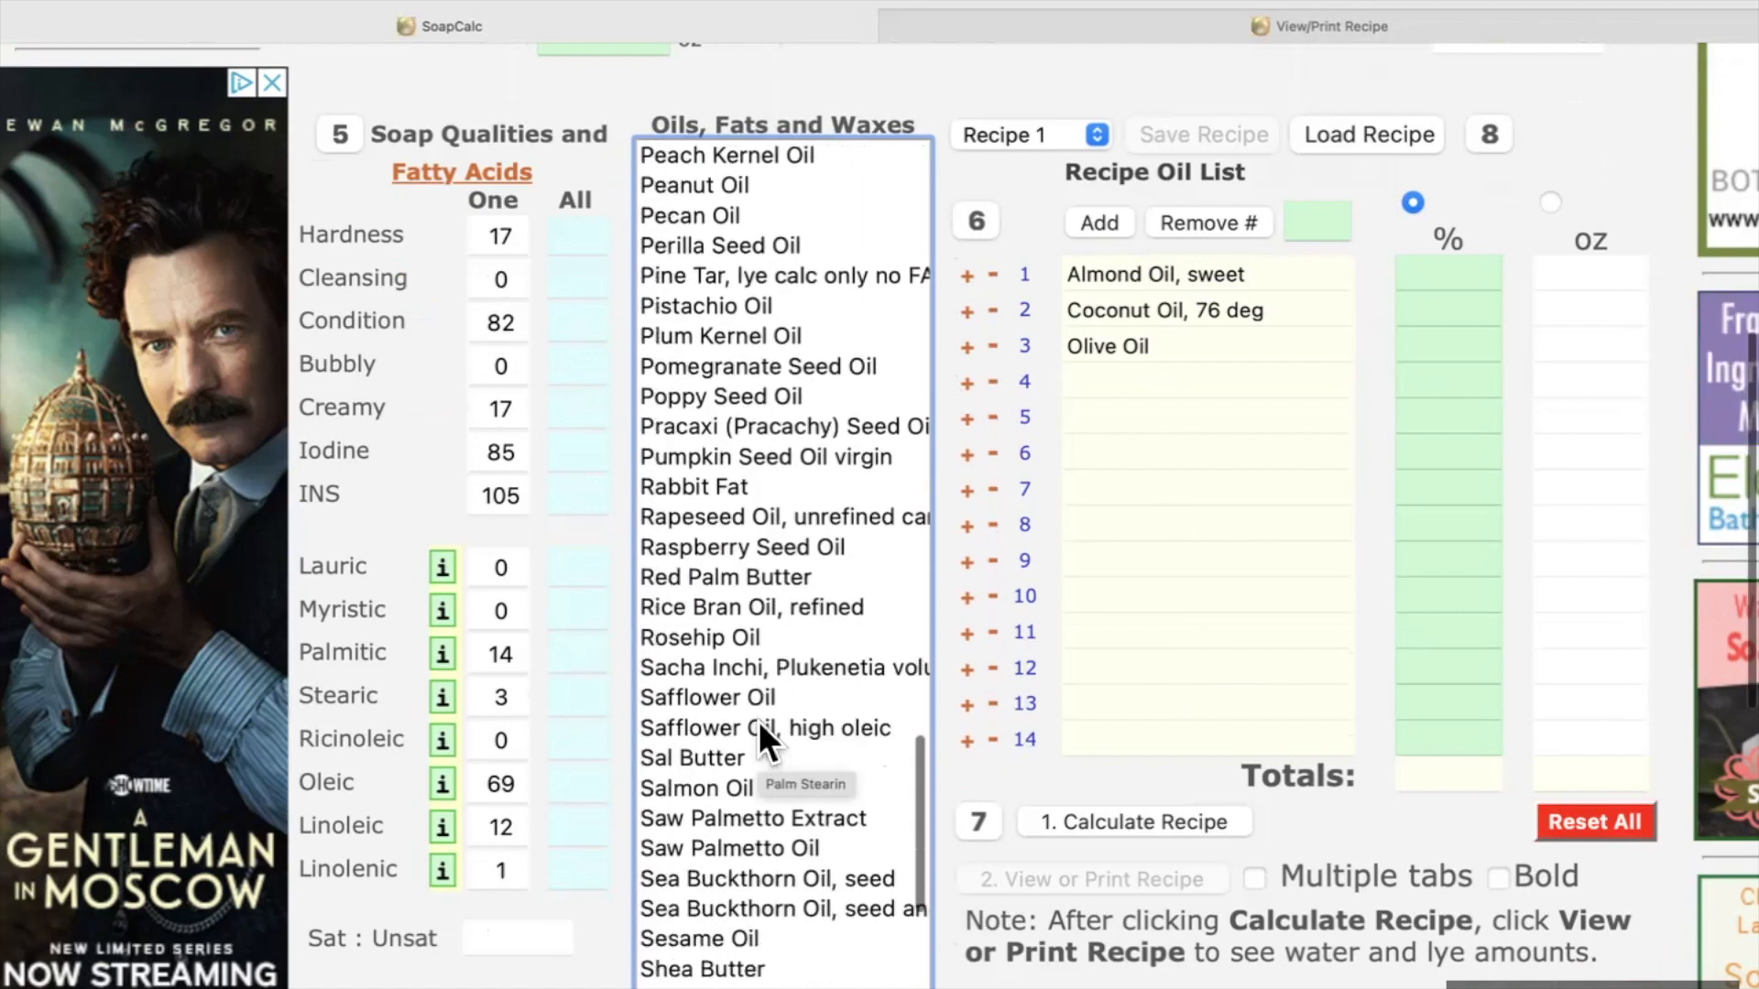
{"action": "scroll", "scroll_direction": "down", "scroll_amount": 3}
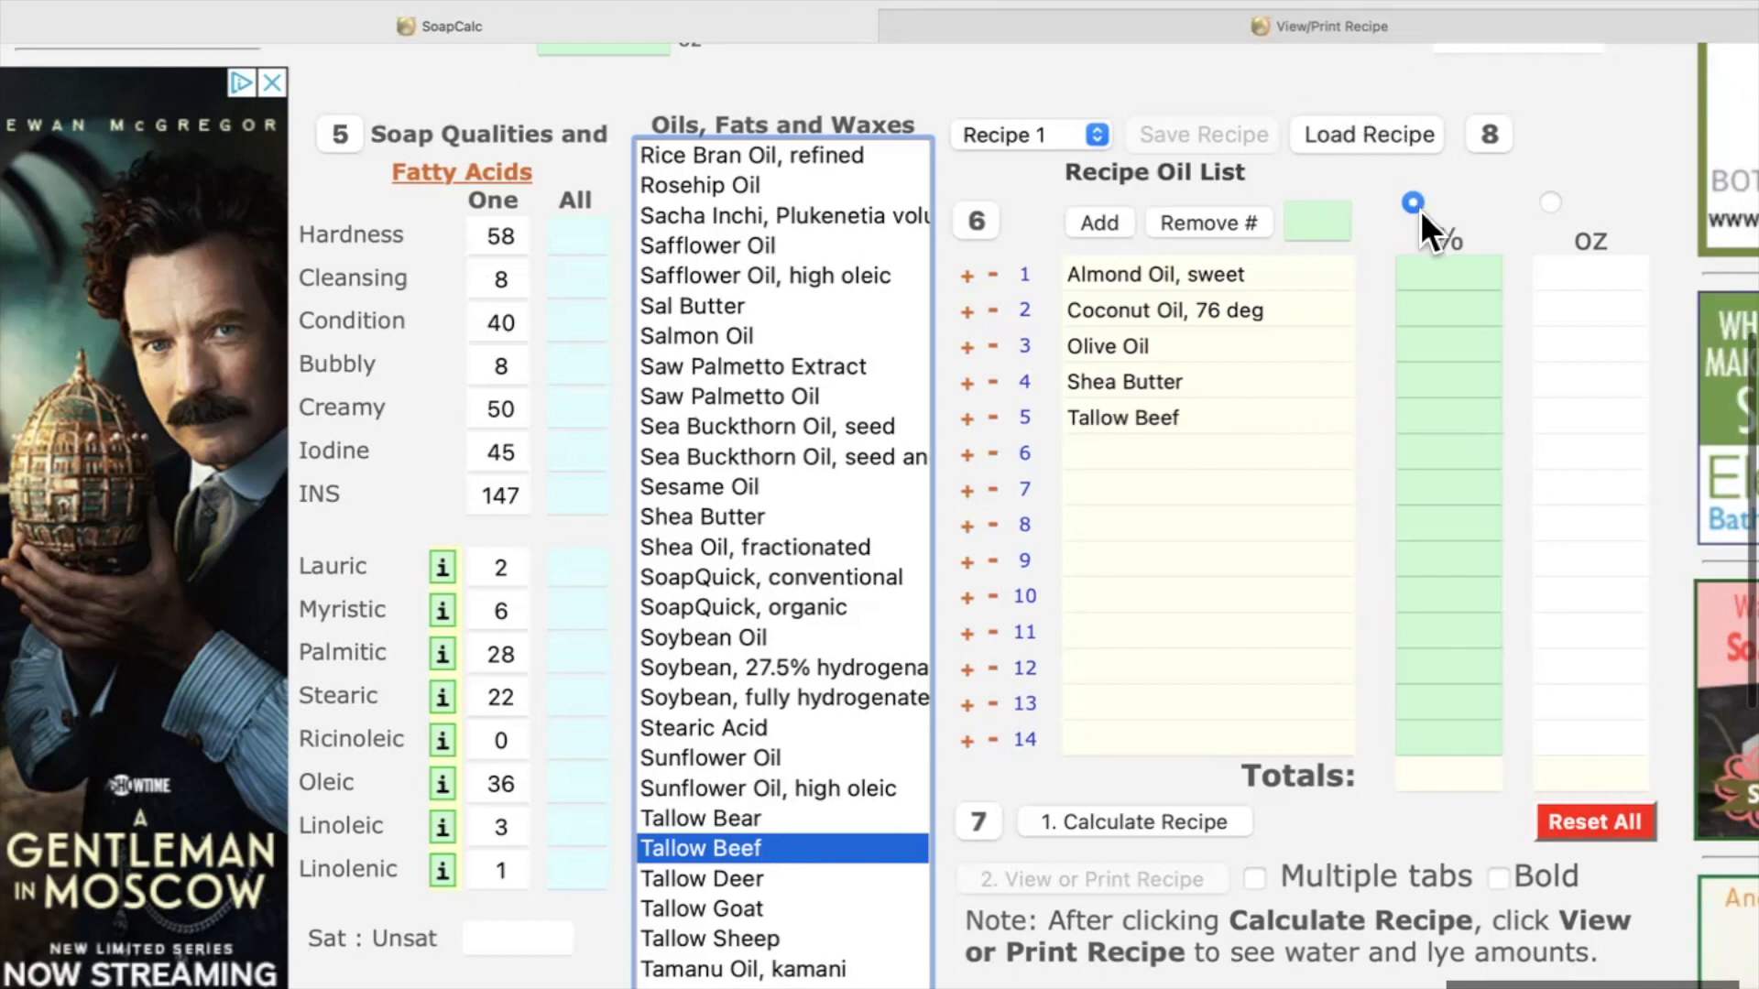
{"action": "mouse_move", "coordinate": [1425, 223]}
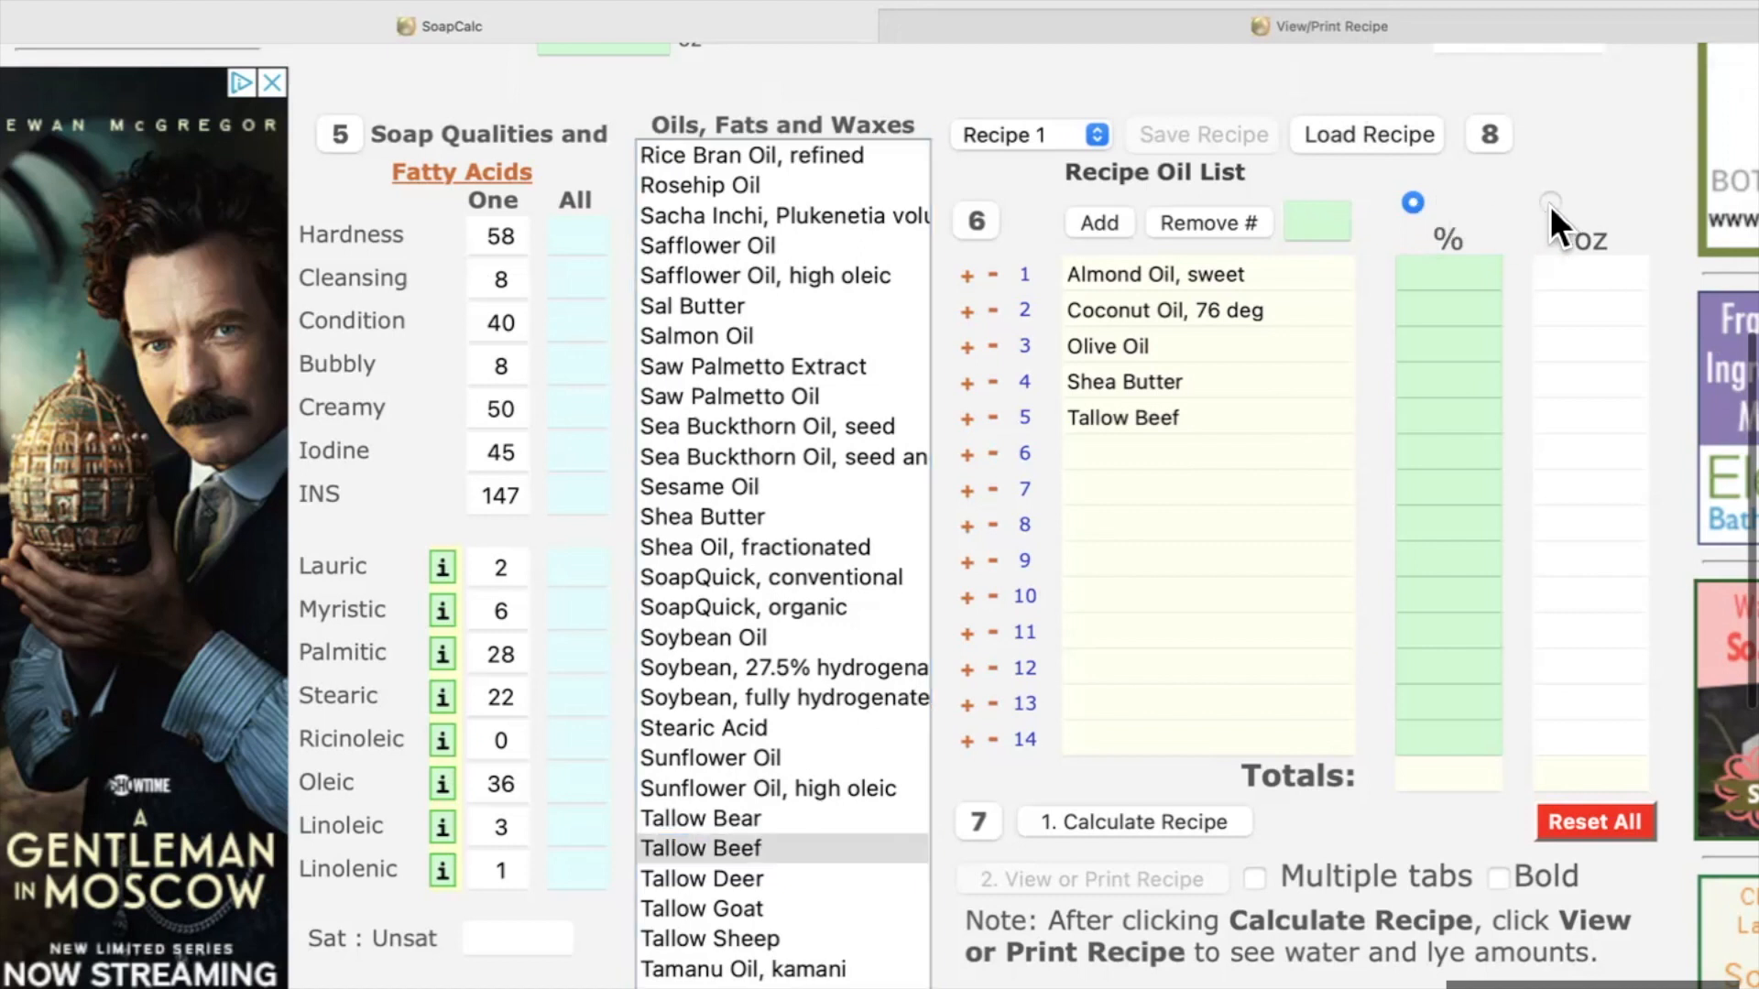
Step: Switch to ounce entry and give the oils 3.6, 9, 10.8, 3.6 and 9 oz
{"action": "left_click", "coordinate": [1550, 203]}
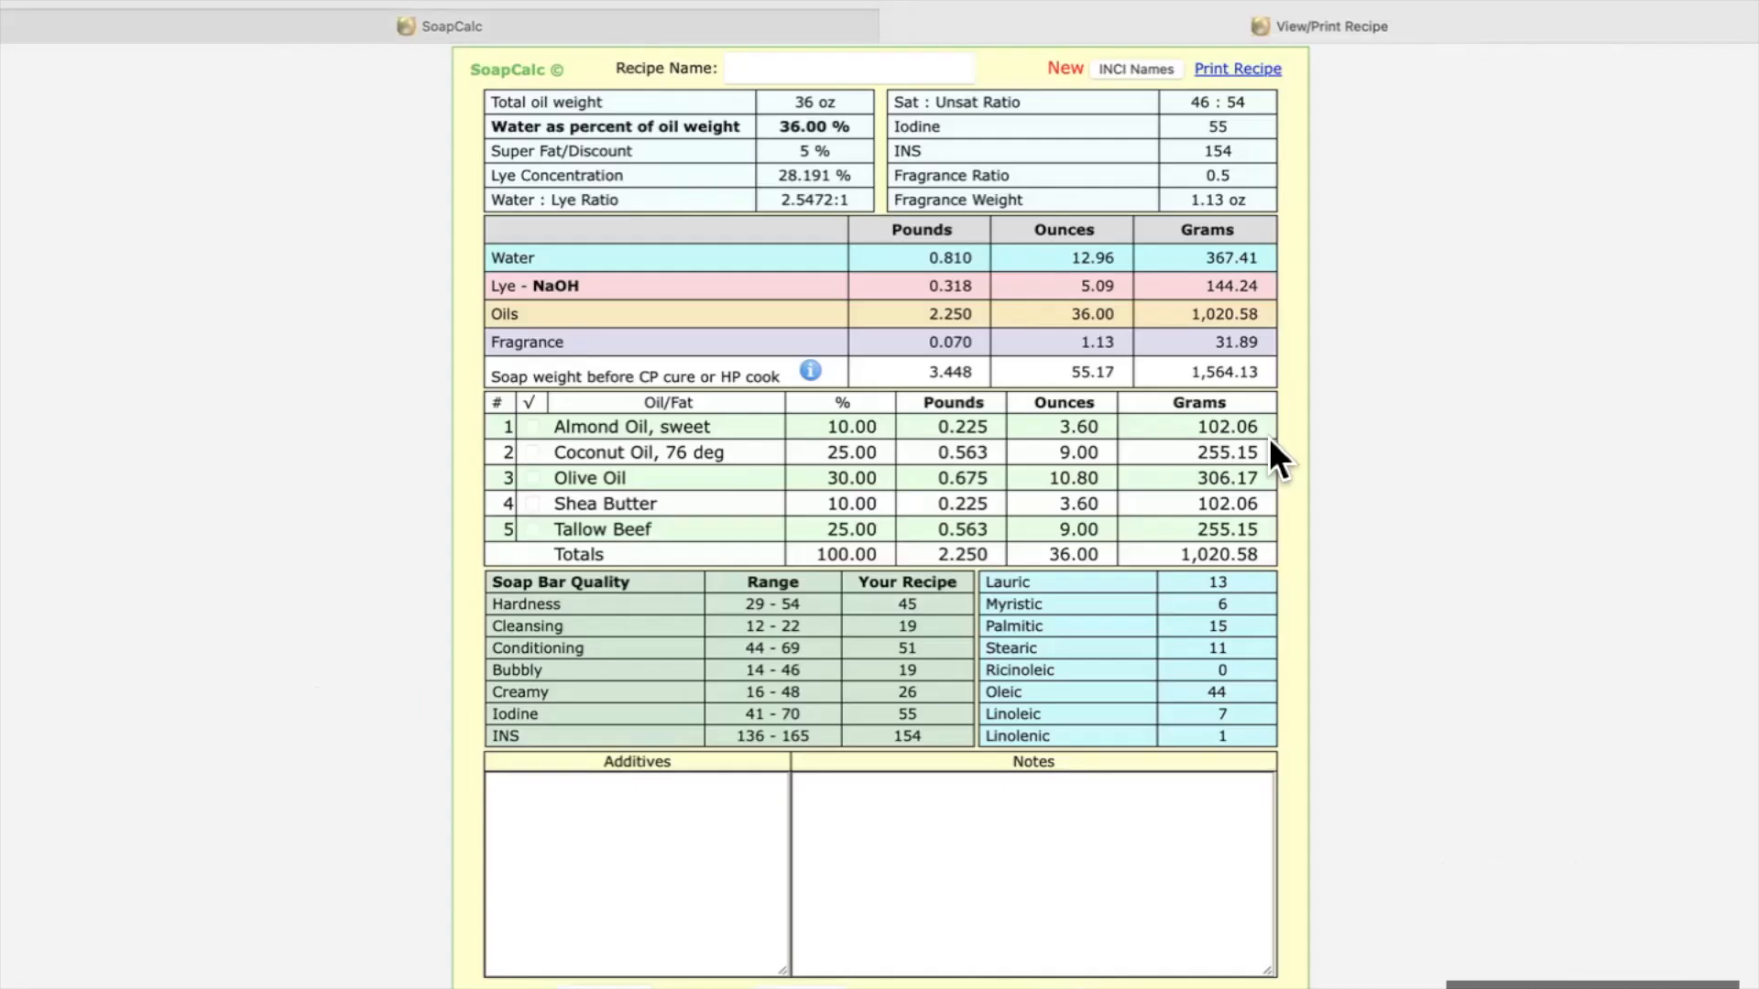
{"action": "mouse_move", "coordinate": [1090, 432]}
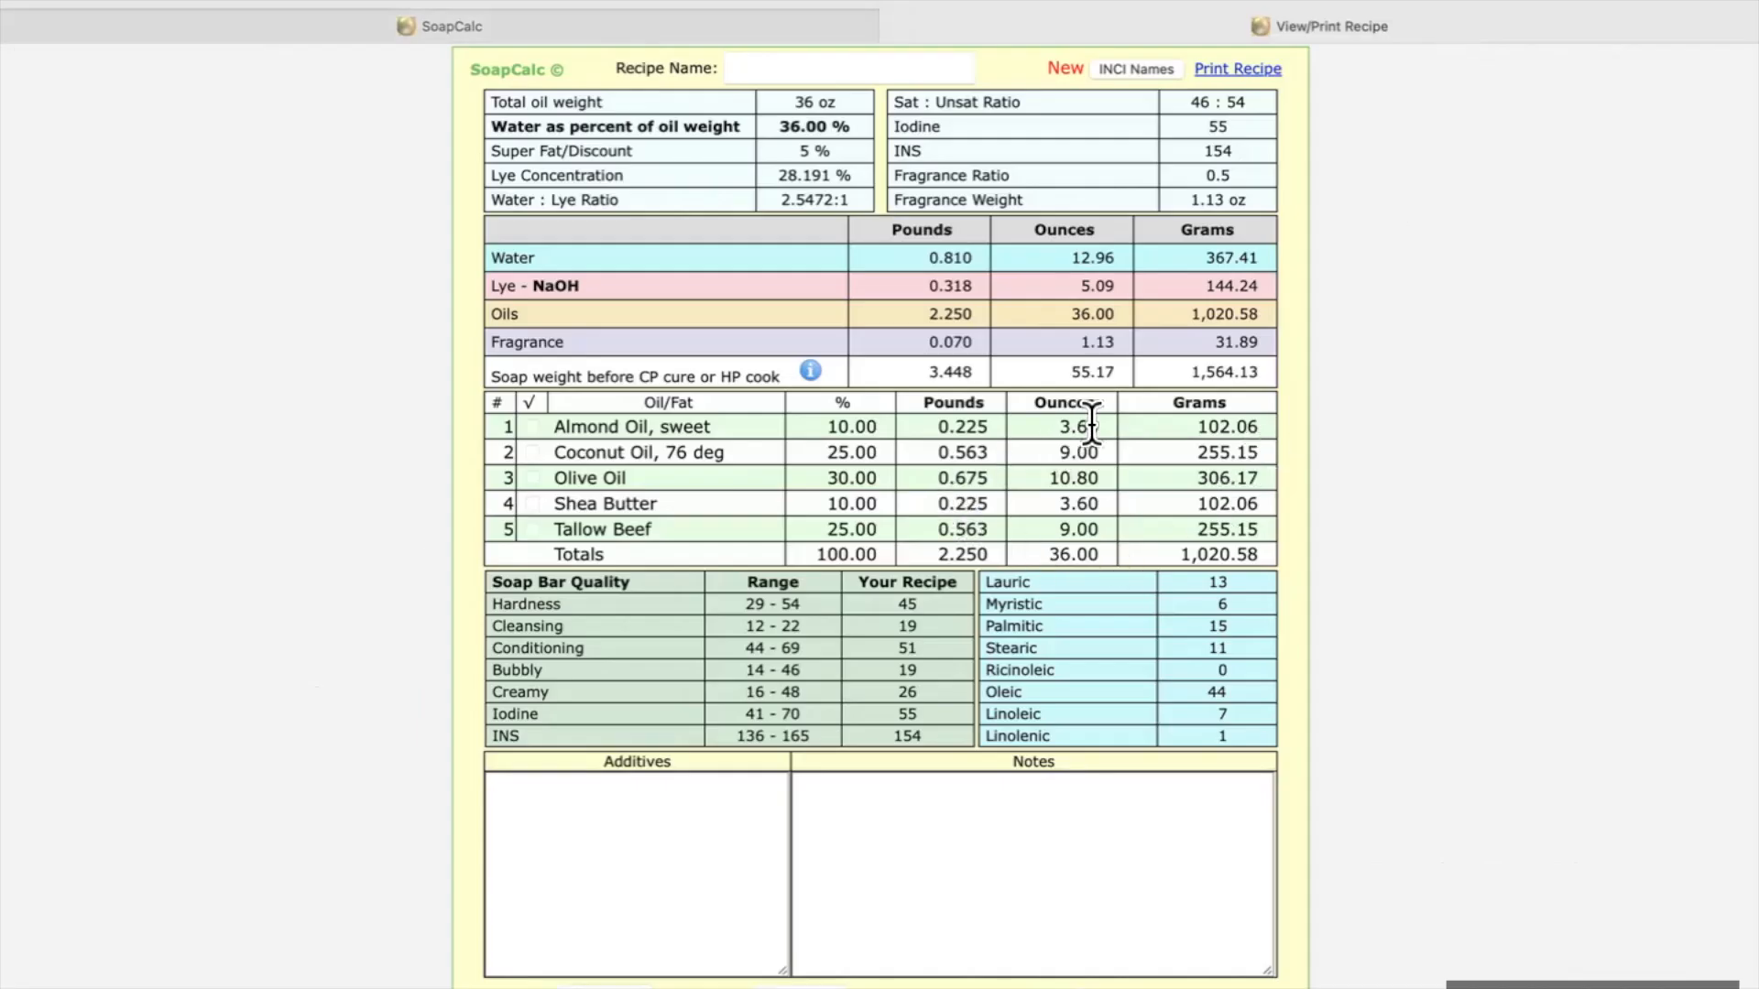
{"action": "mouse_move", "coordinate": [1105, 438]}
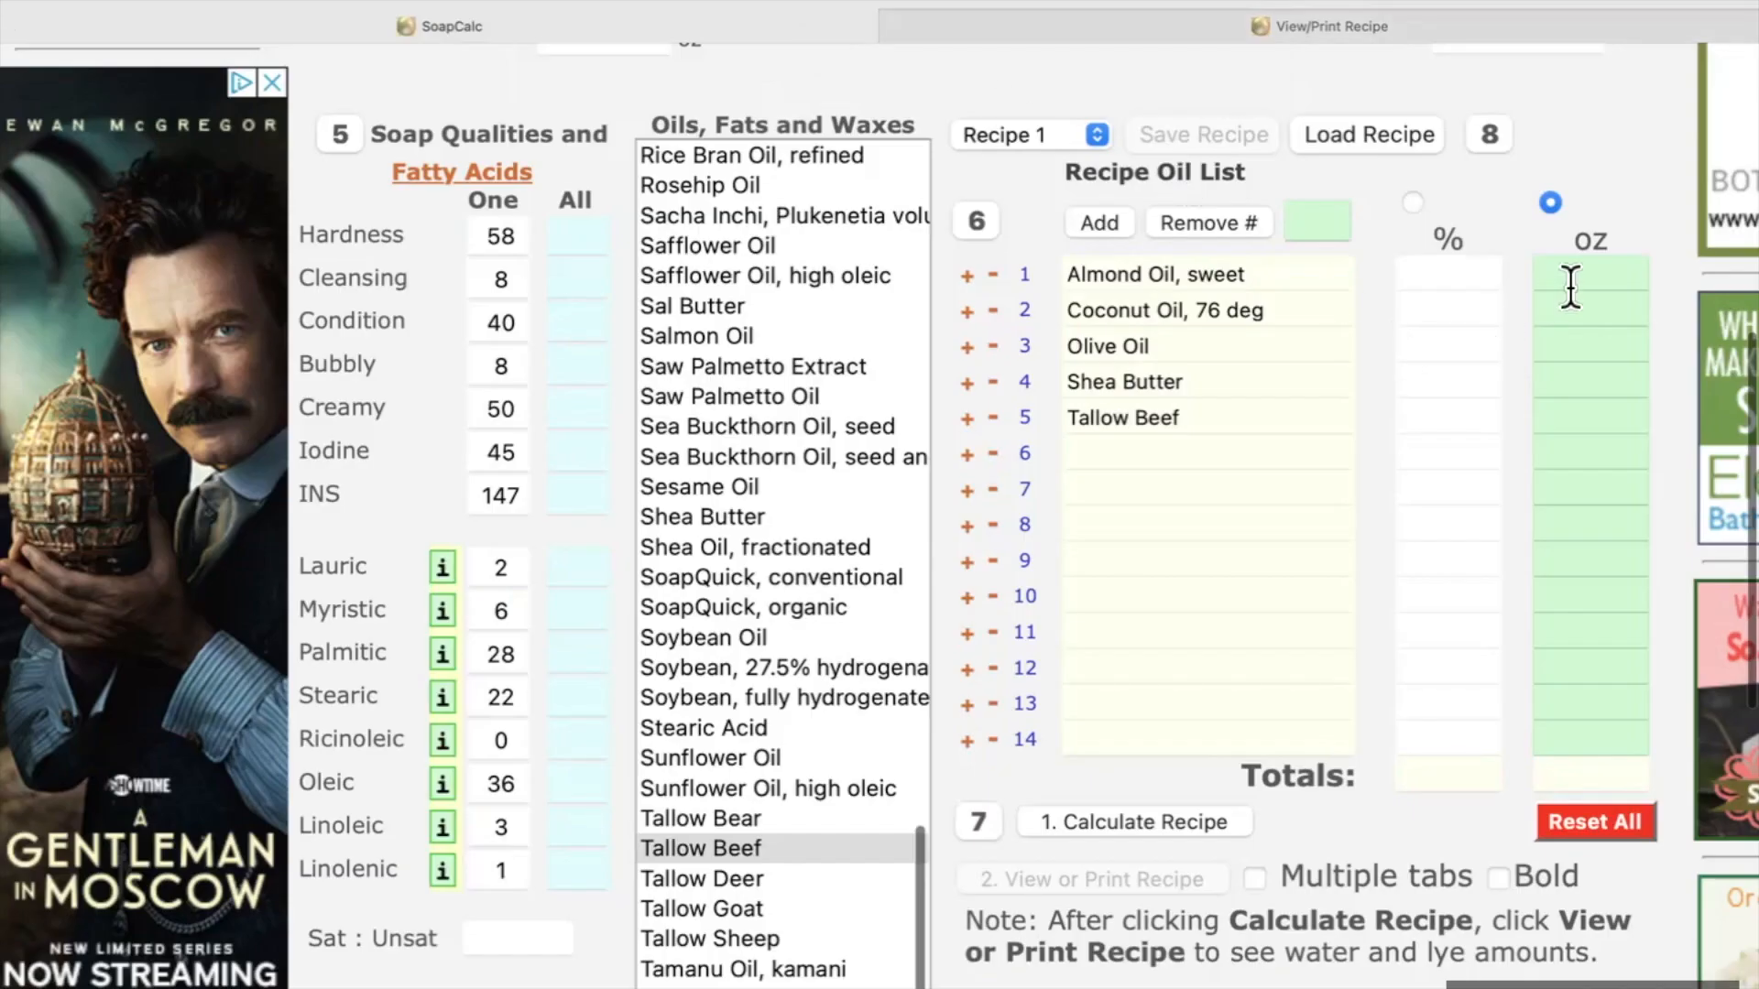
{"action": "type", "text": "3."}
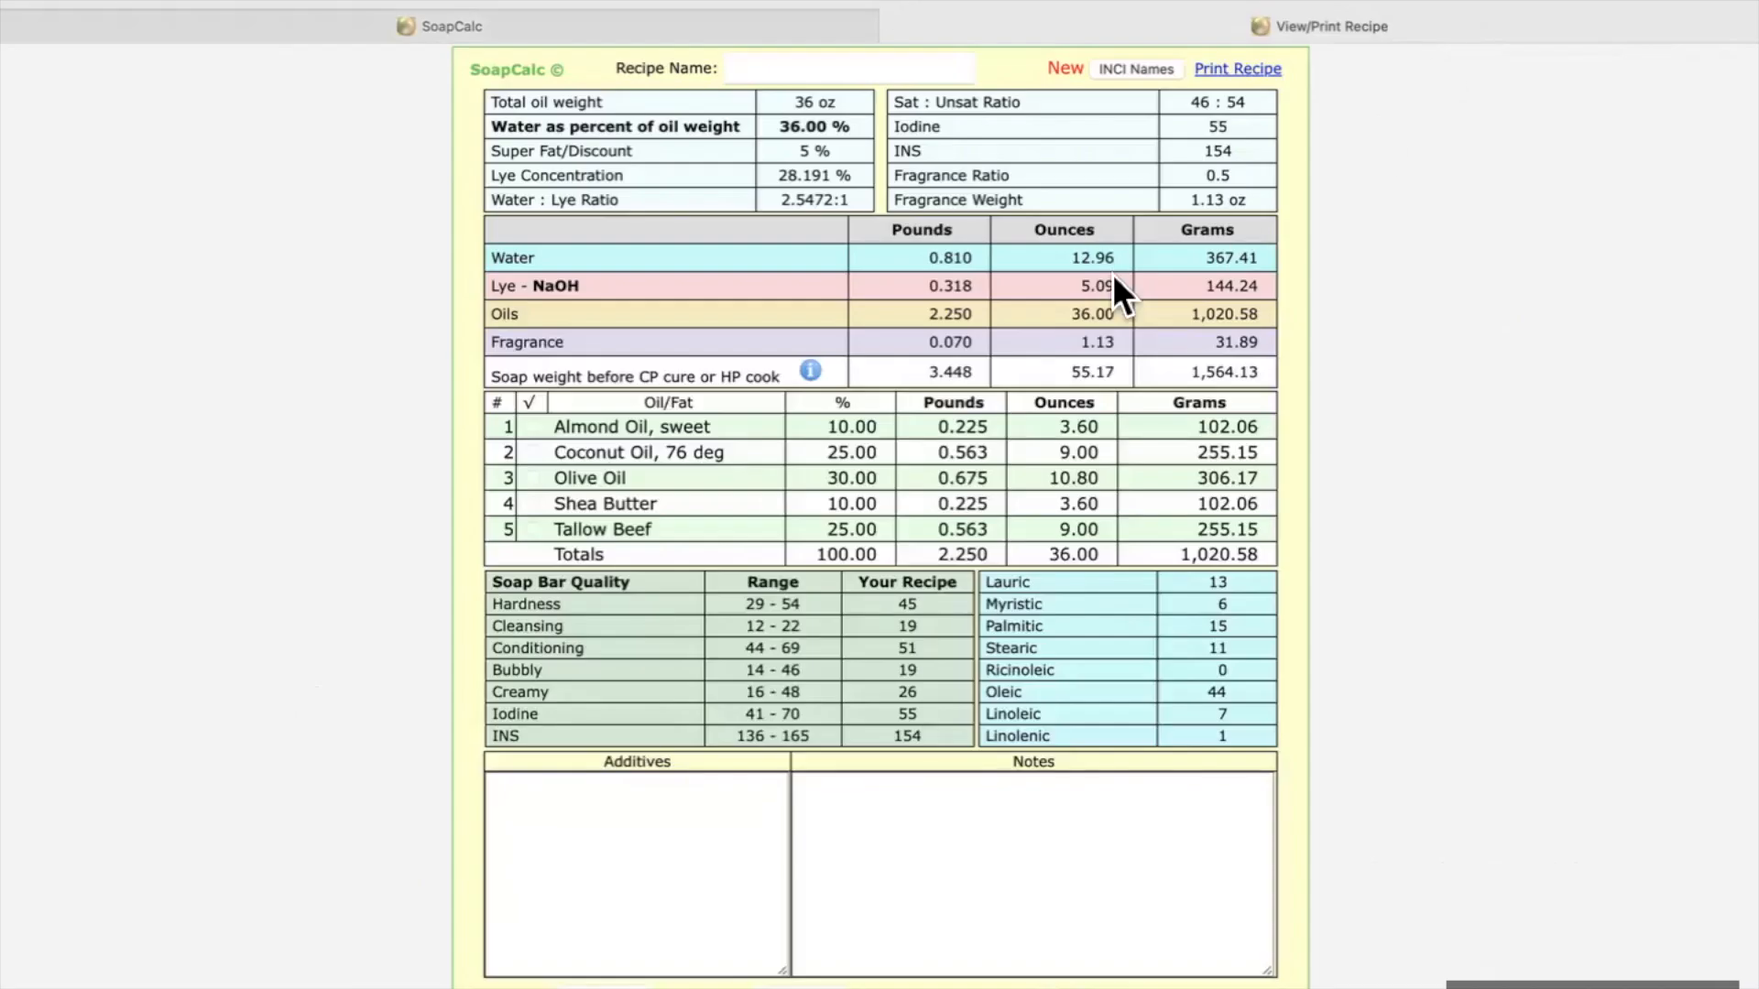
{"action": "mouse_move", "coordinate": [1094, 498]}
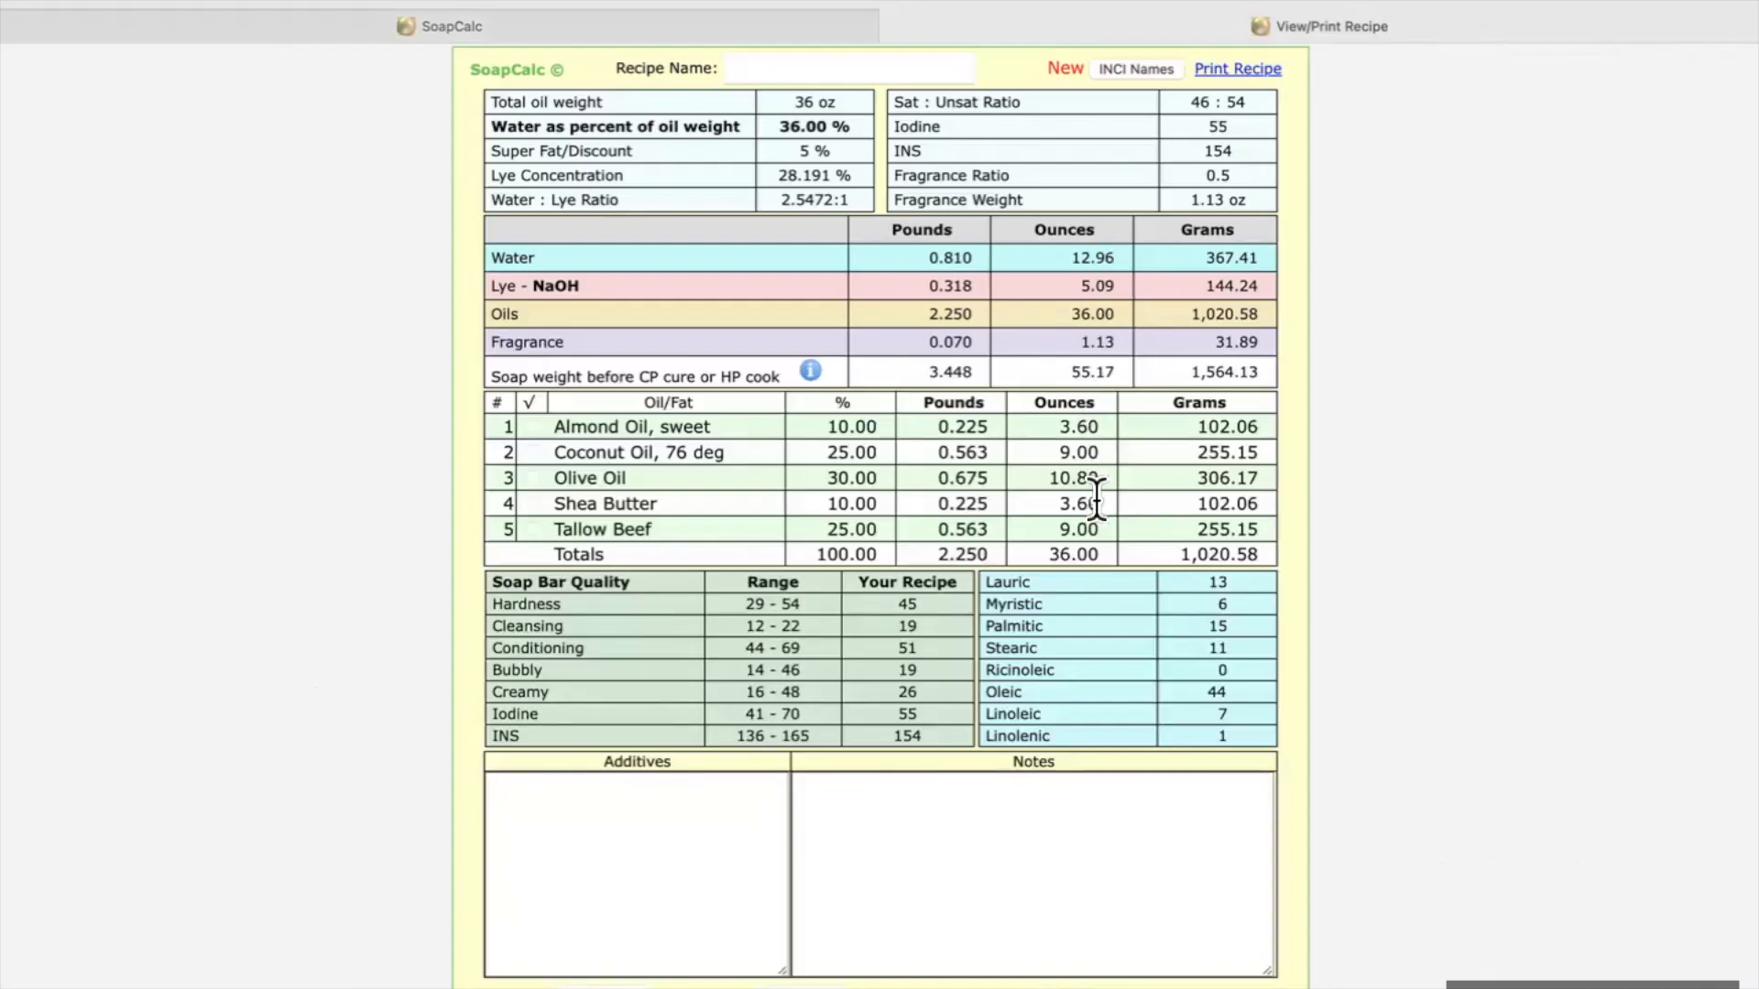
{"action": "mouse_move", "coordinate": [1055, 213]}
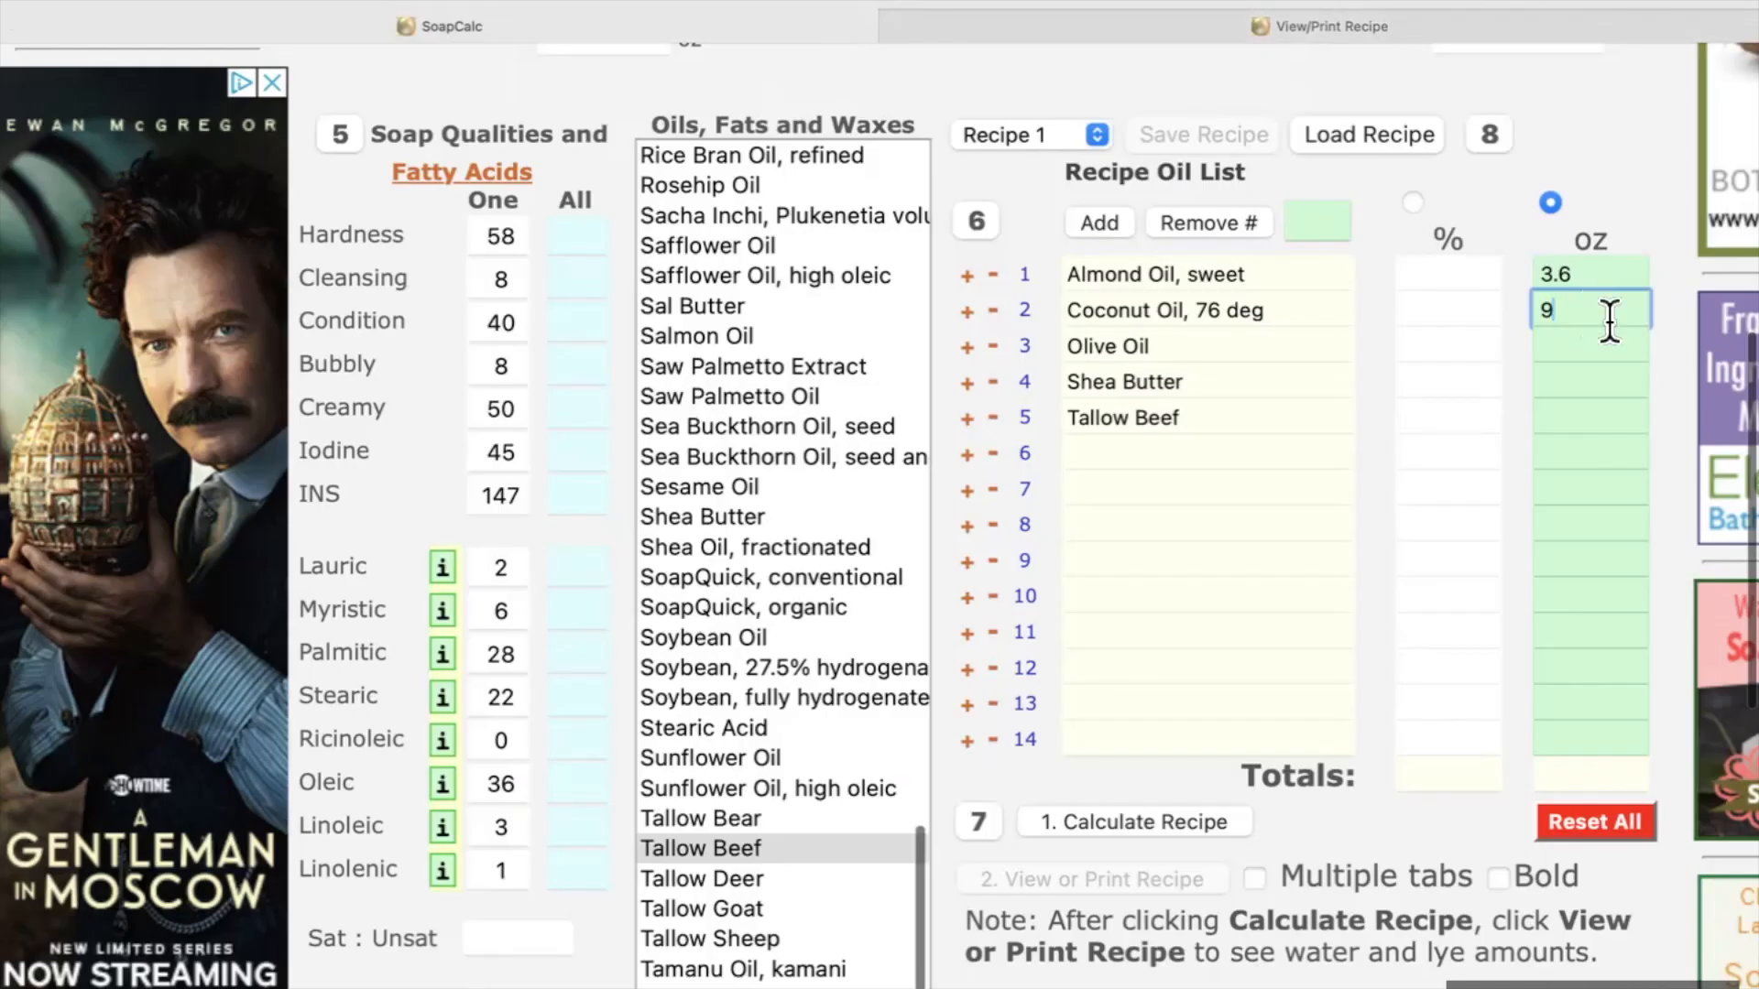
{"action": "type", "text": "10.8"}
{"action": "left_click", "coordinate": [1590, 381]}
{"action": "type", "text": "3.6"}
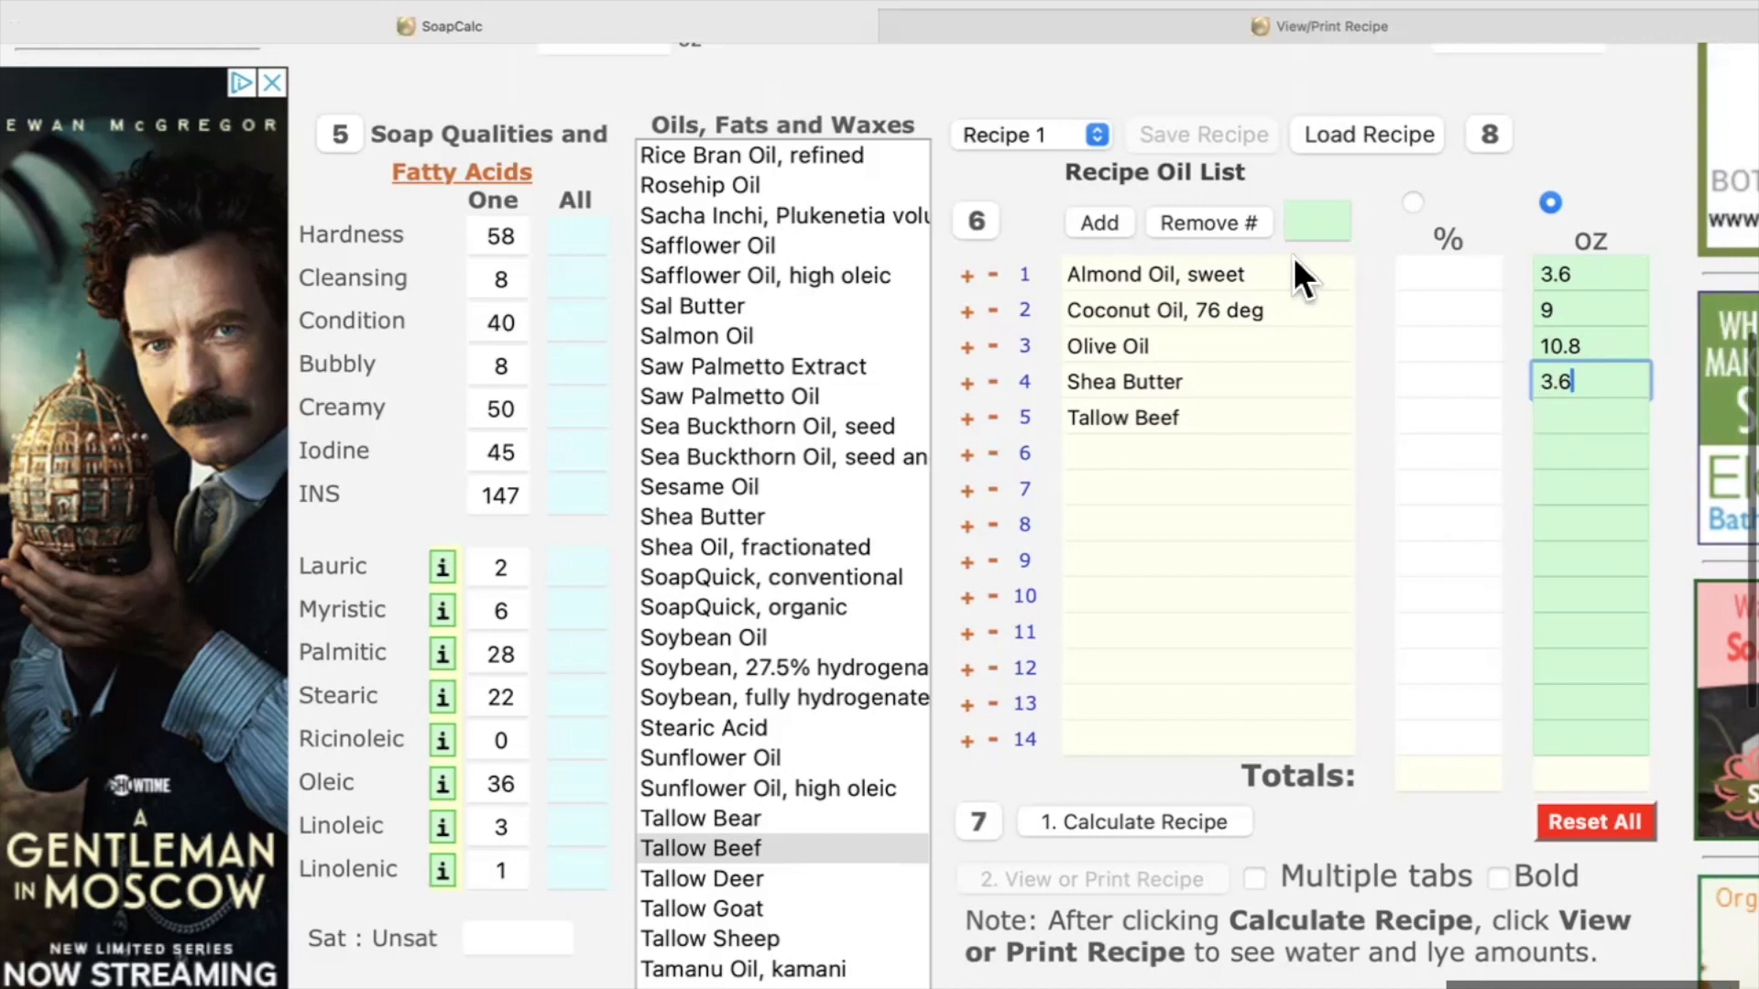
{"action": "left_click", "coordinate": [1148, 821]}
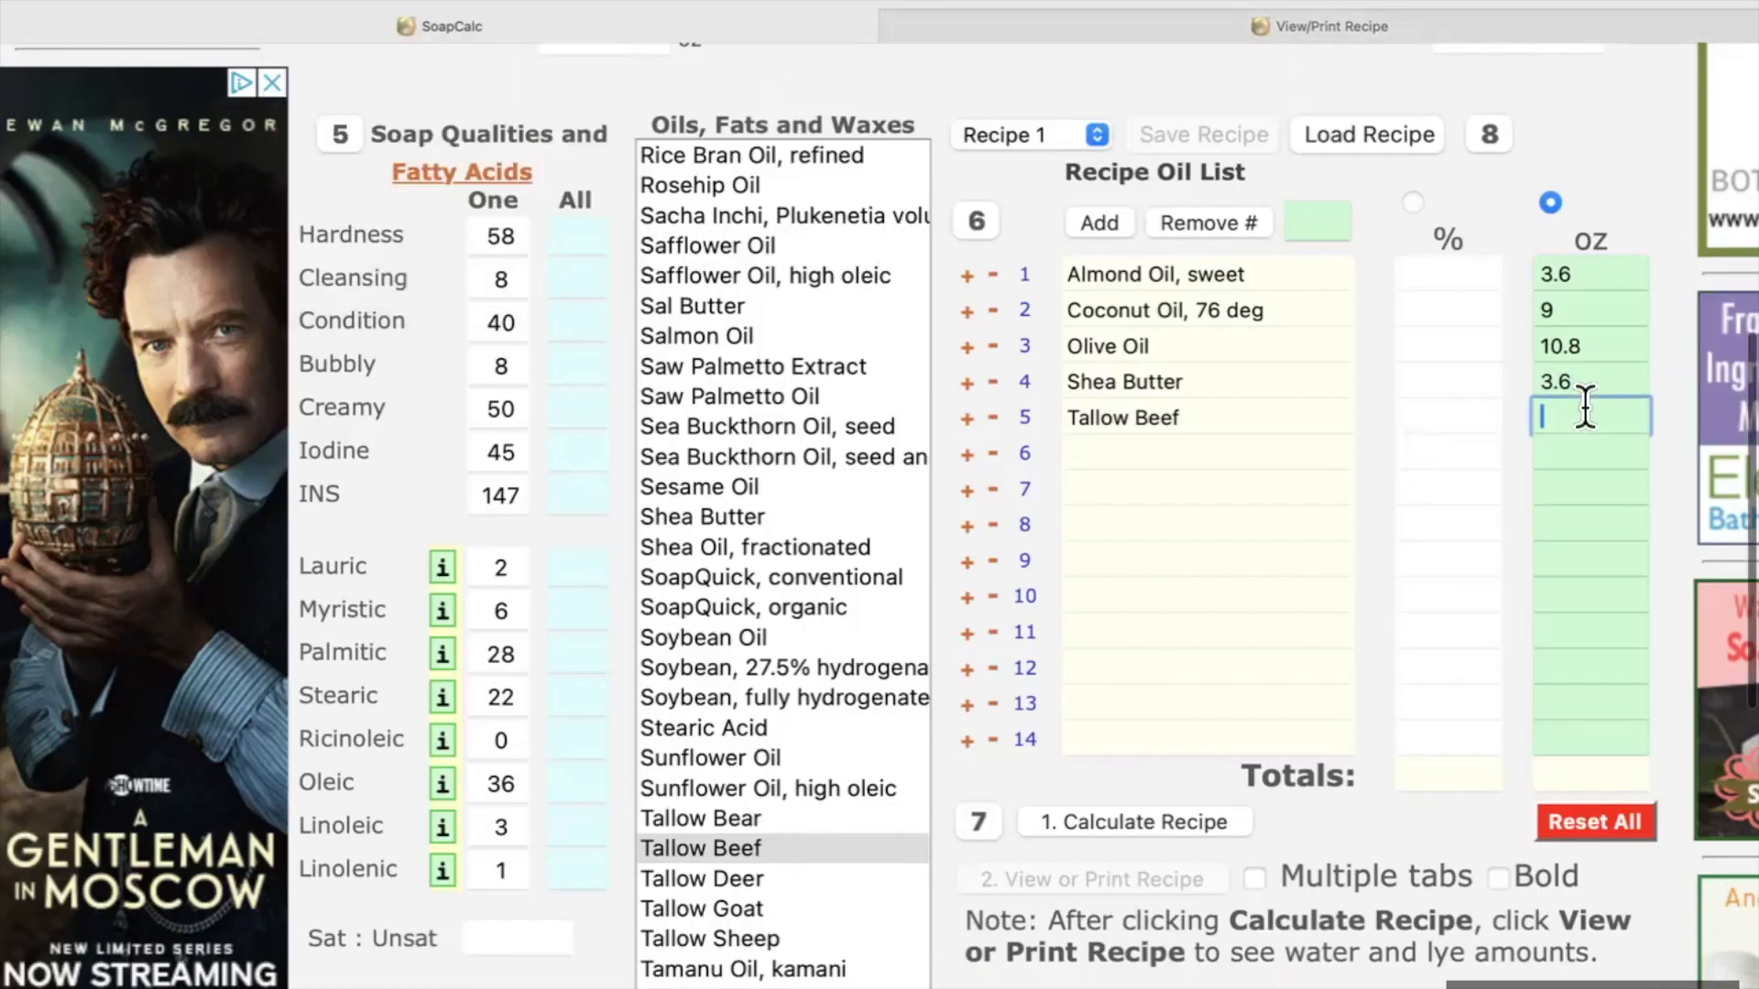
{"action": "type", "text": "9"}
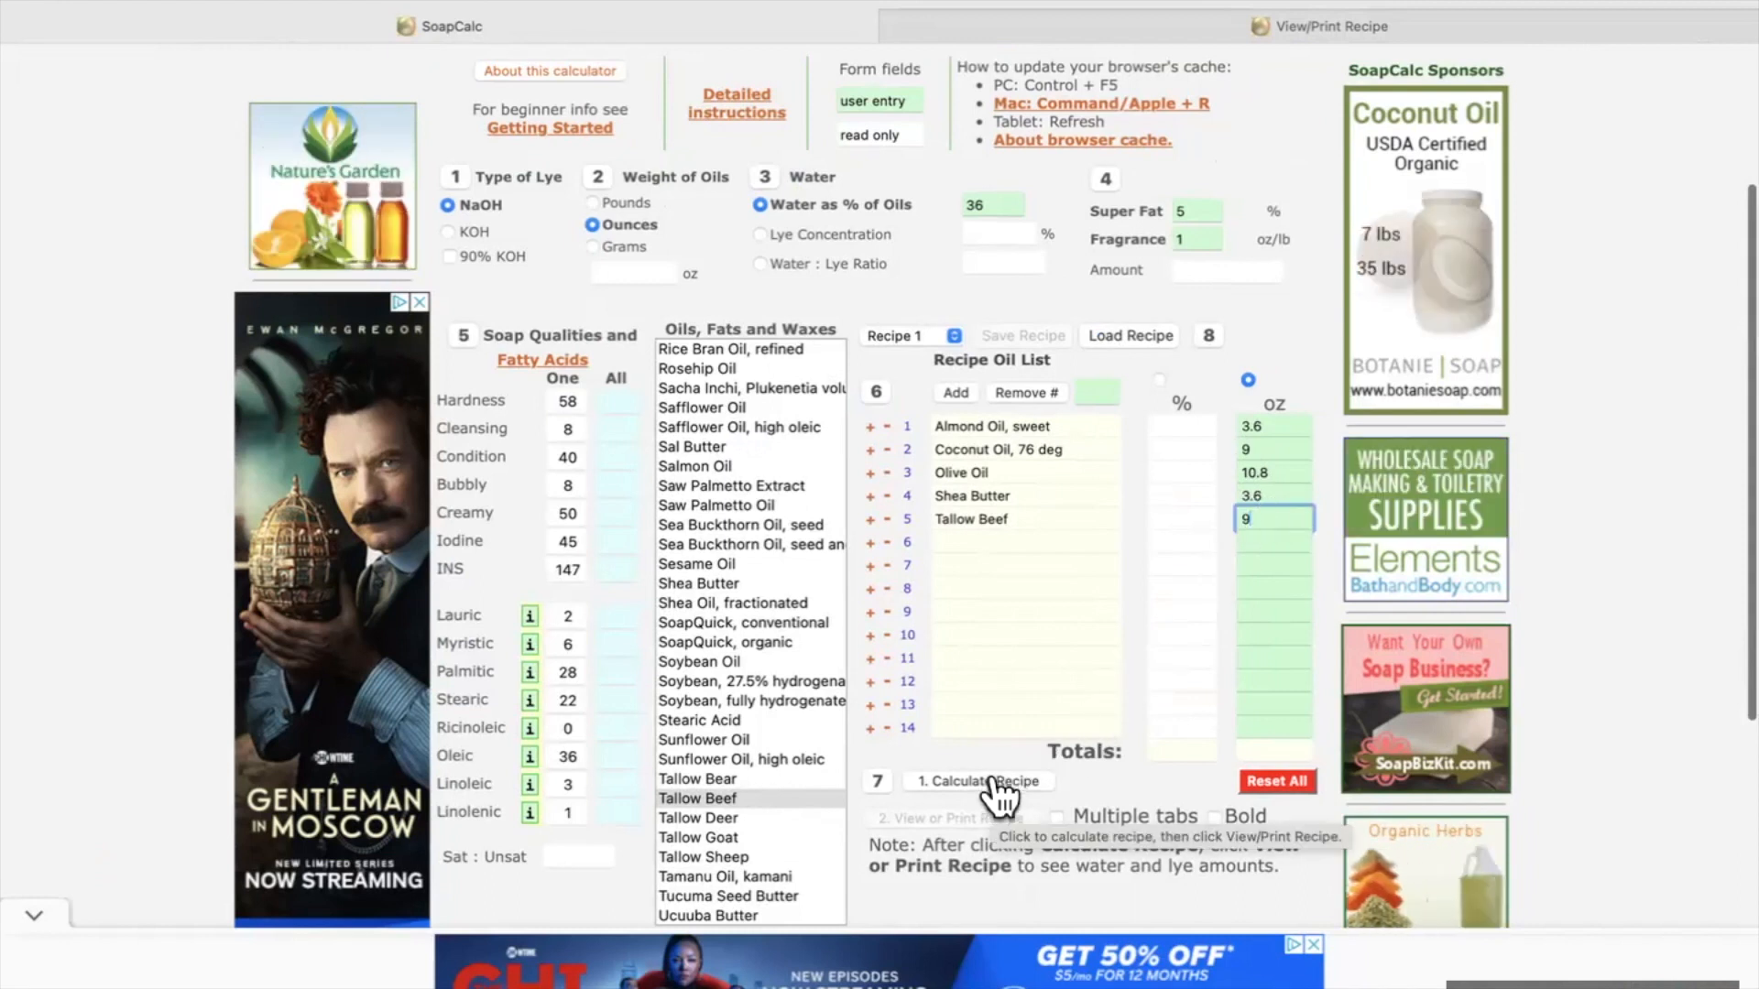
Step: Calculate the recipe so the oils show 10, 25, 30, 10, 25% of 36 oz total
{"action": "left_click", "coordinate": [974, 780]}
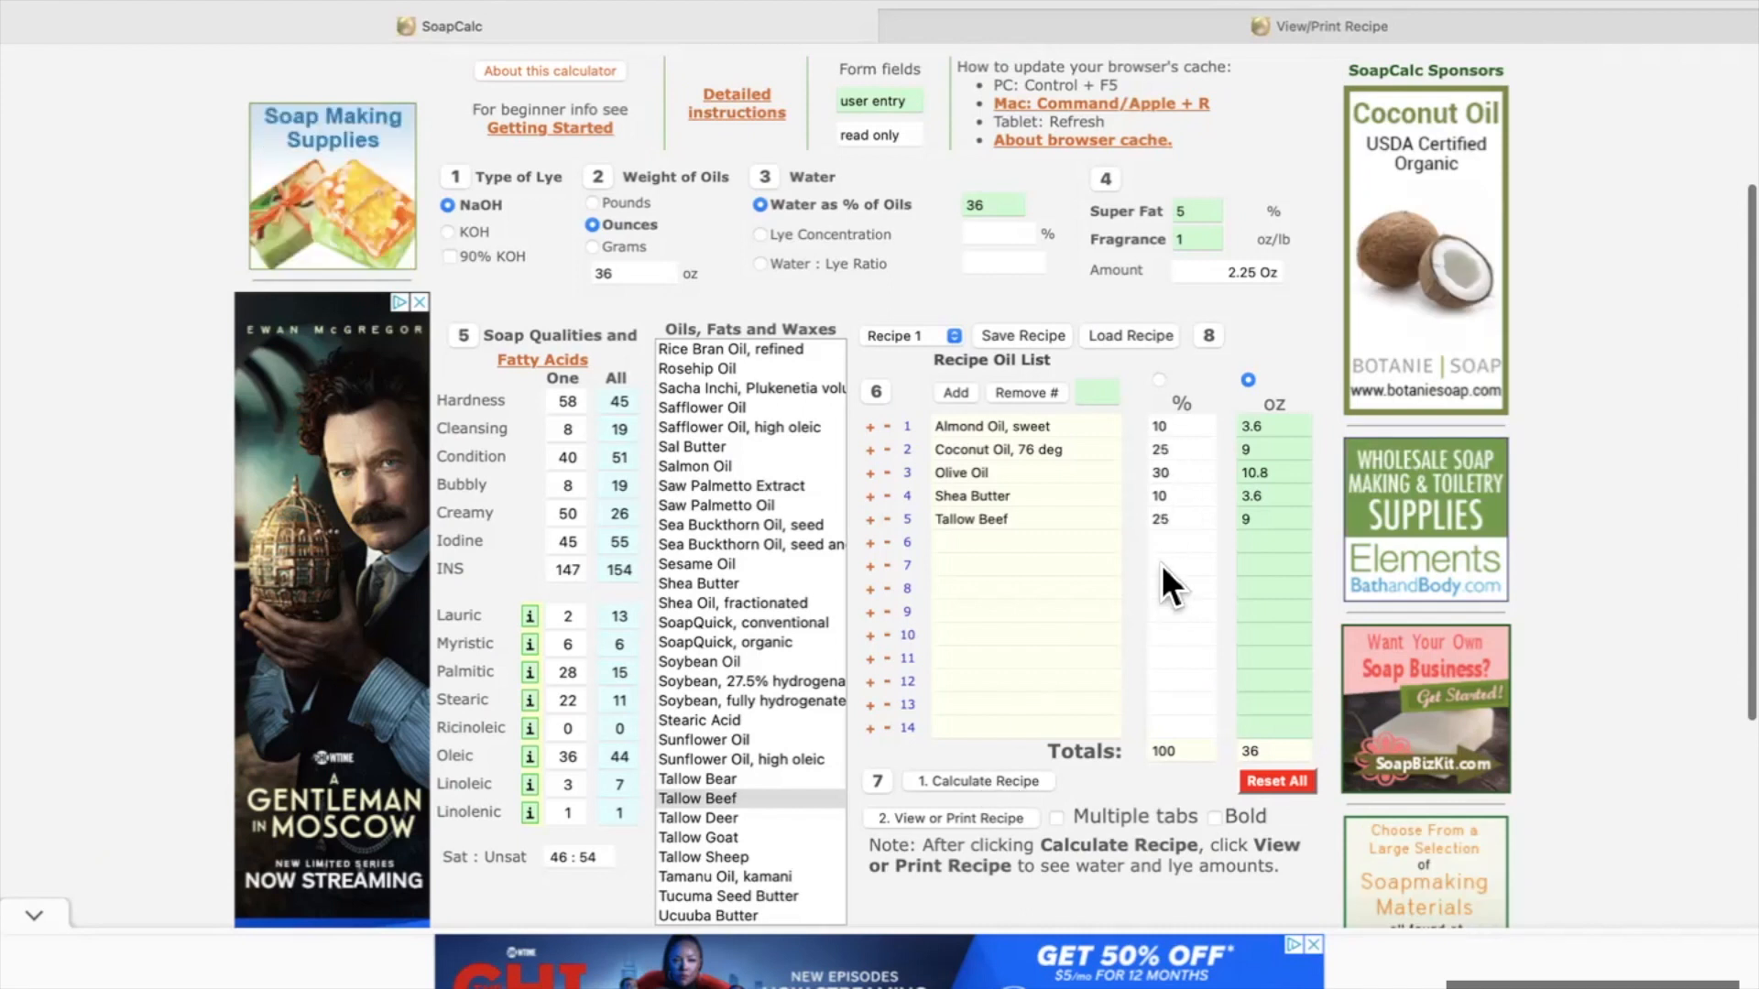
{"action": "mouse_move", "coordinate": [1162, 398]}
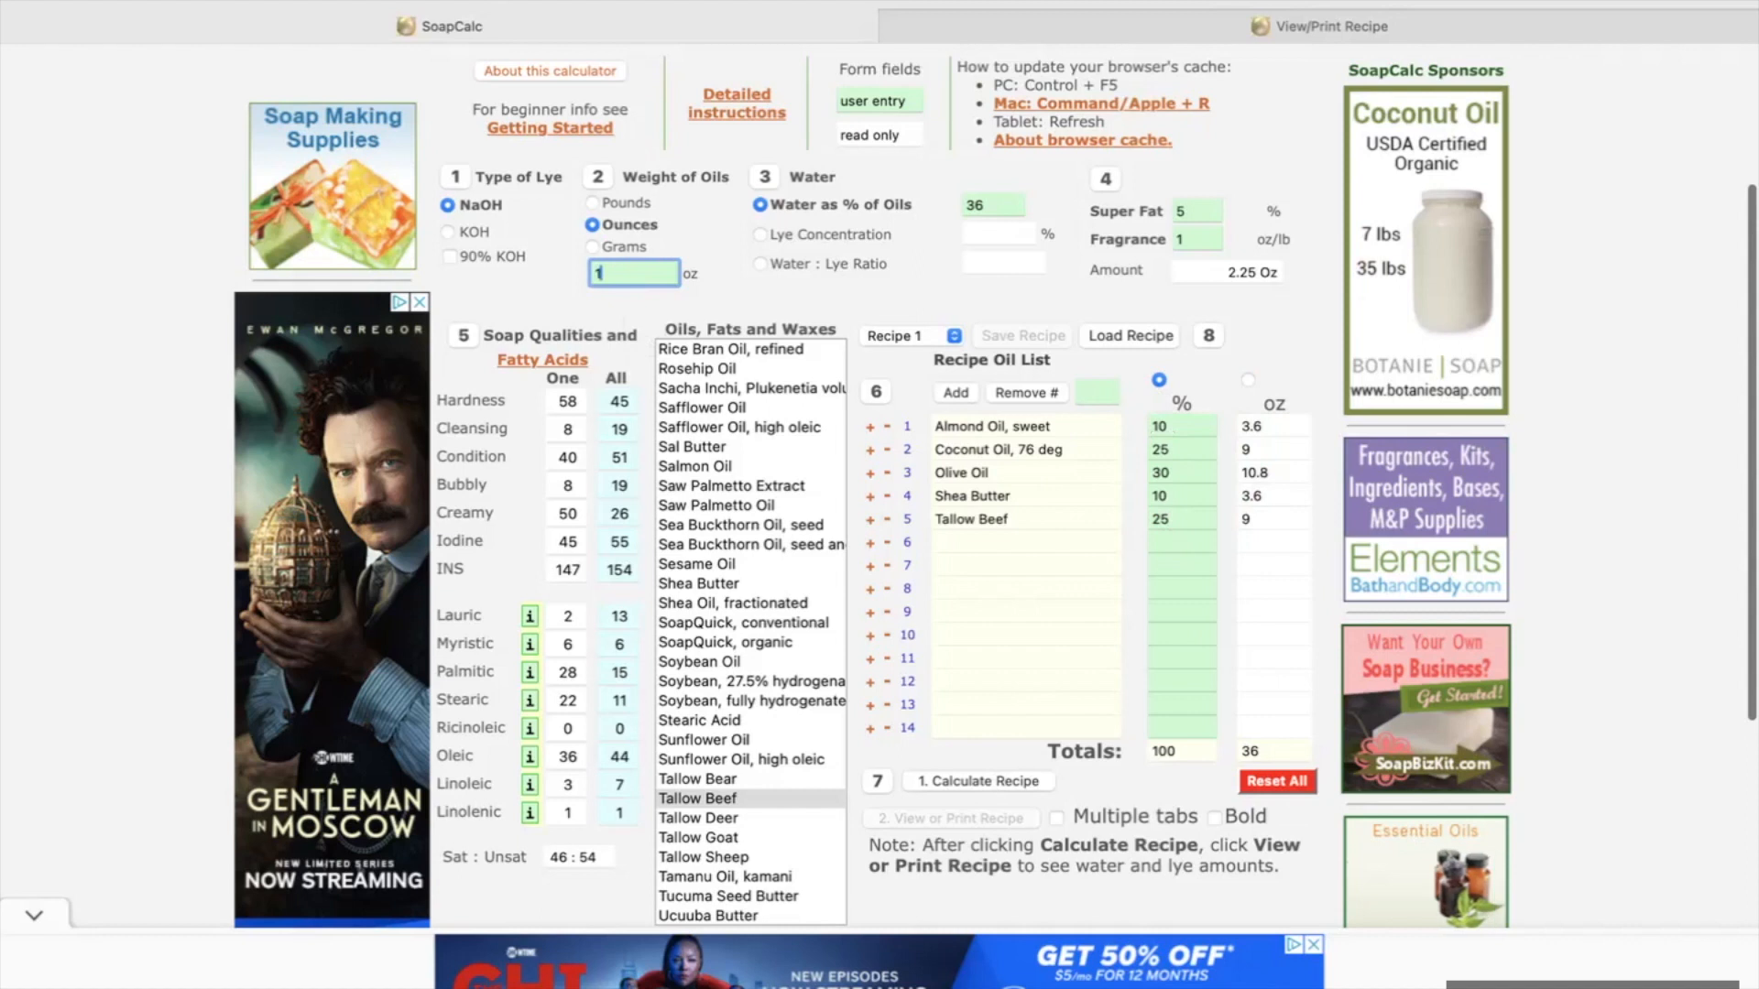
Step: Set Weight of Oils to 12 oz and recalculate, giving 1.2, 3, 3.6, 1.2 and 3 oz
{"action": "type", "text": "12"}
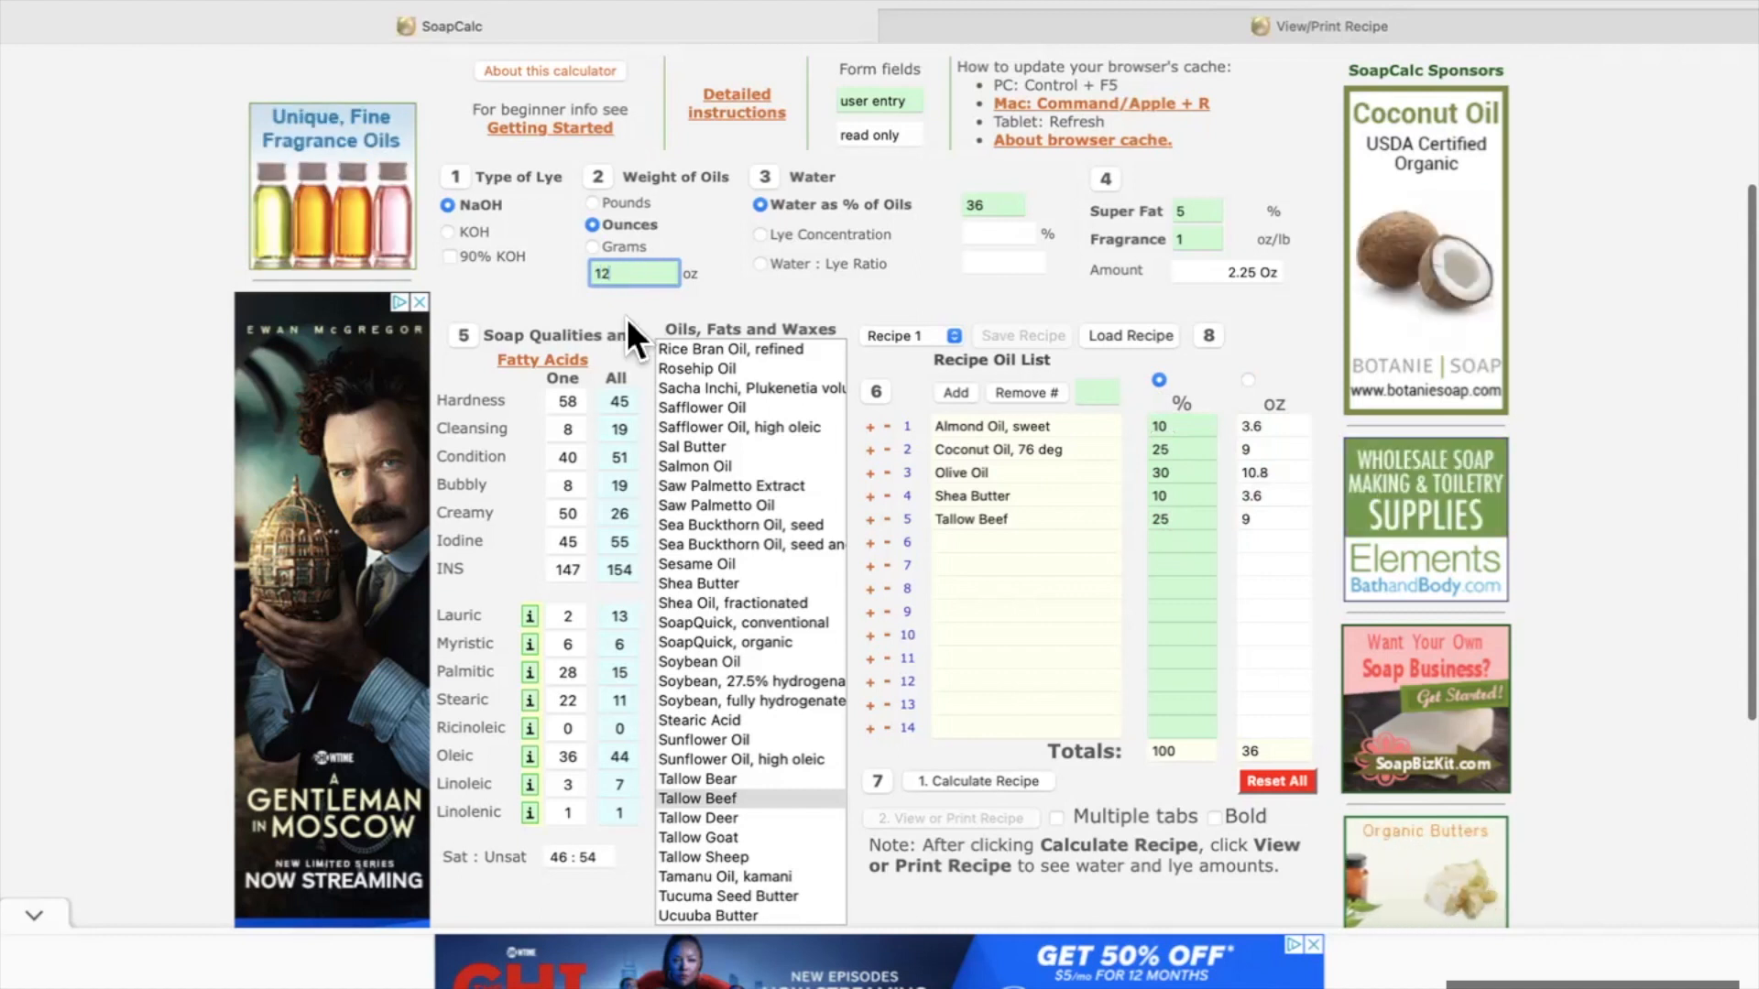
{"action": "left_click", "coordinate": [976, 780]}
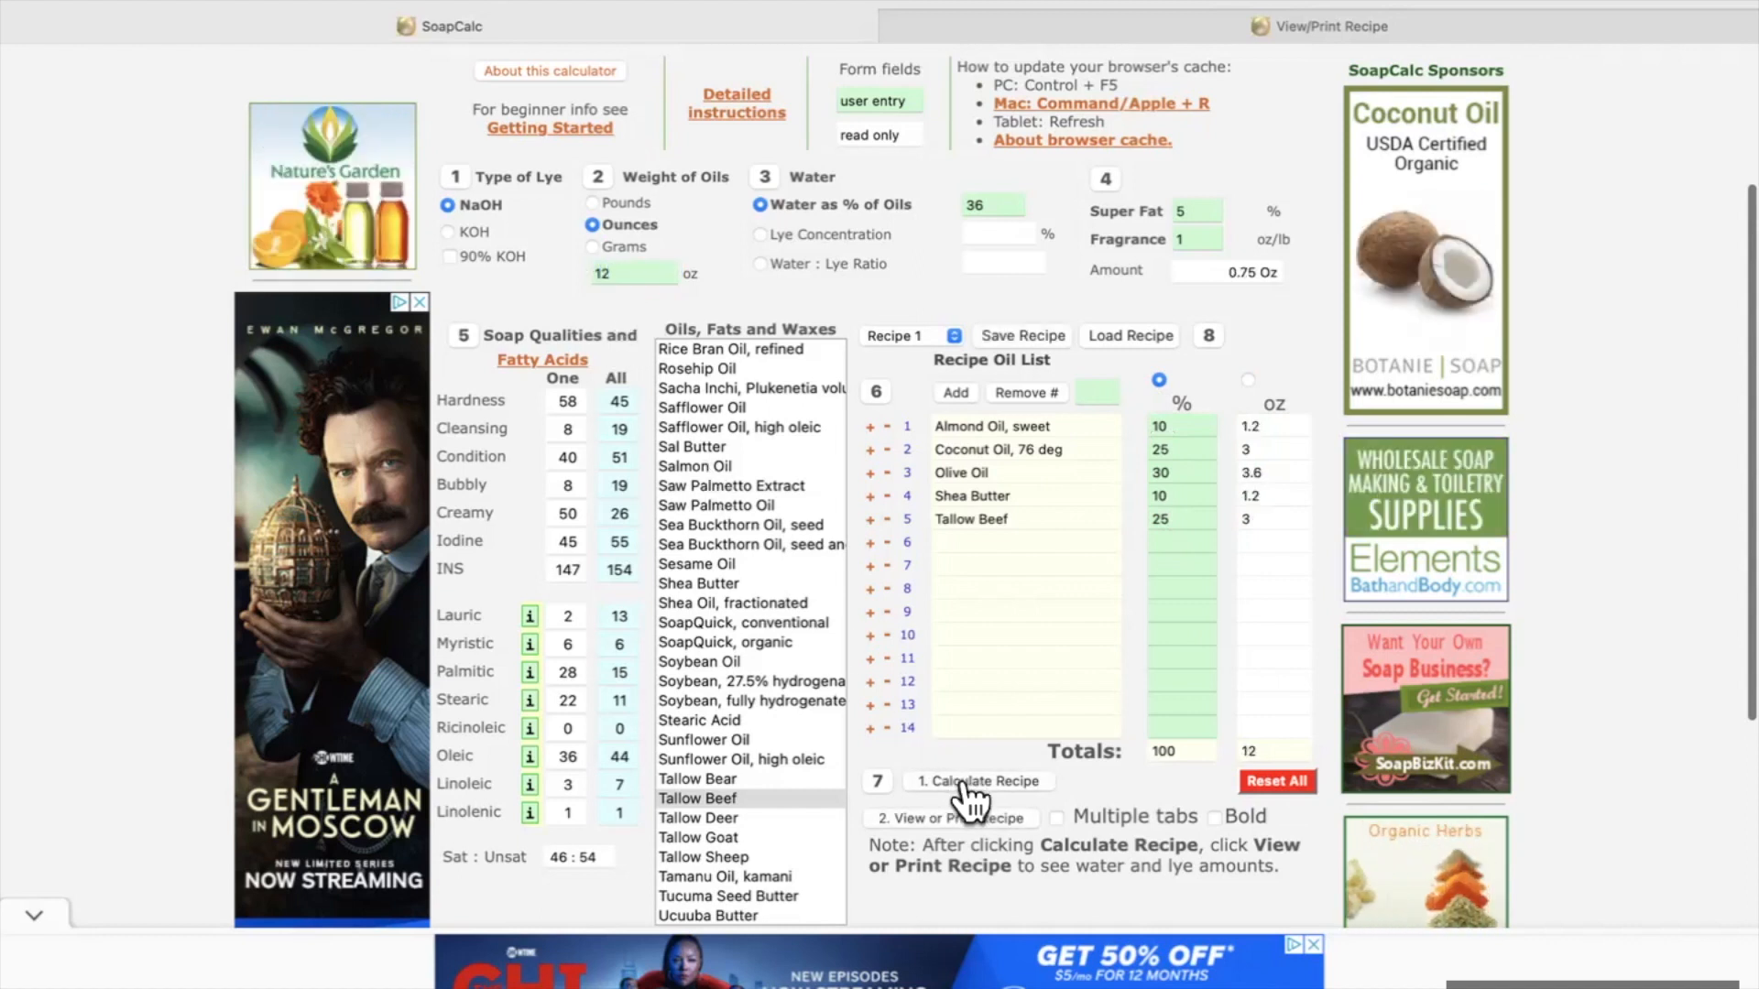